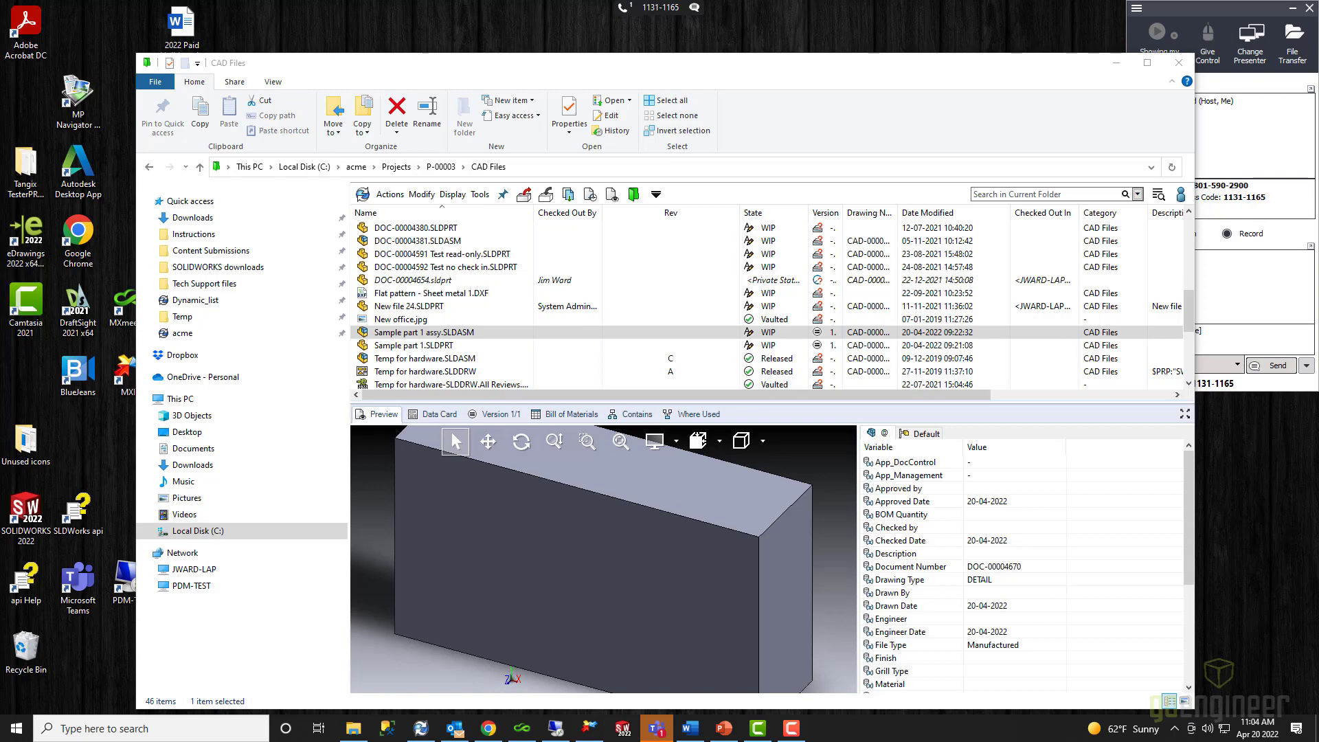
- Select Sample part 1.SLDPRT and view its Version tab, showing local version 1 equals latest version 1
click(400, 319)
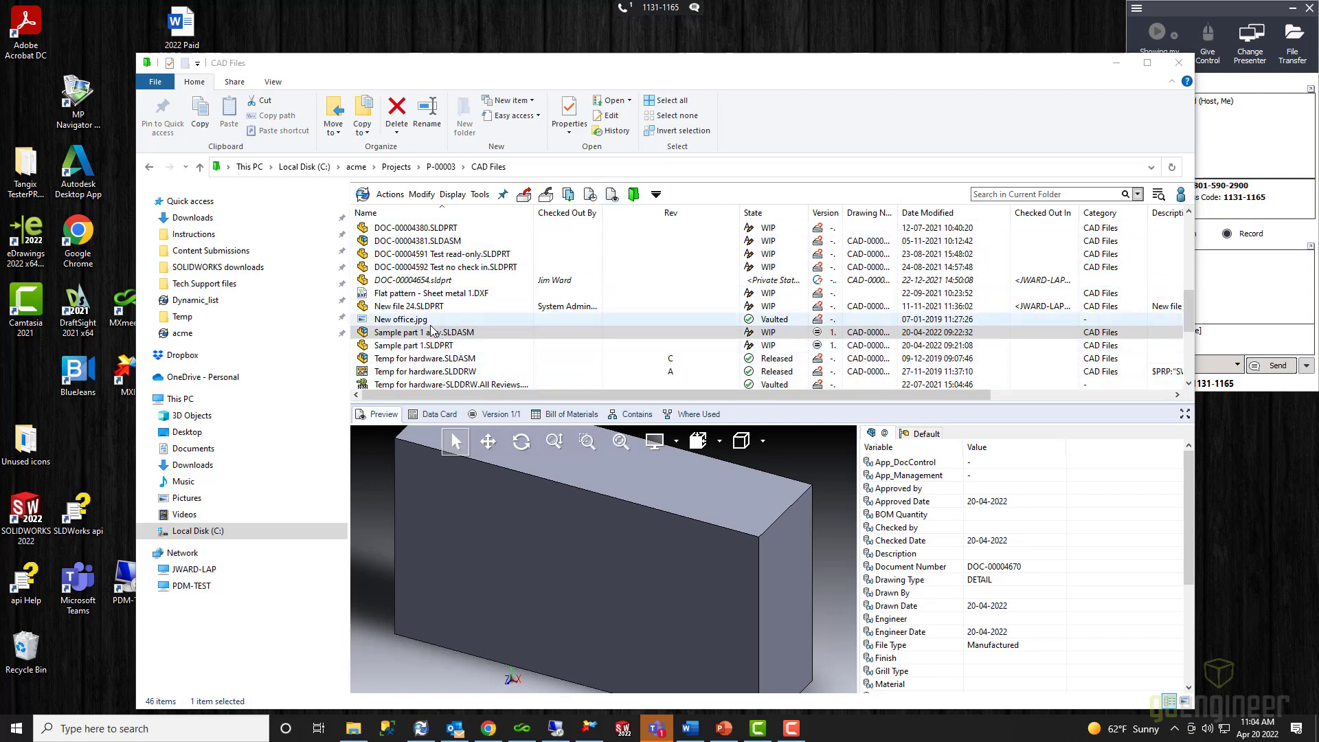
click(412, 331)
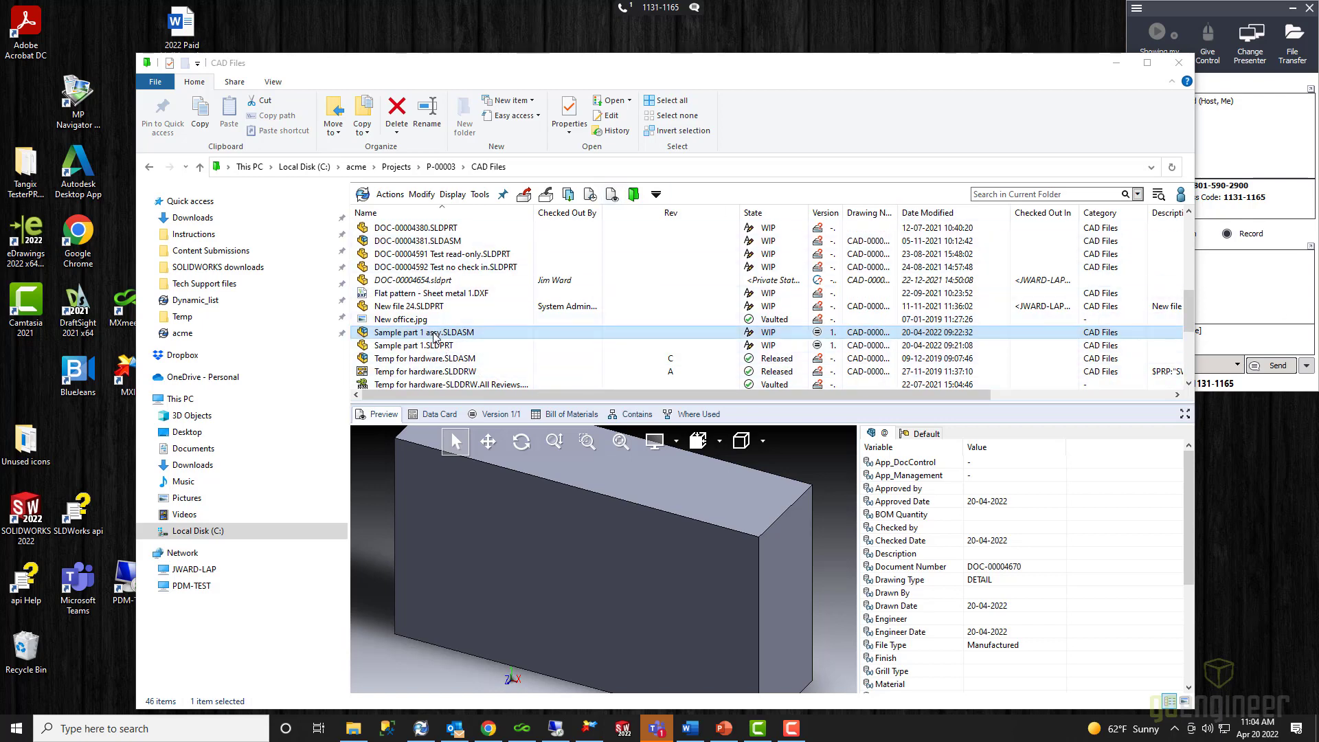
click(414, 344)
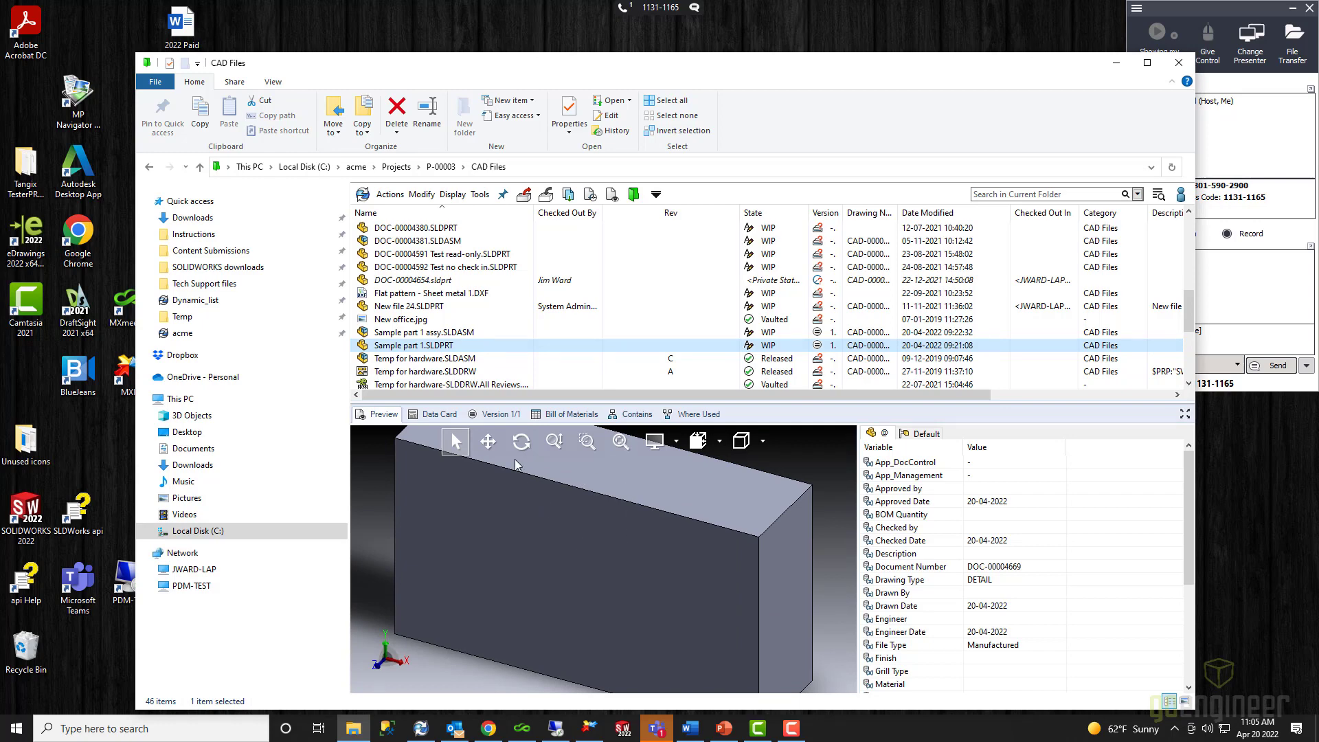
click(498, 413)
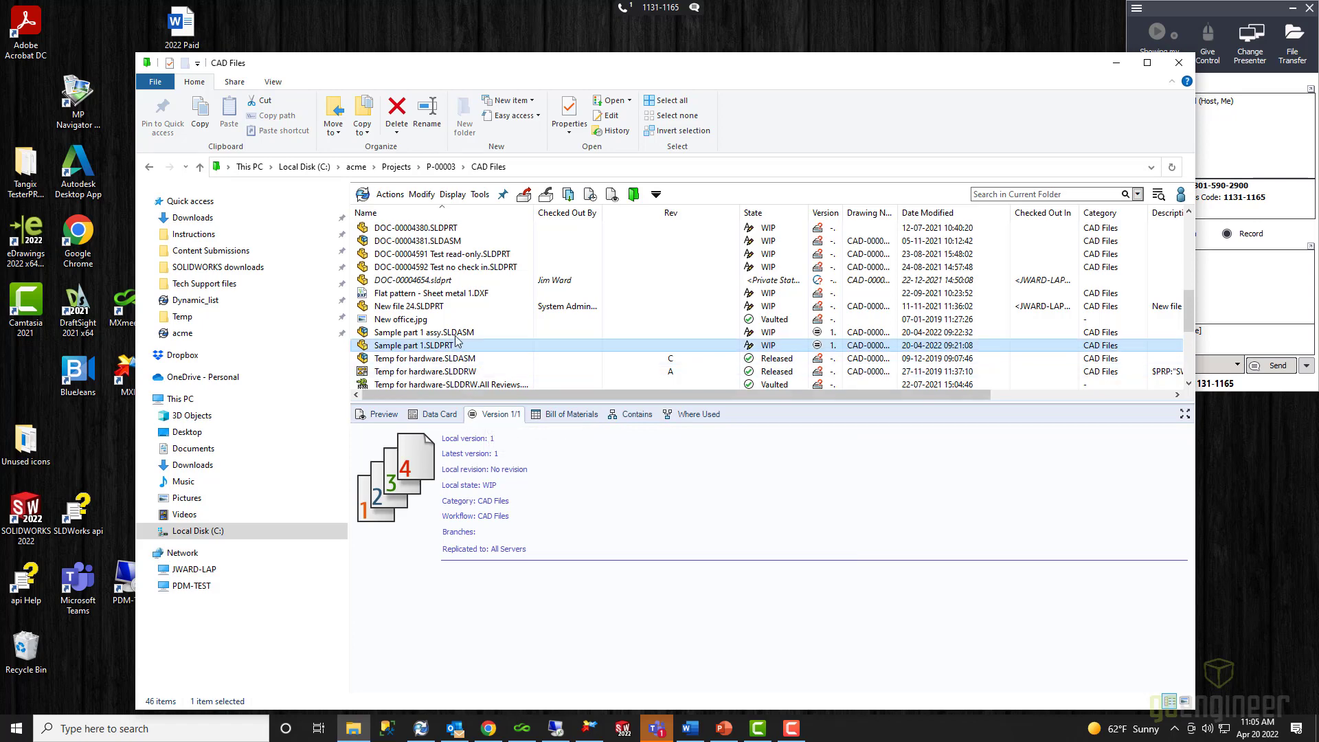
click(425, 331)
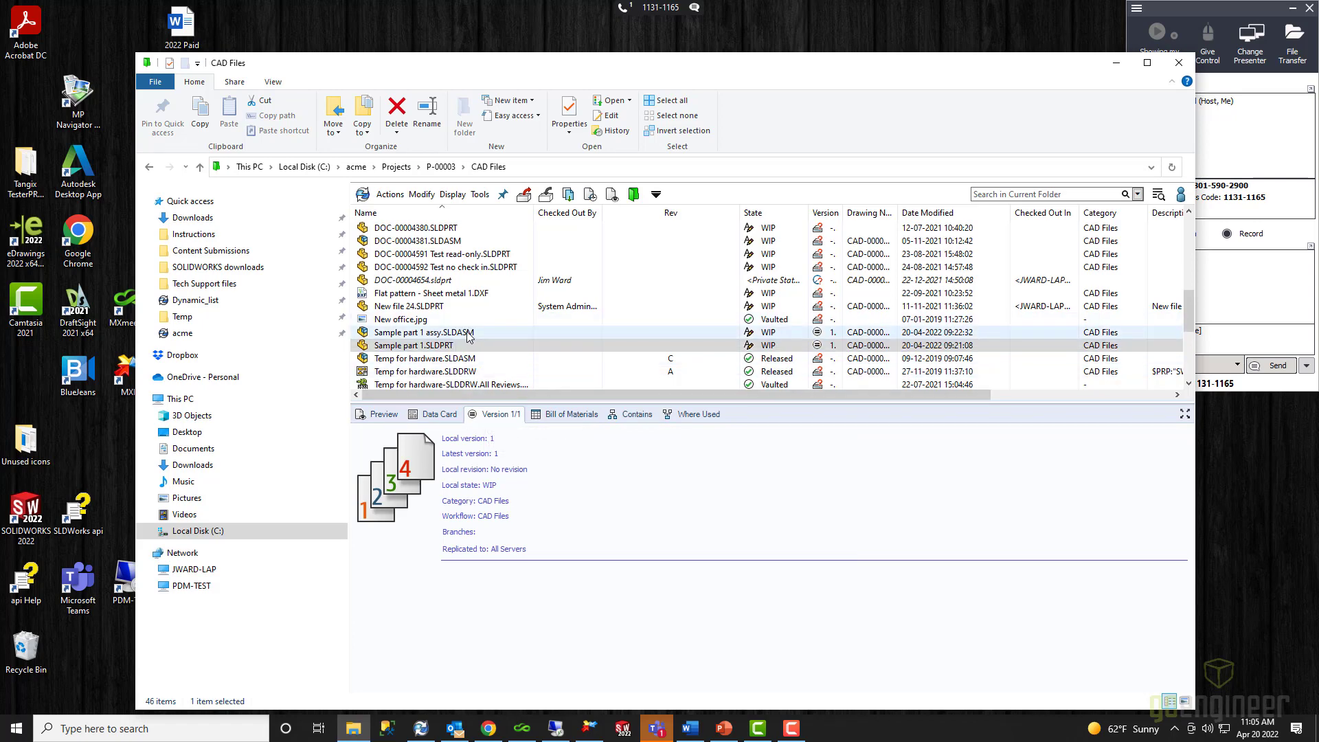
click(414, 345)
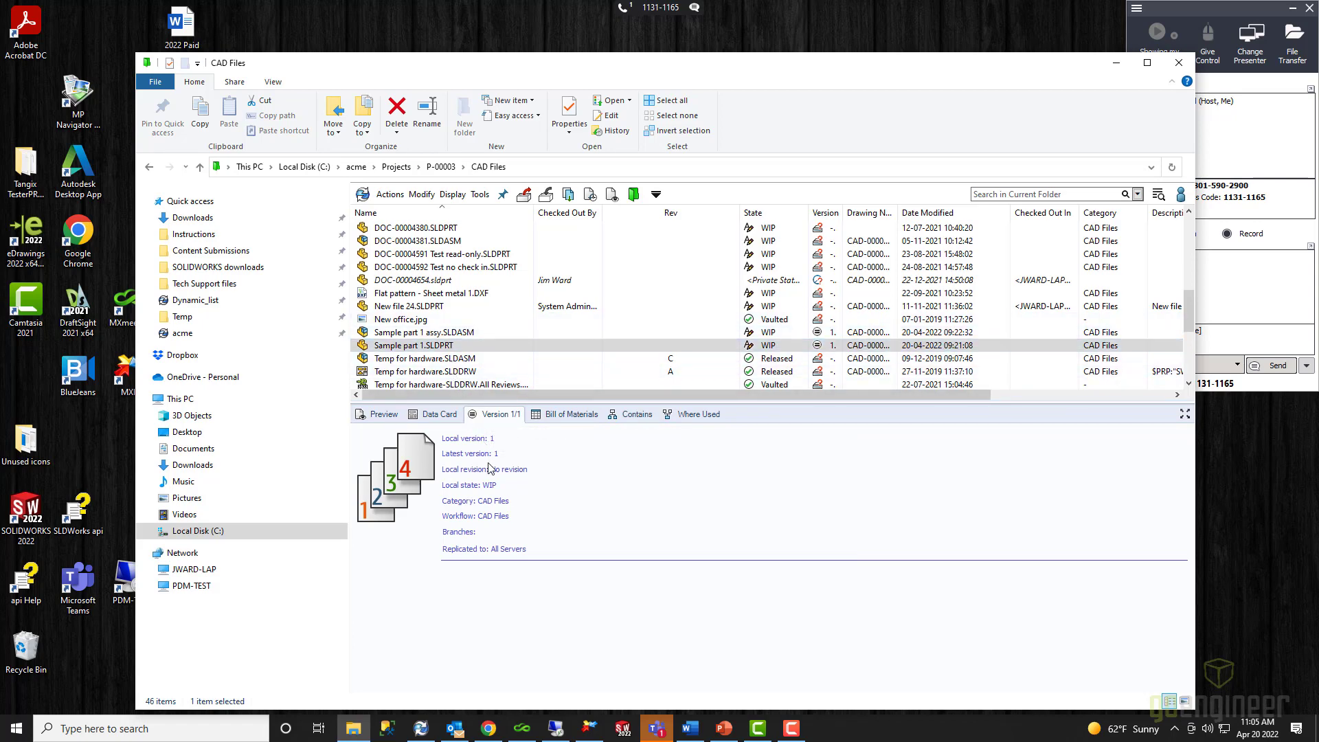
click(424, 357)
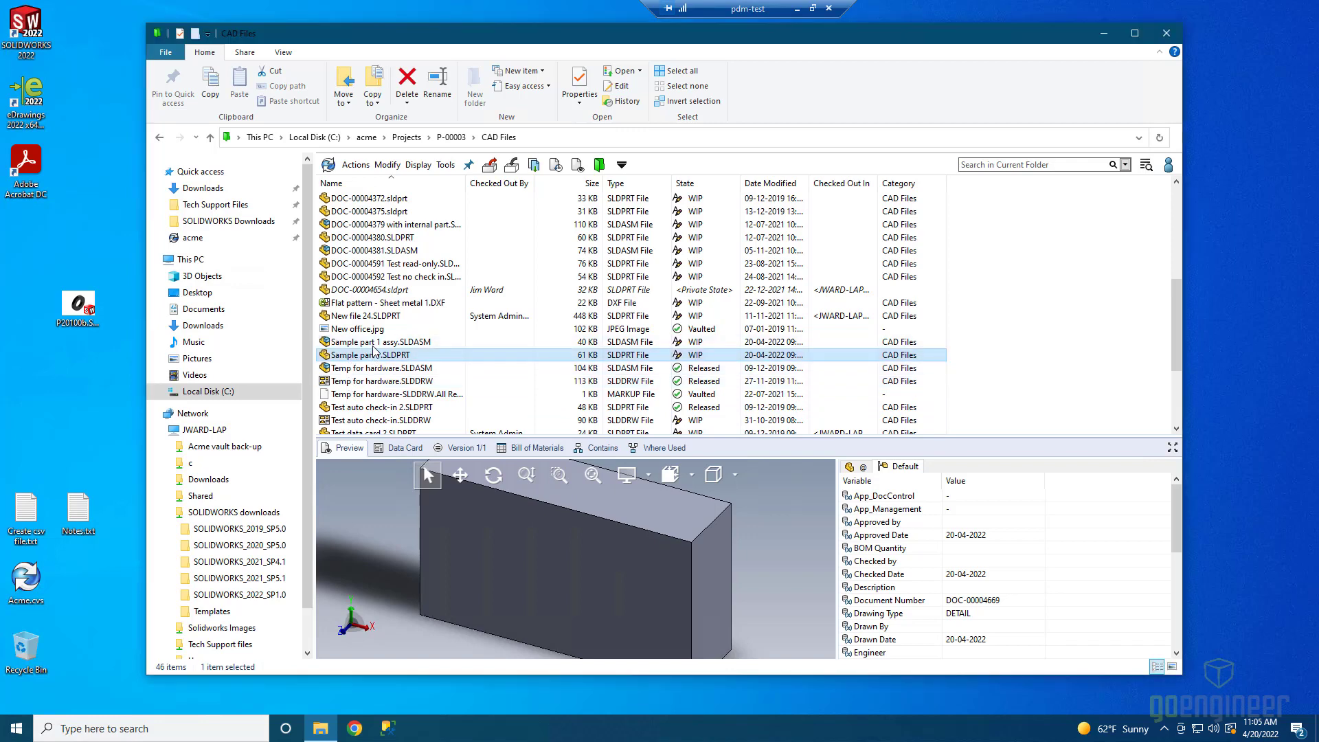
- View the data card of Sample part 1.SLDPRT showing DOC-00004669, project P-00003, version 1
click(379, 342)
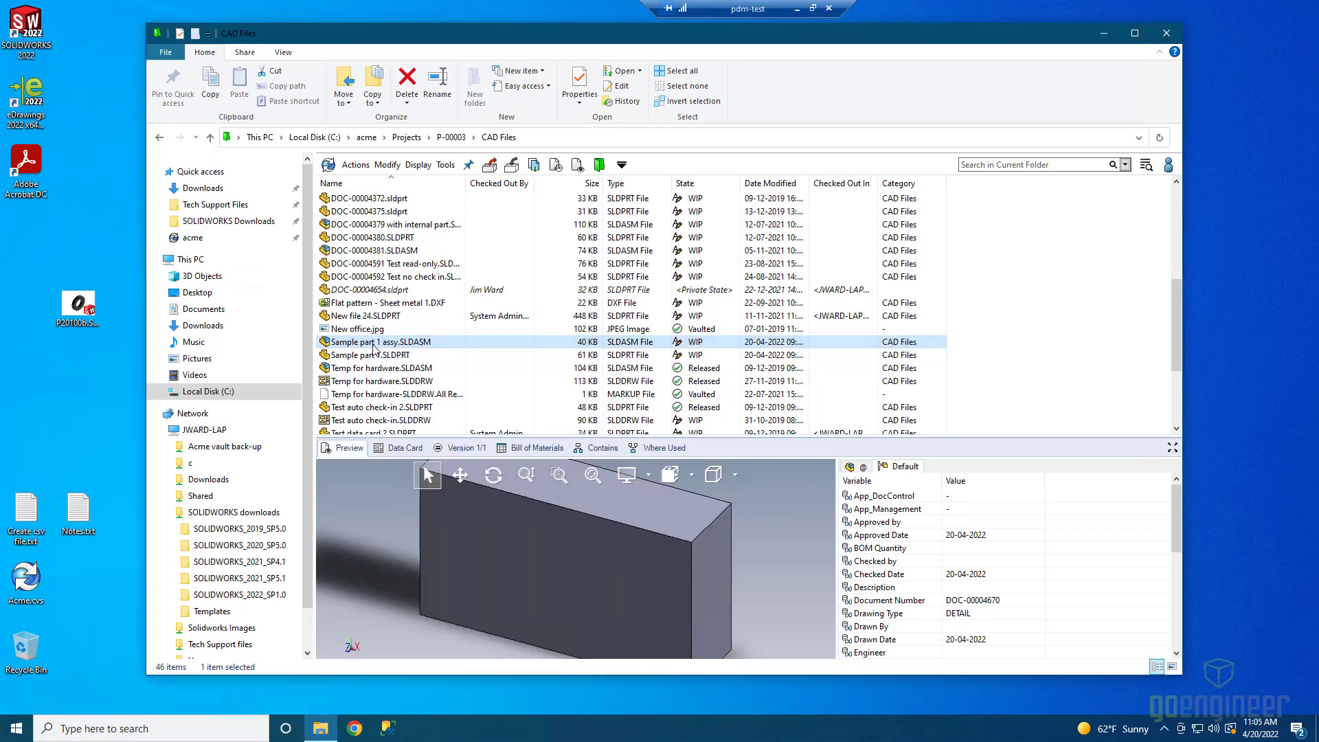
click(404, 447)
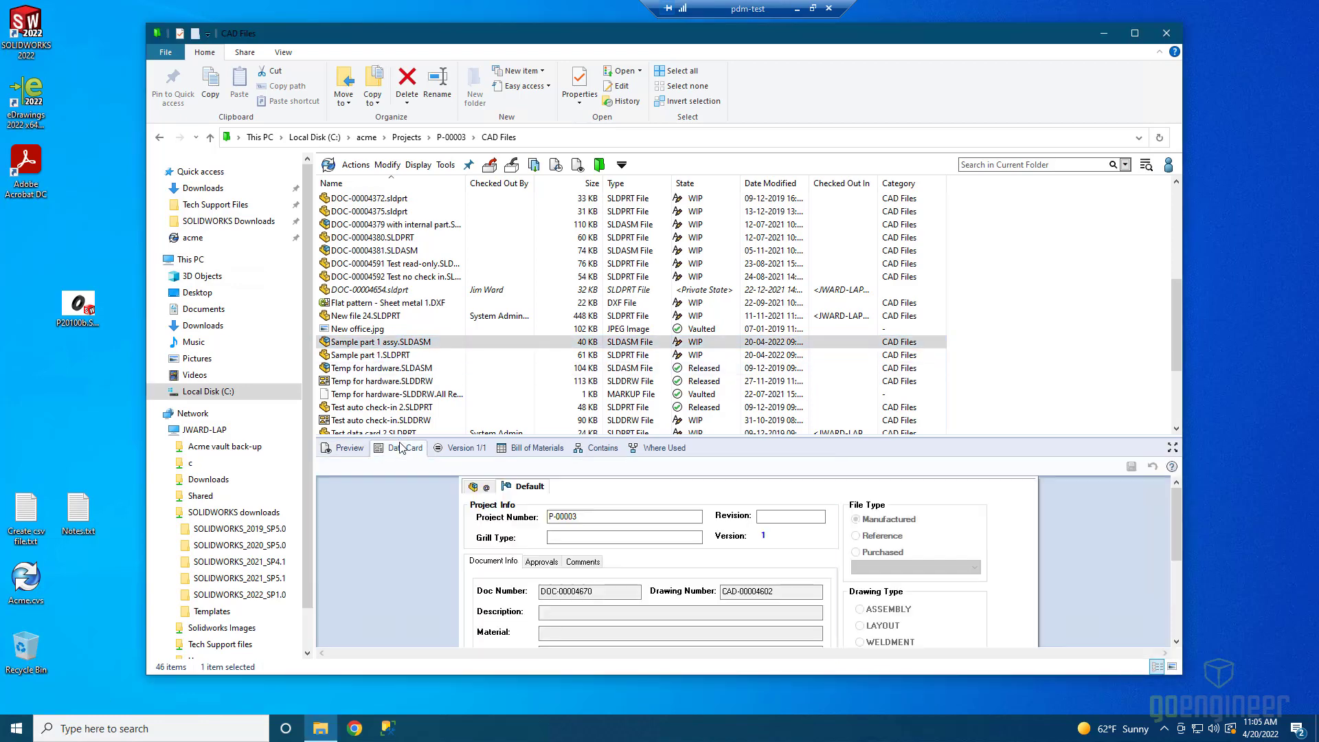
click(373, 355)
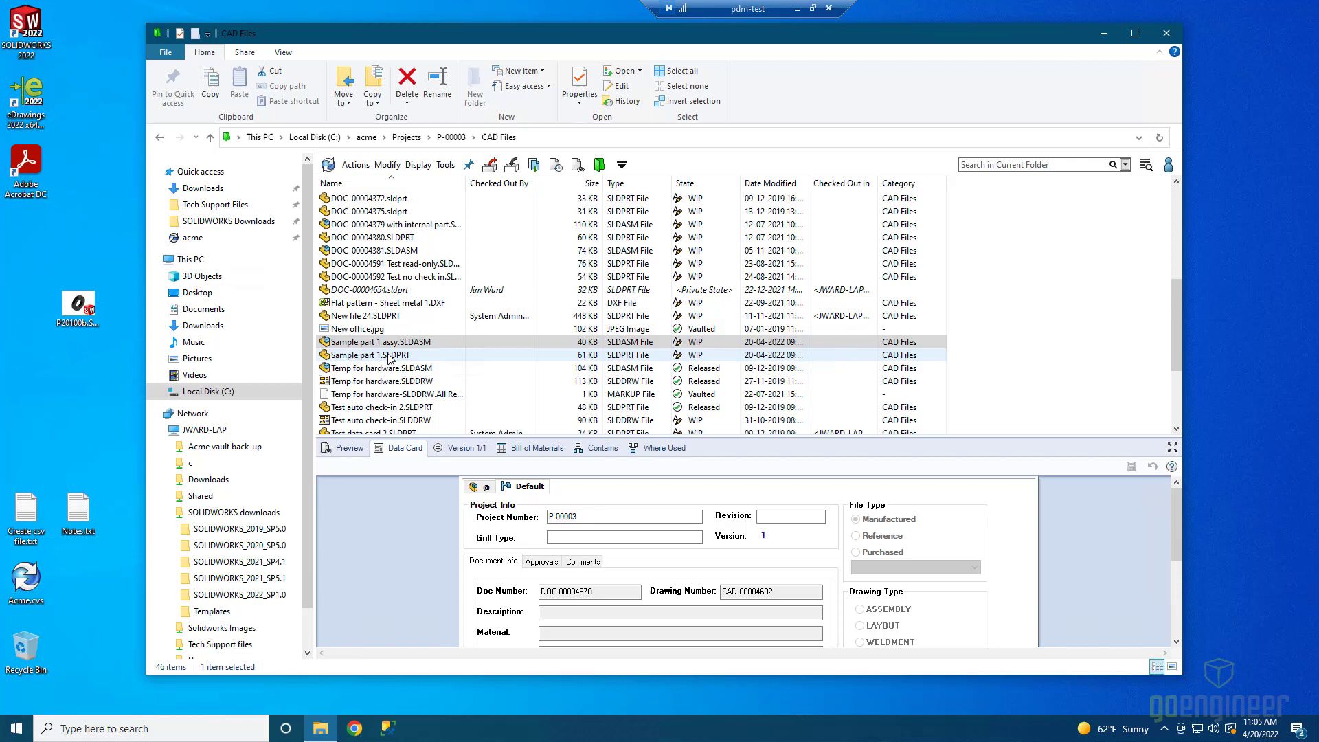
click(369, 355)
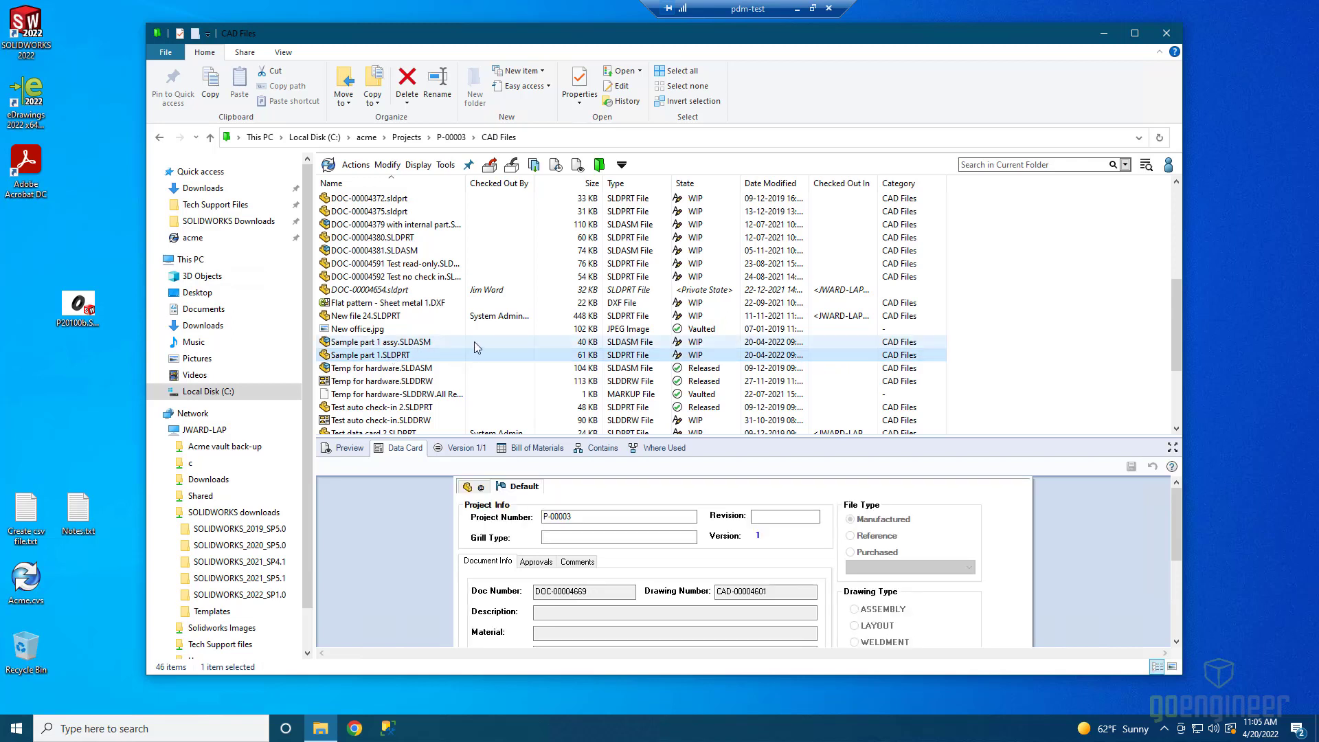
- Cut Sample part 1.SLDPRT from CAD Files and paste it into Subfolder 1
right_click(380, 355)
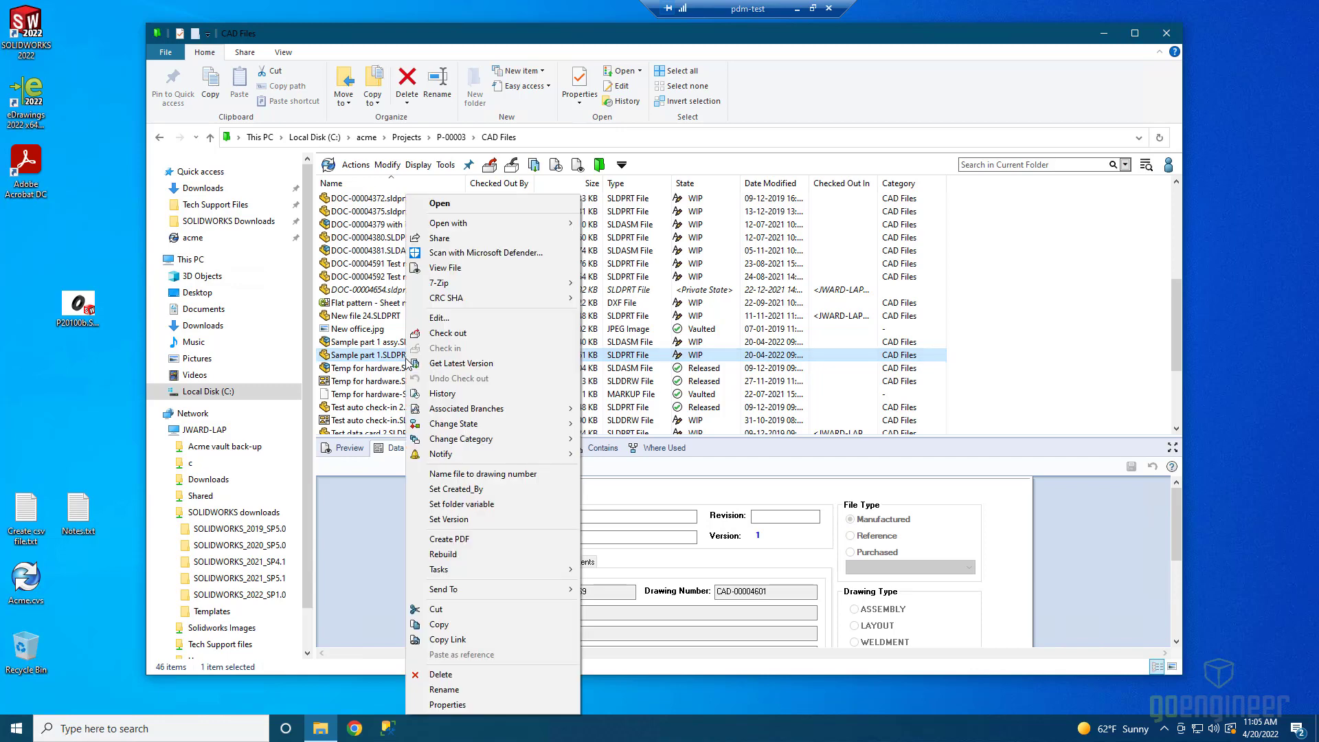
mouse_move(455, 489)
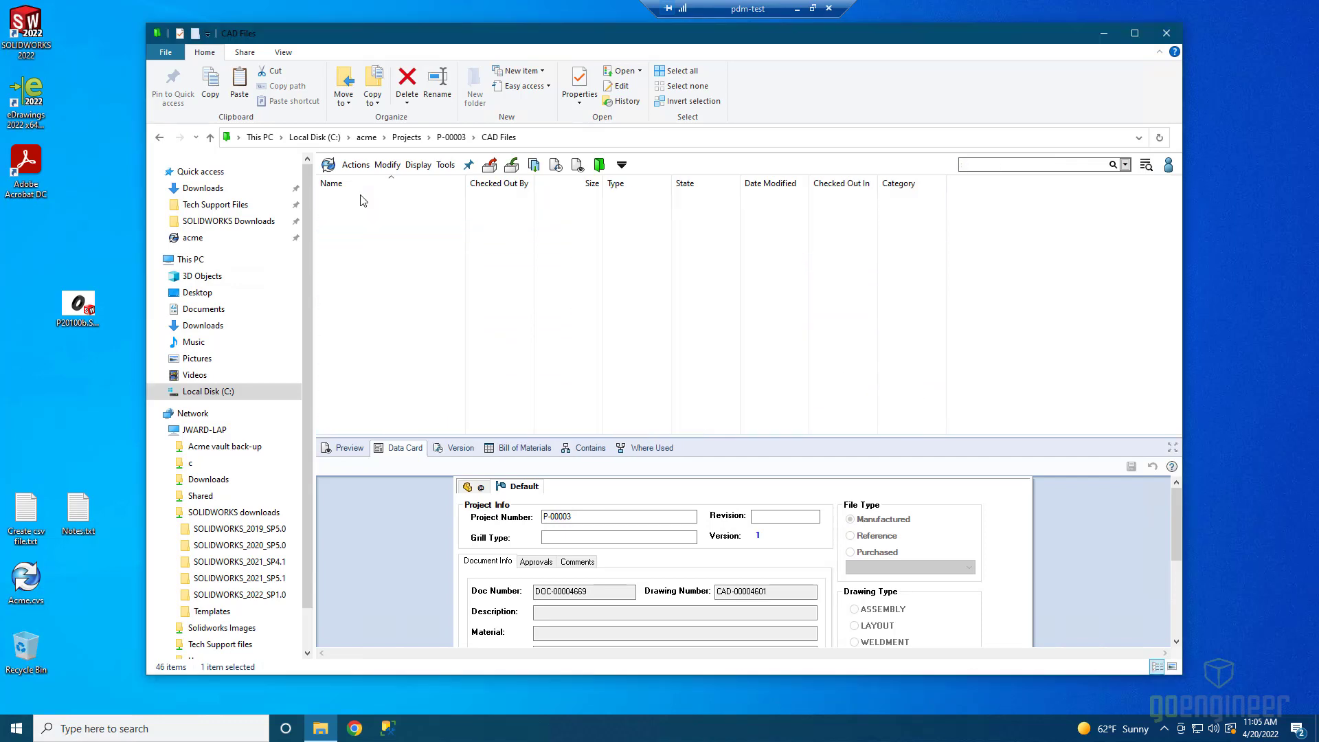
right_click(379, 245)
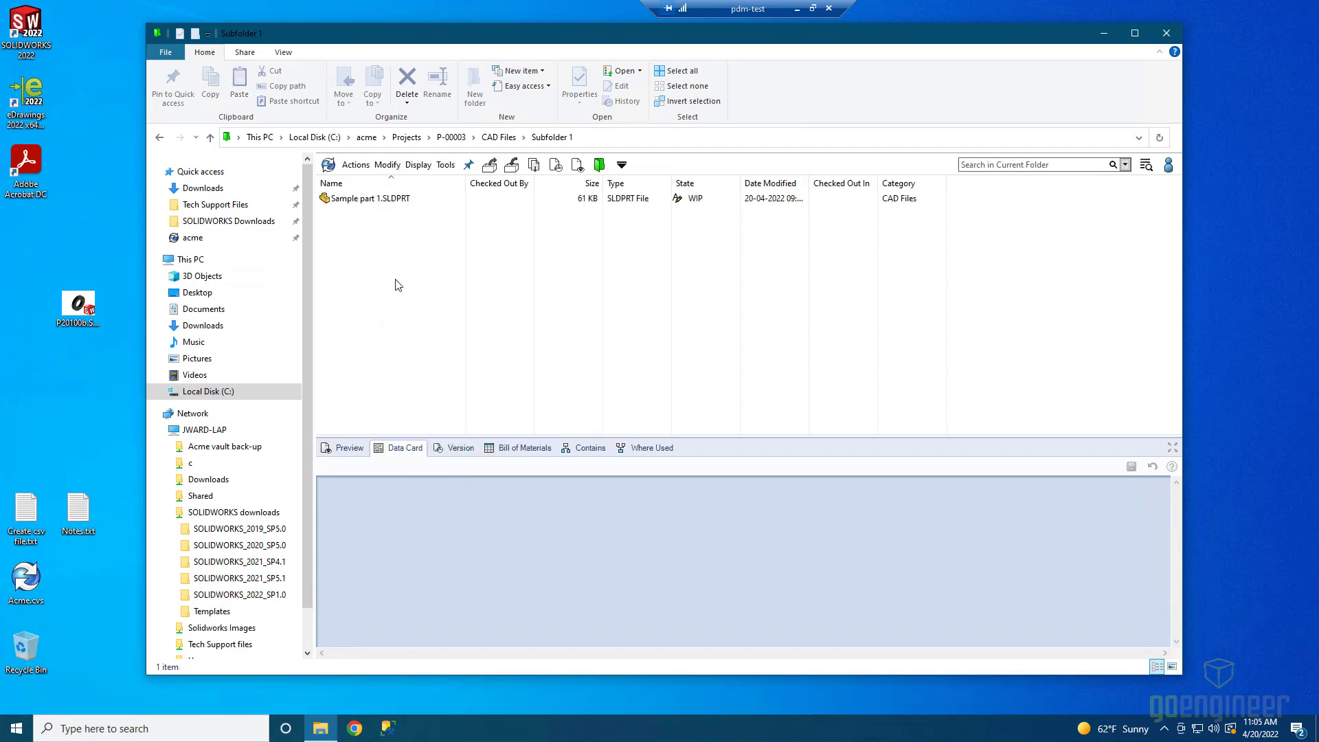
click(366, 197)
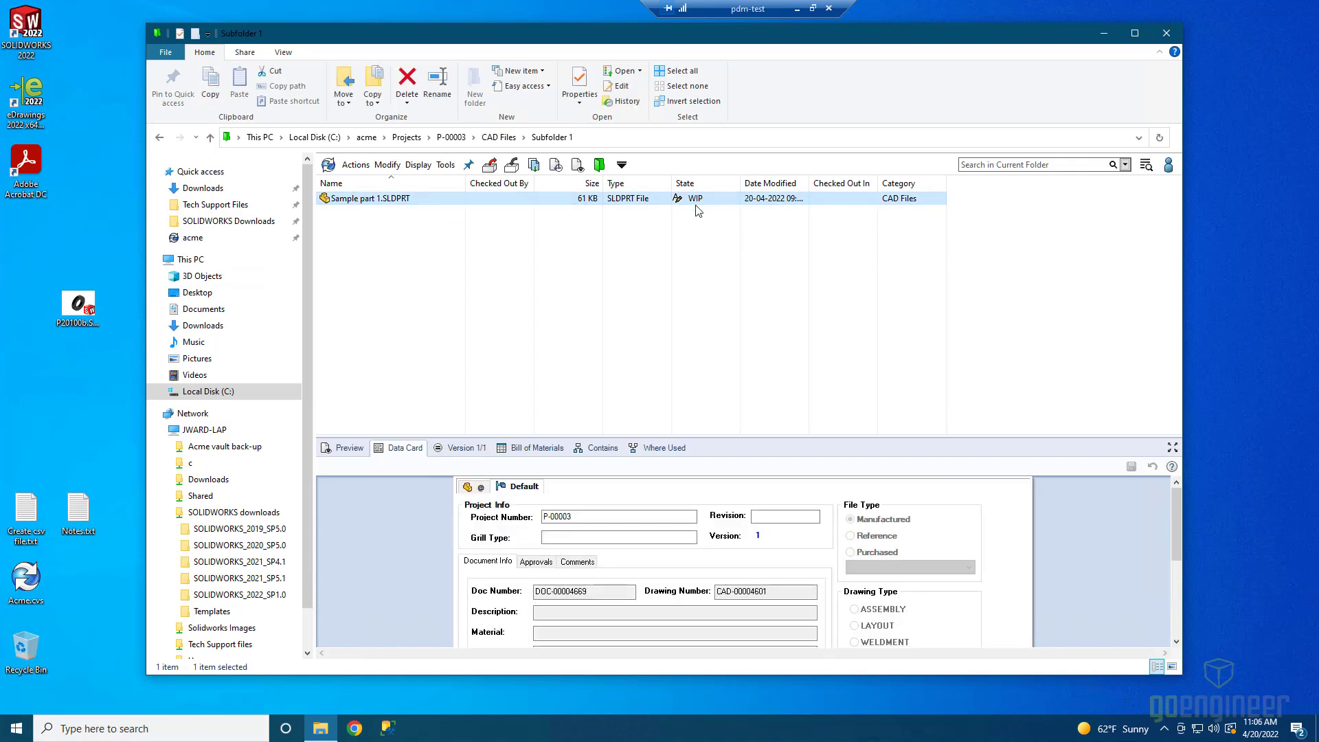
mouse_move(478, 407)
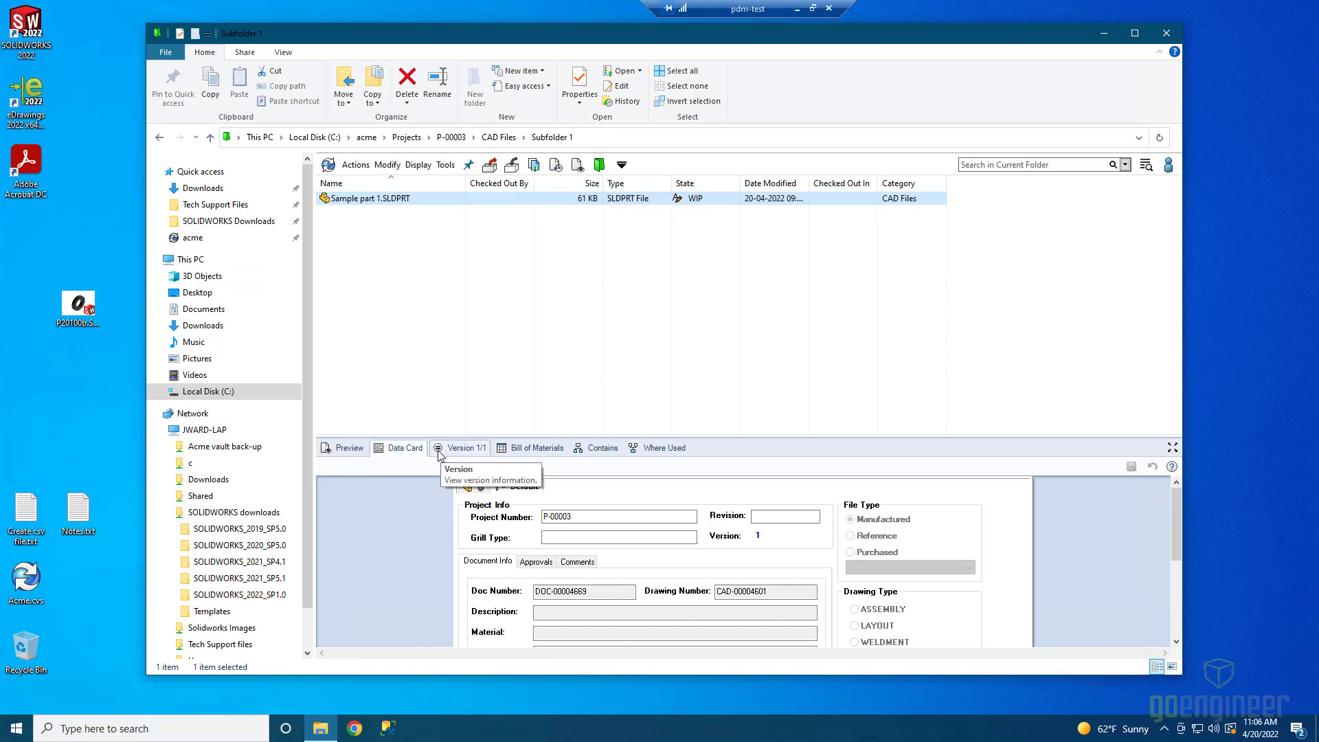
mouse_move(469, 330)
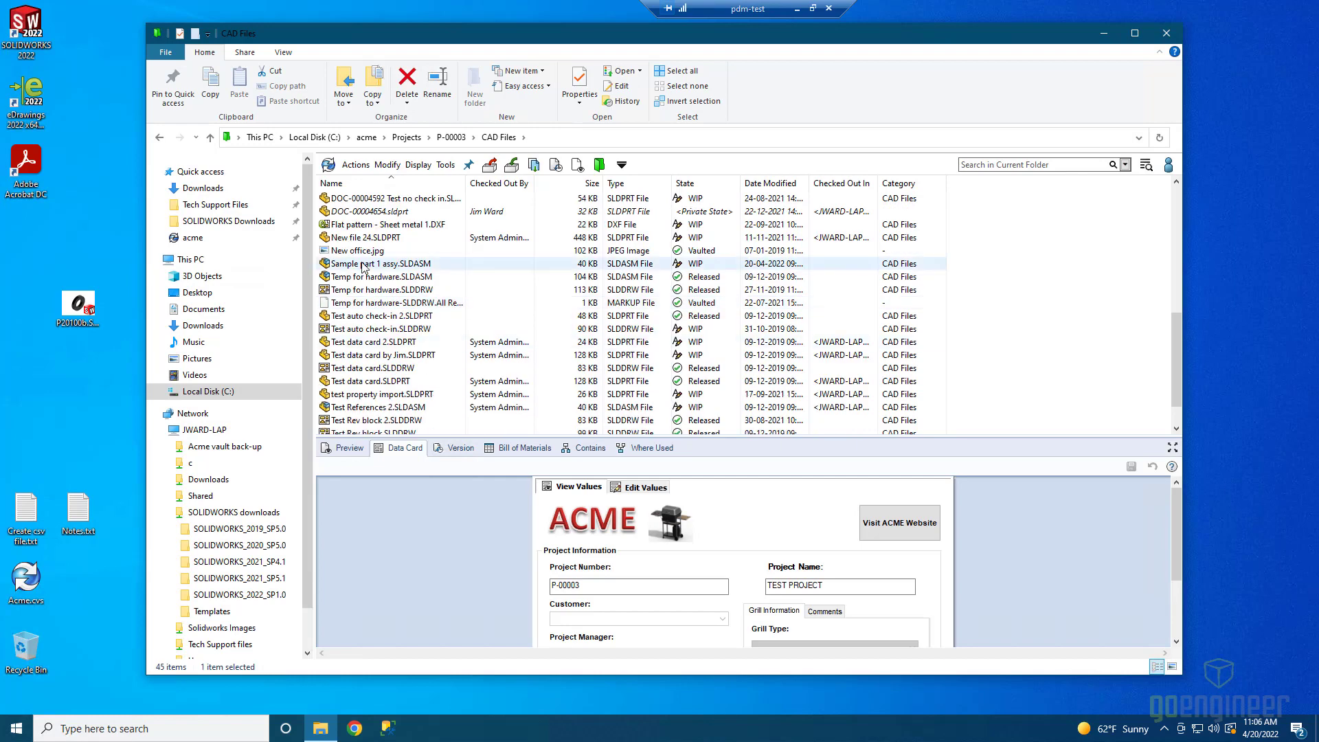
- Return to CAD Files and select Sample part 1 assy.SLDASM to show its data card
click(384, 224)
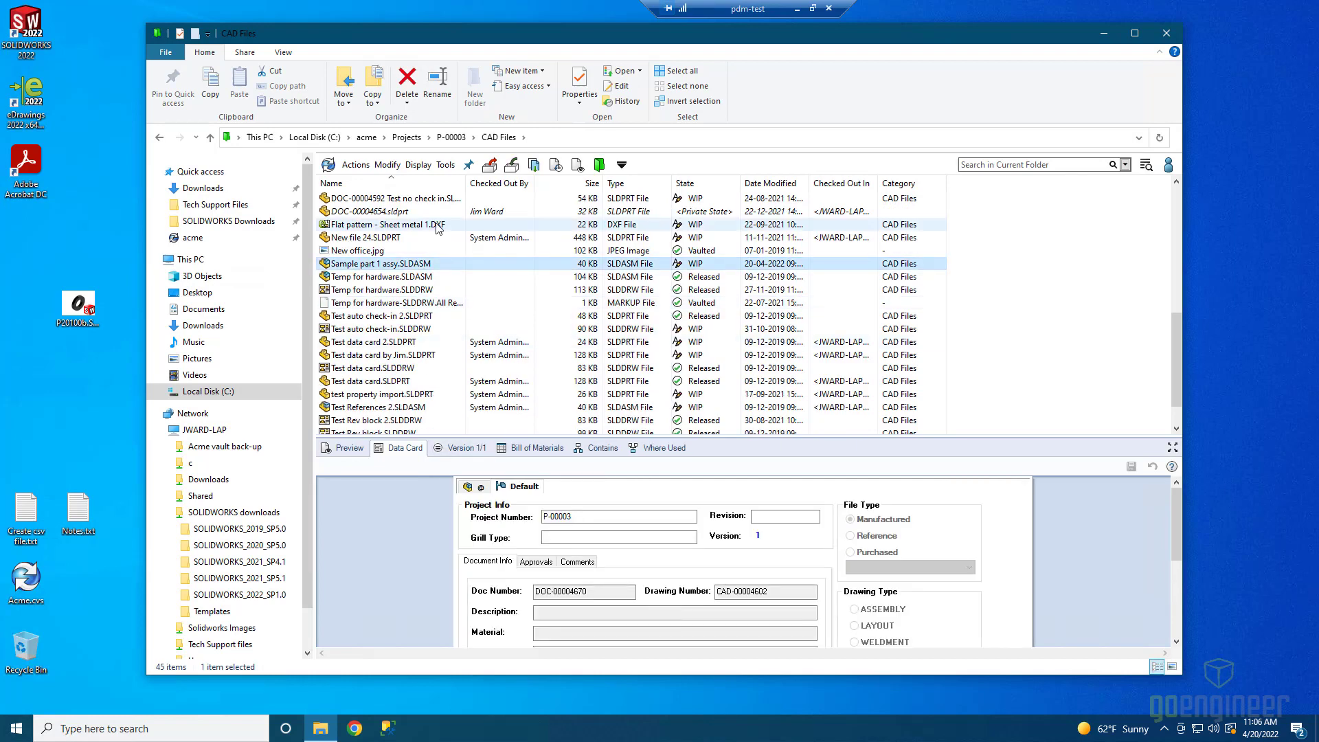
click(365, 250)
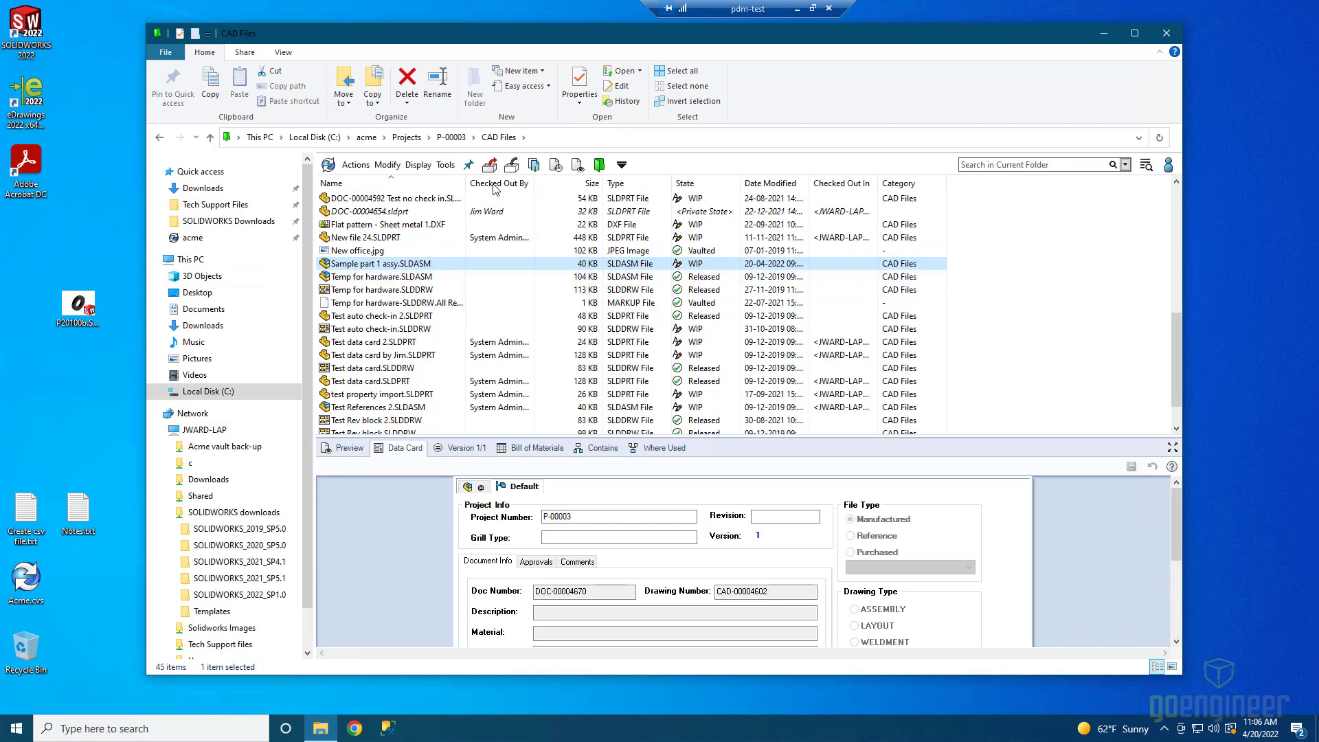
mouse_move(800, 9)
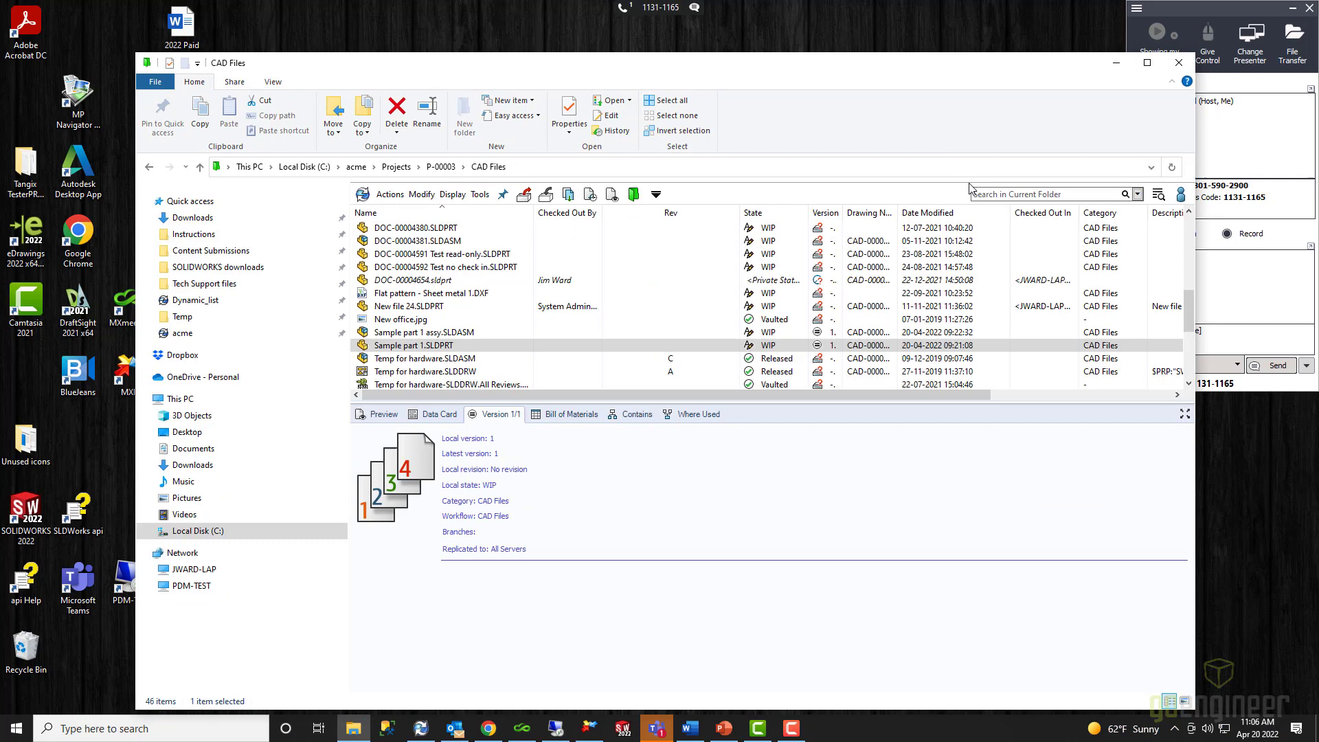
mouse_move(1153, 190)
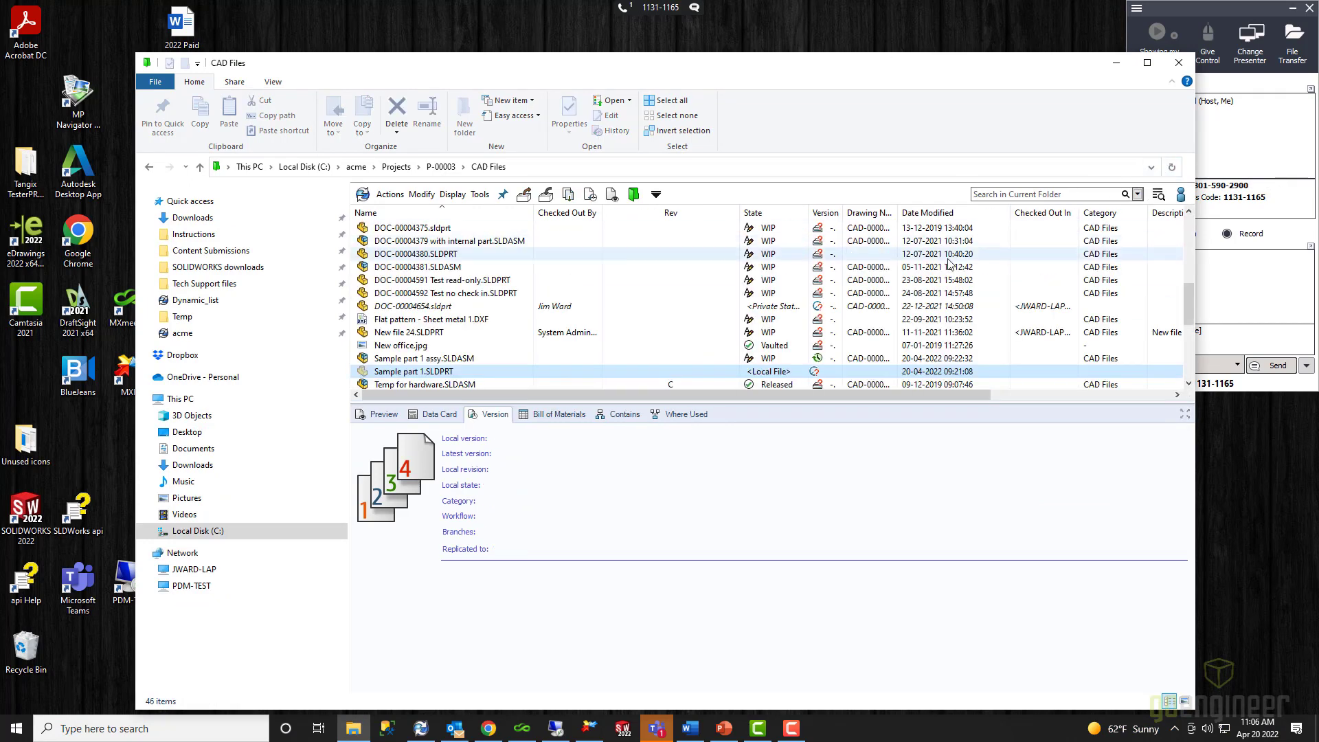
- Select the part now listed as <Local File> and navigate back up to the CAD Files folder
click(413, 371)
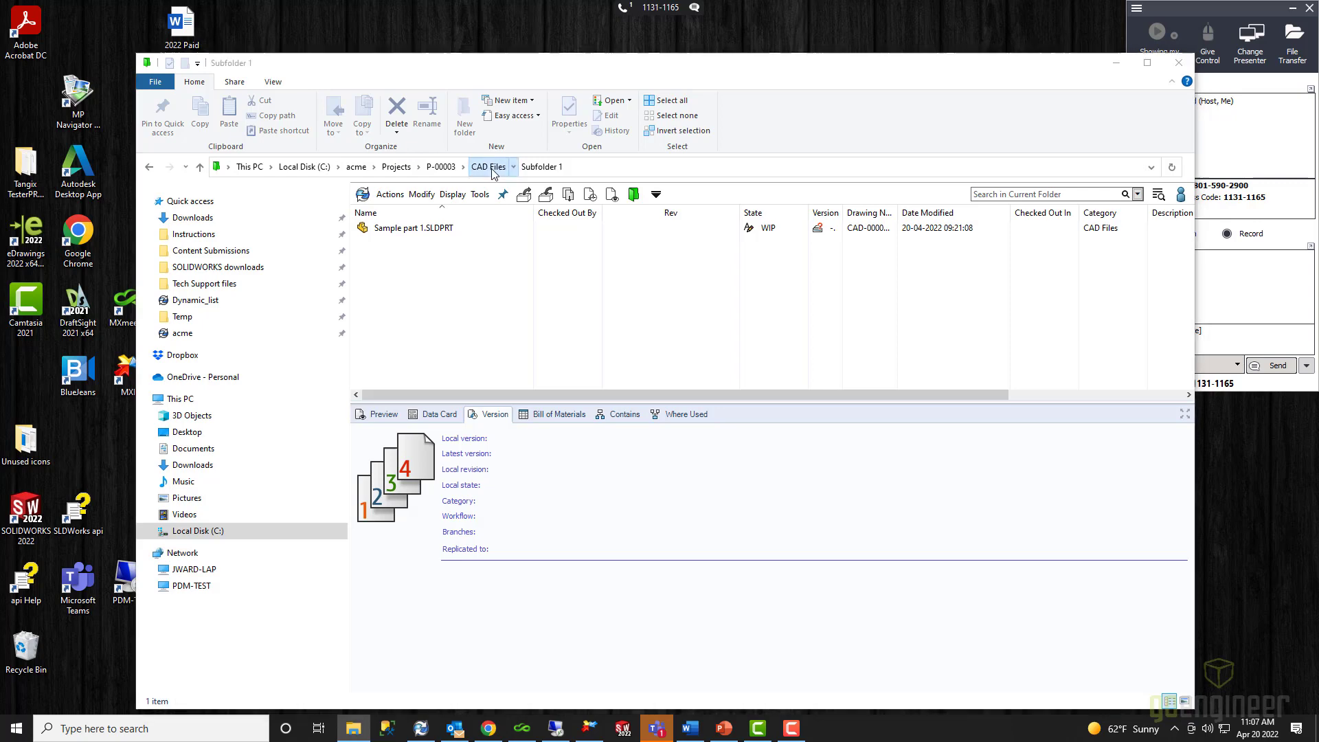
click(488, 166)
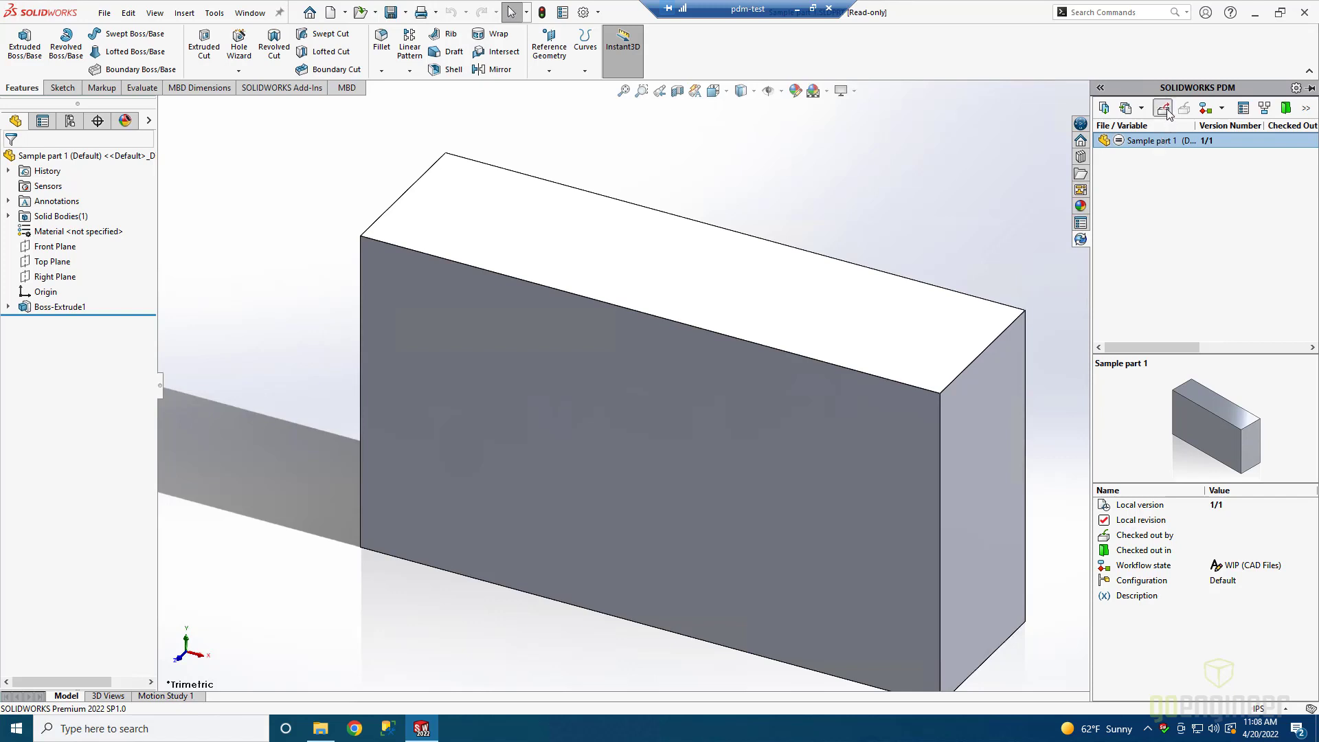
- Check out Sample part 1, cut a round hole through the block's front face, and check it in as version 2/2
click(1164, 107)
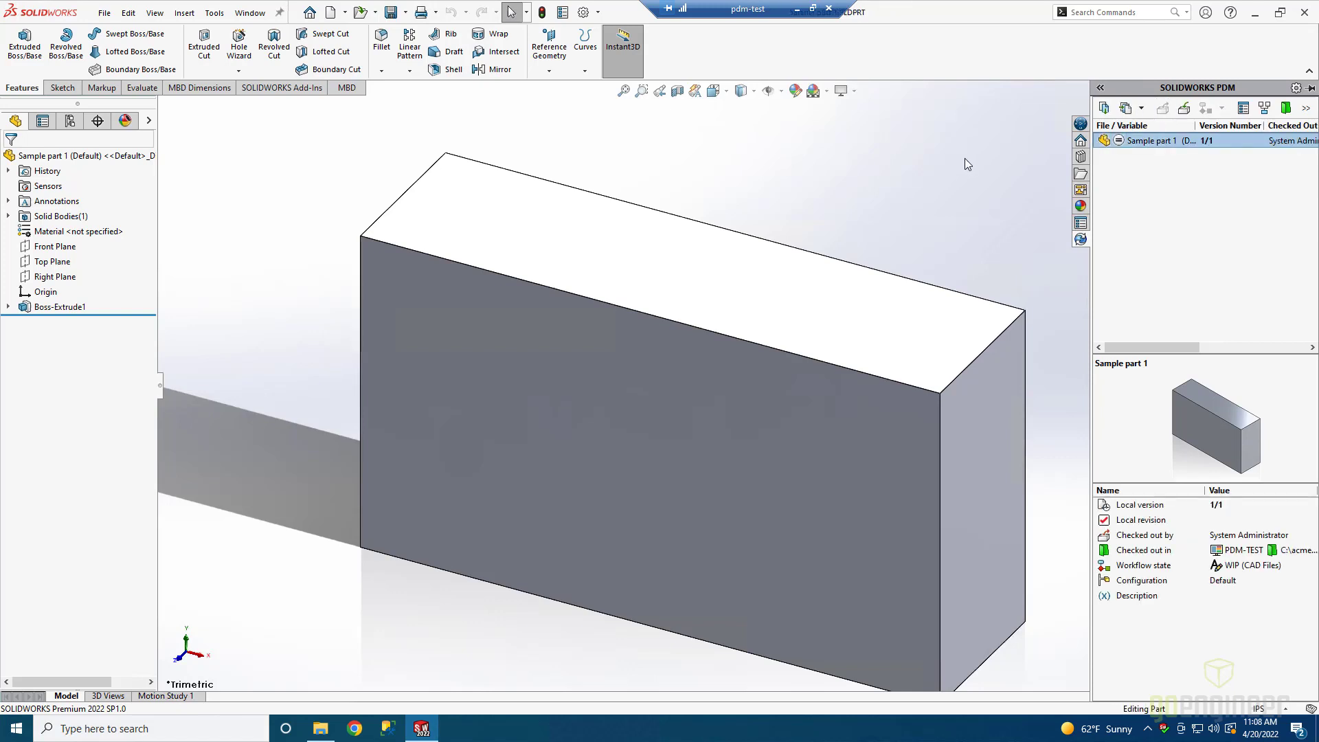
mouse_move(584, 461)
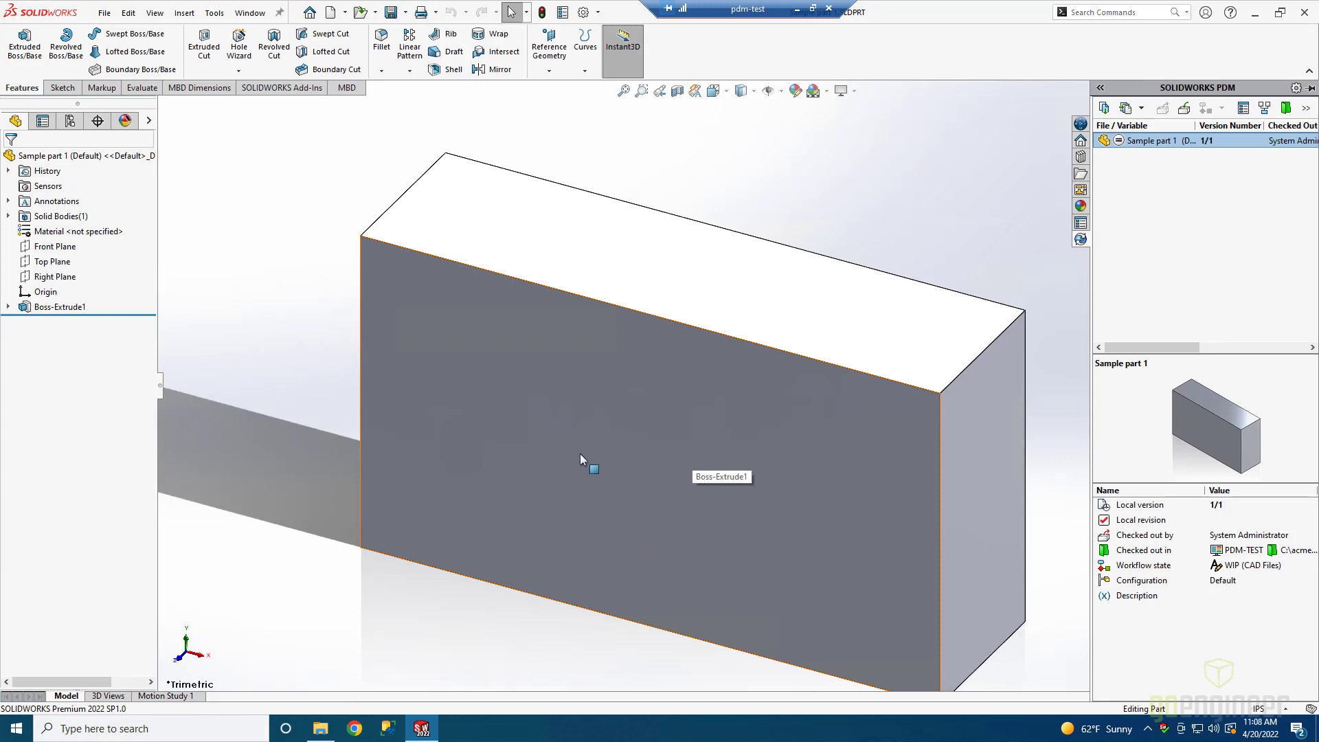
click(593, 469)
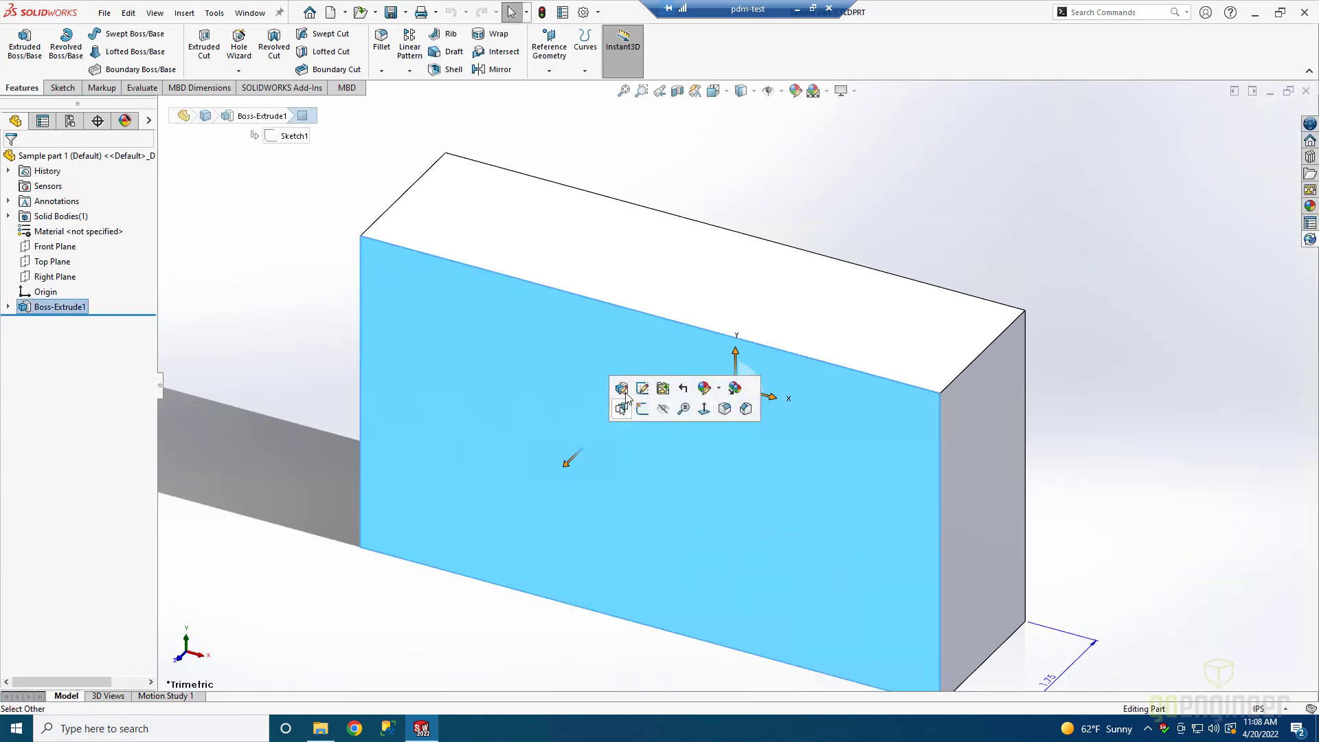
mouse_move(622, 410)
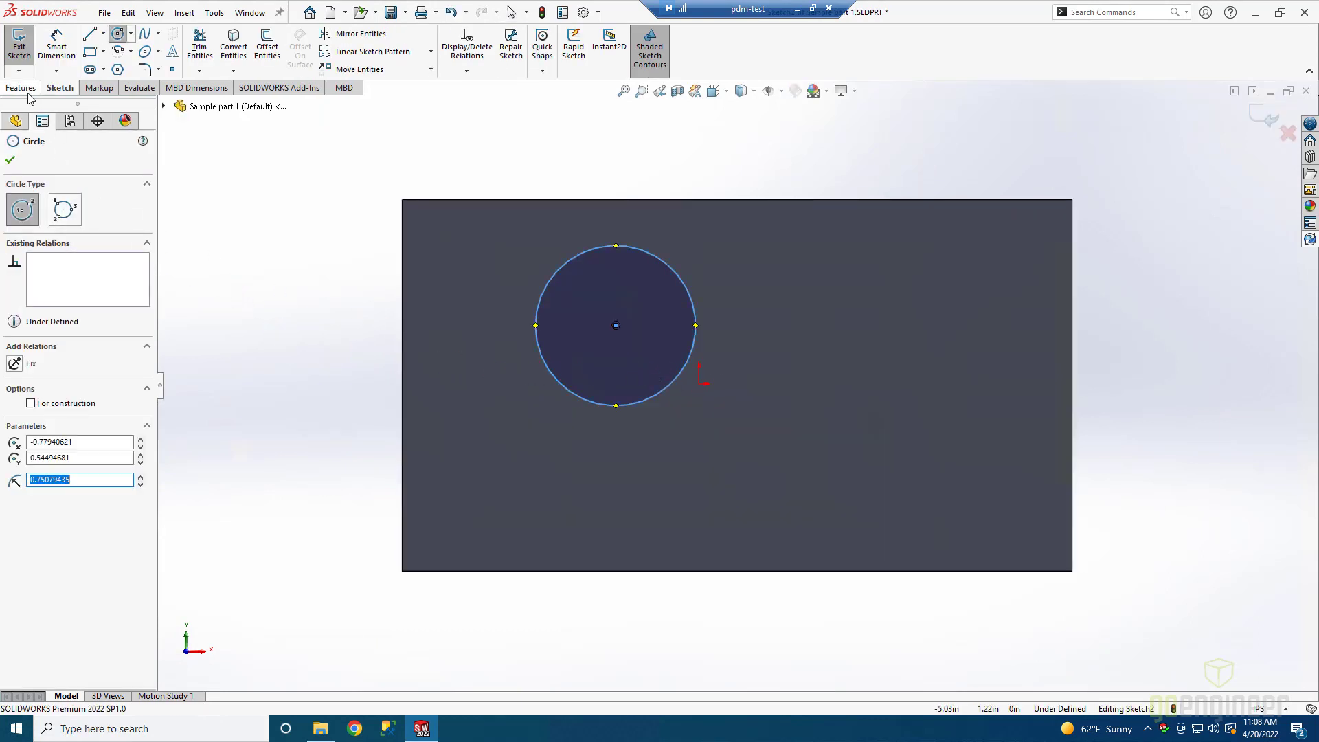
click(18, 43)
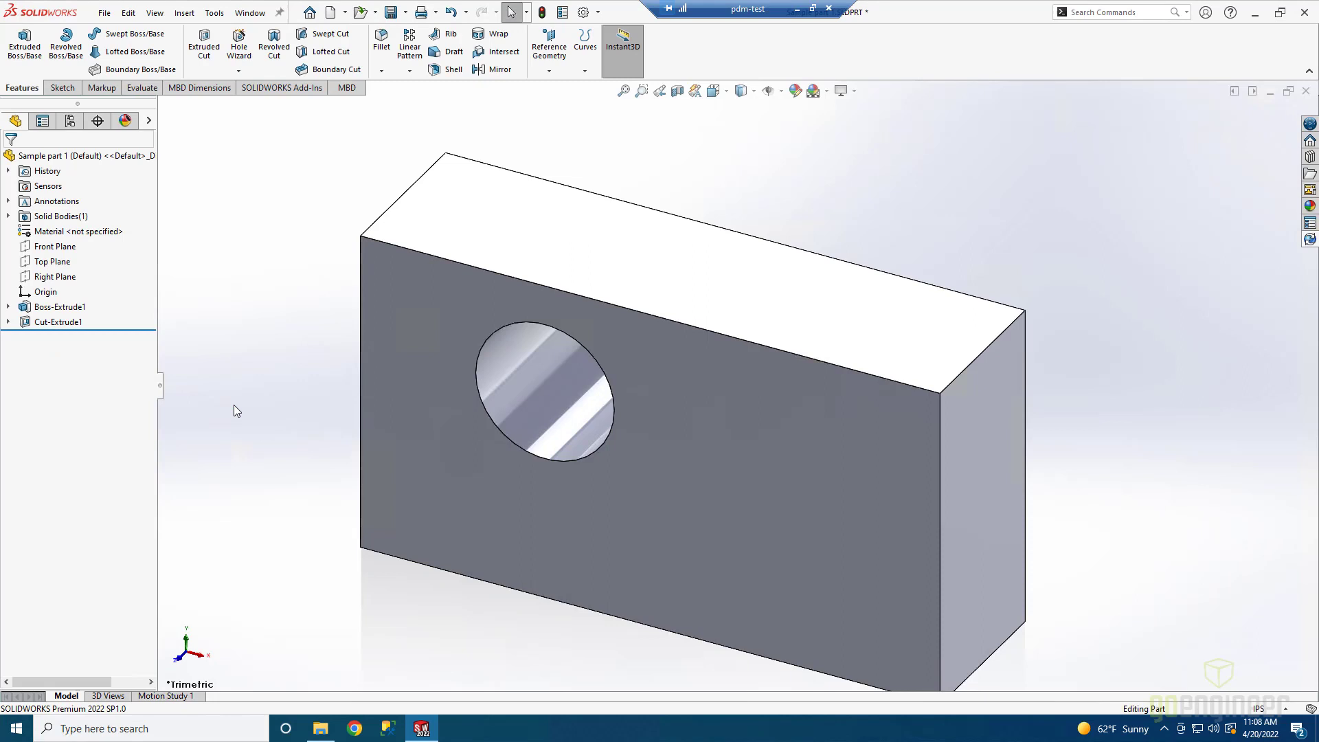
mouse_move(1208, 250)
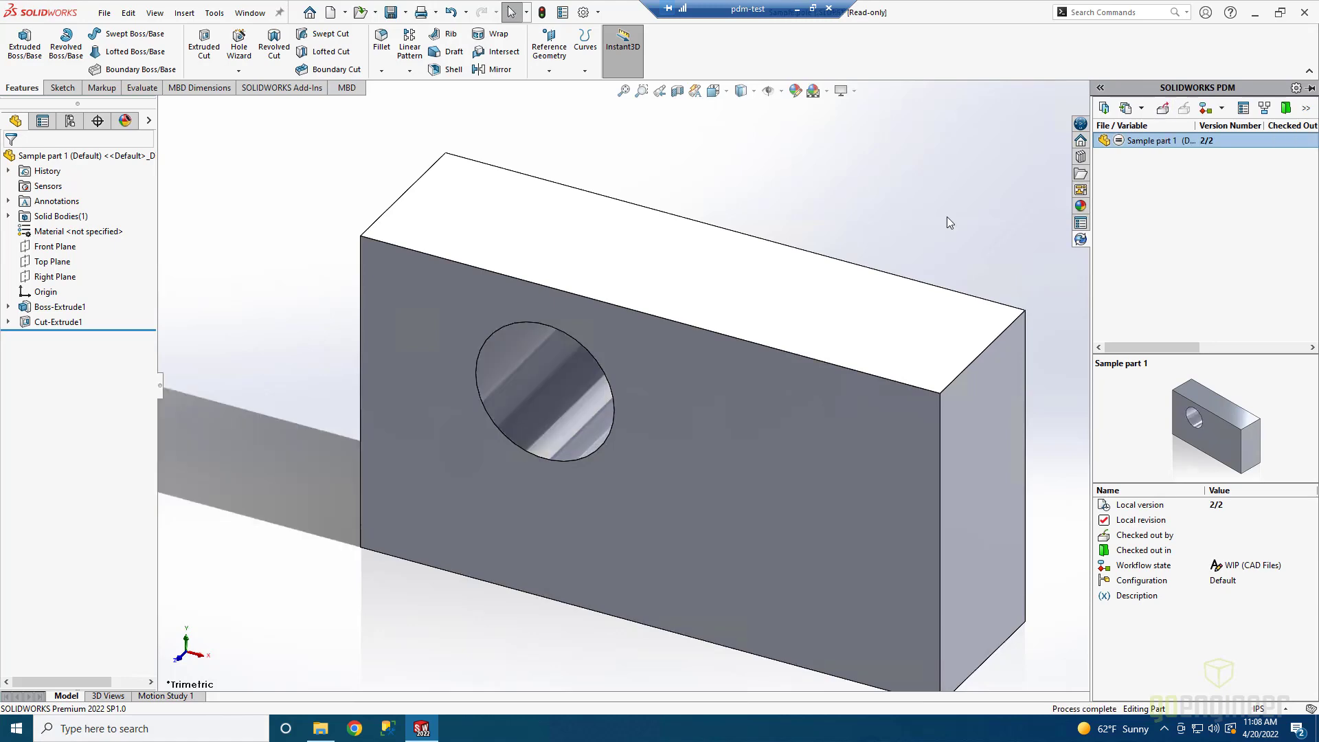
mouse_move(1309, 15)
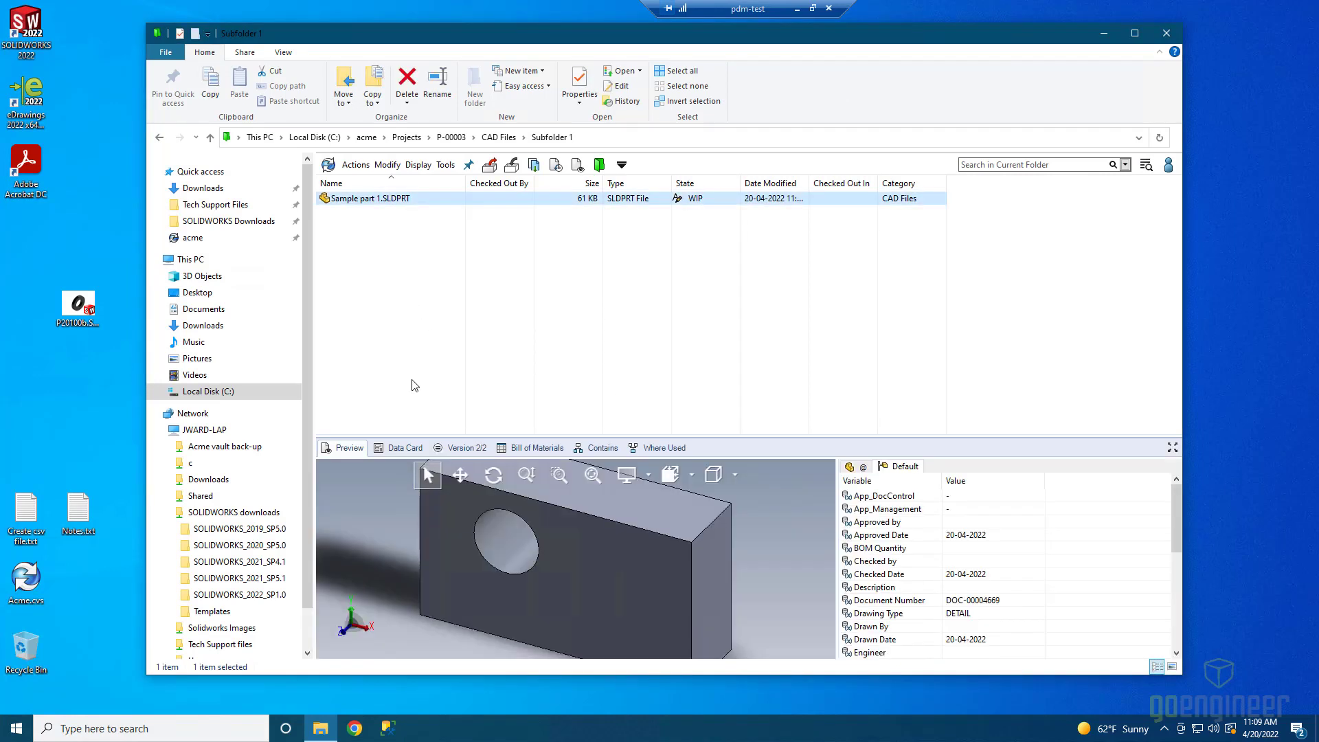
mouse_move(483, 401)
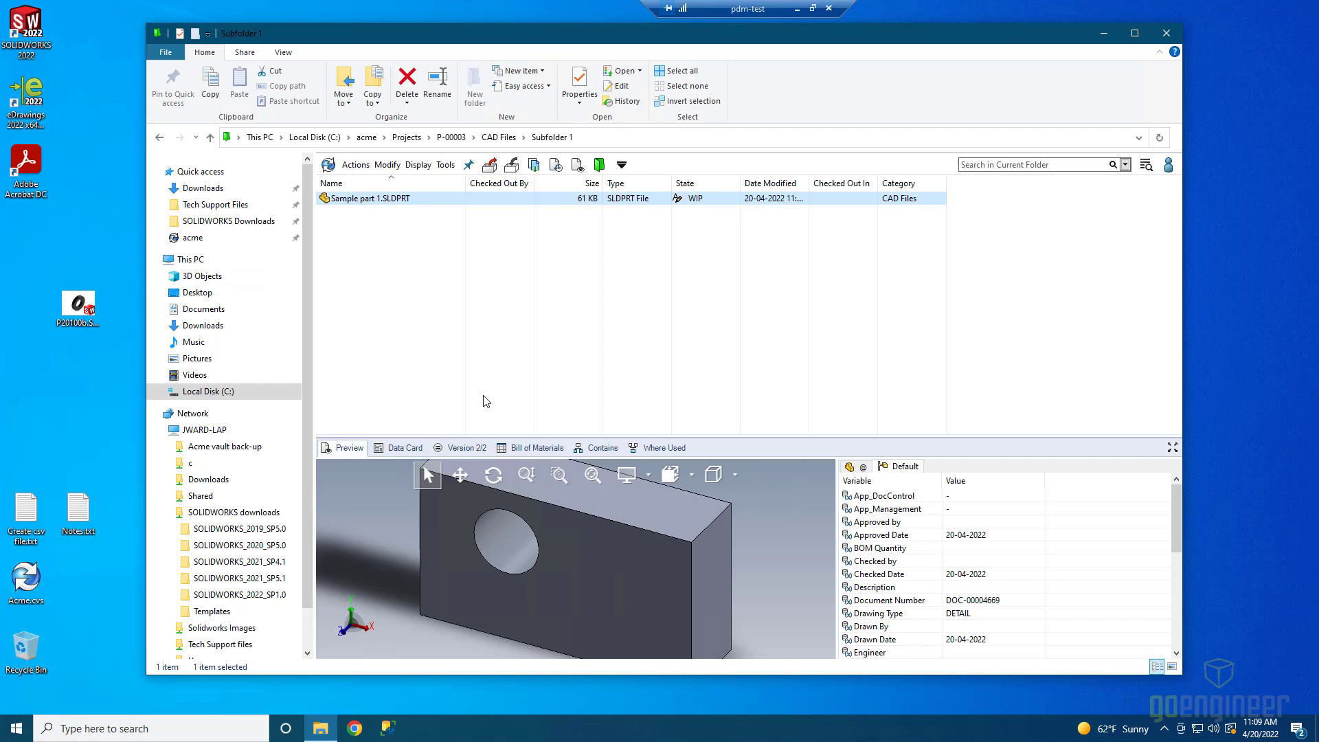
mouse_move(455, 196)
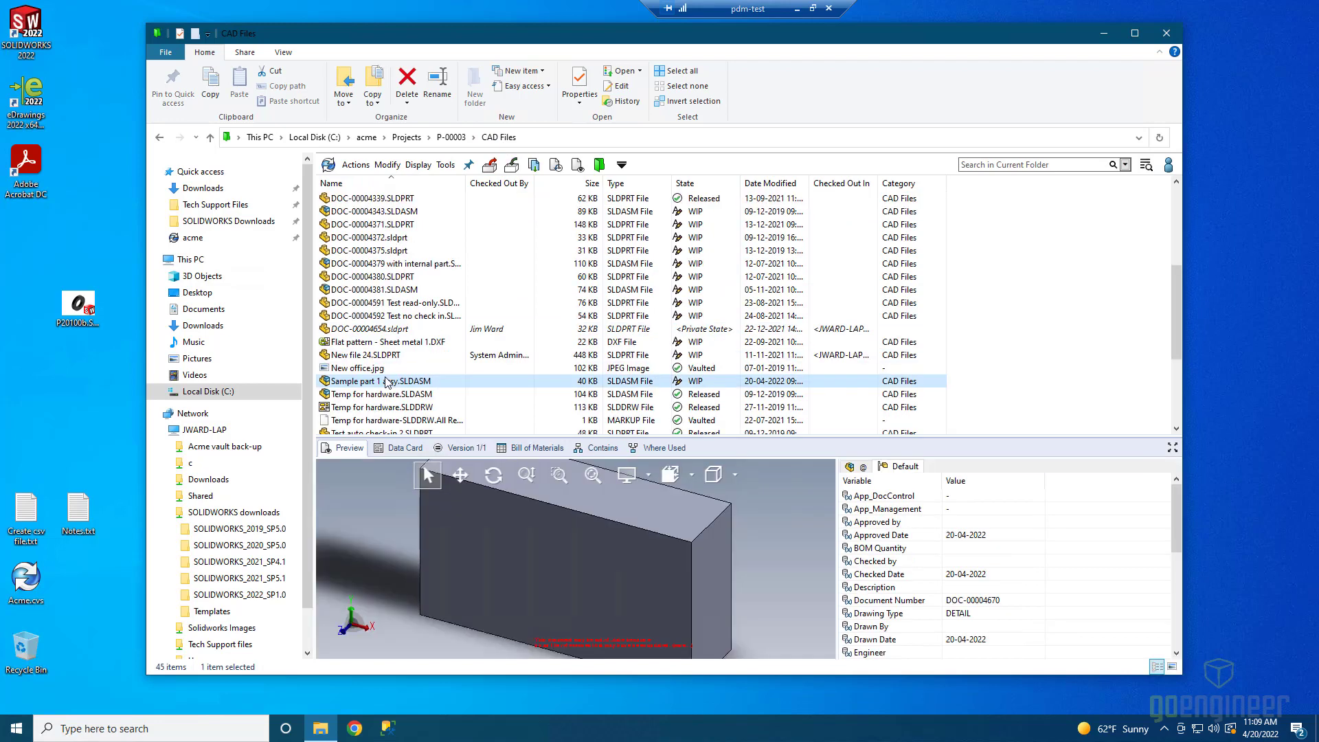
- Double-click Sample part 1 assy.SLDASM in CAD Files to open it in SOLIDWORKS
double_click(362, 381)
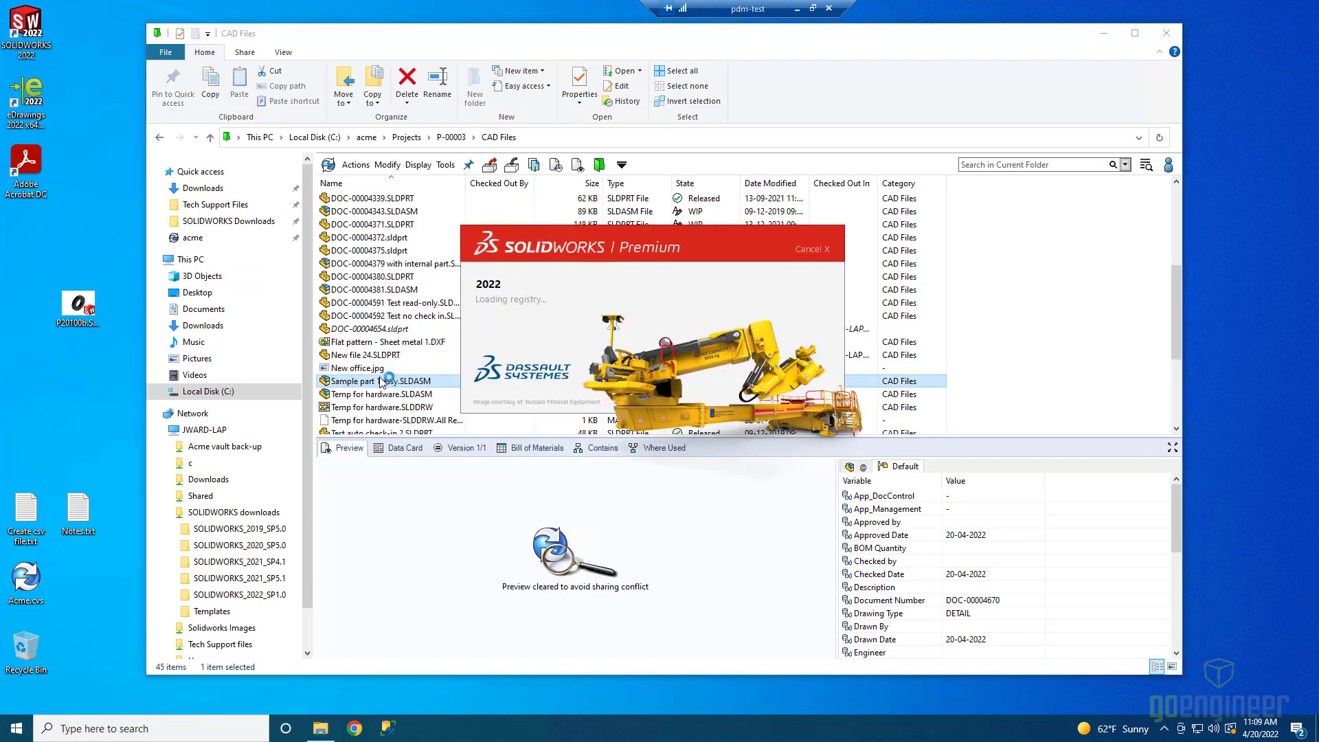
double_click(363, 380)
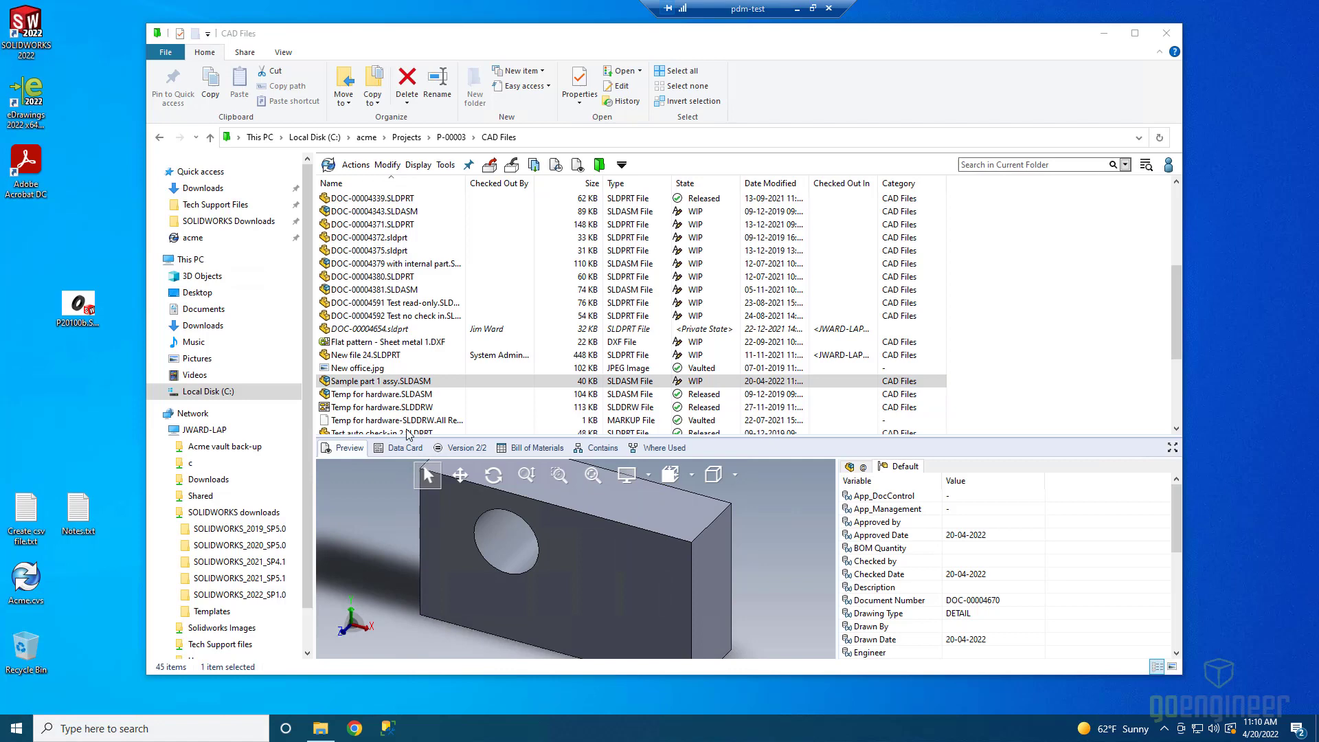
mouse_move(544, 549)
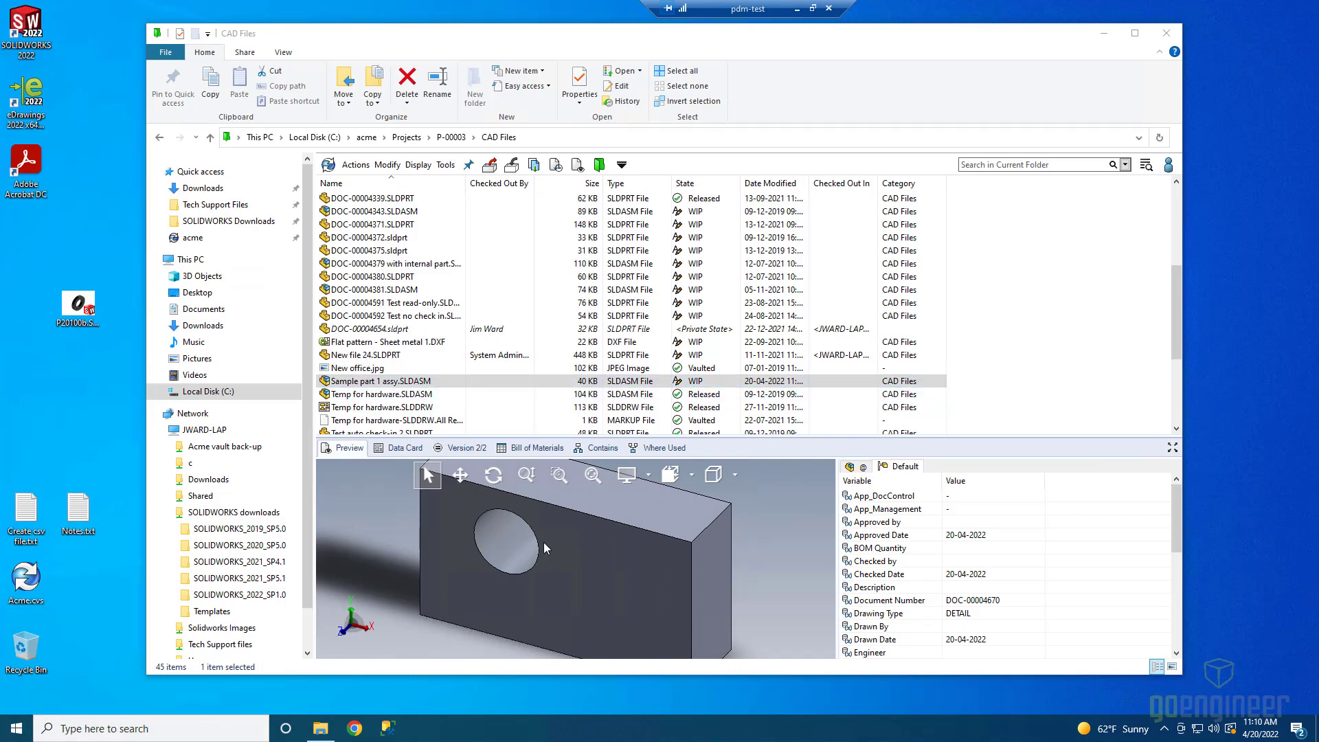
mouse_move(617, 448)
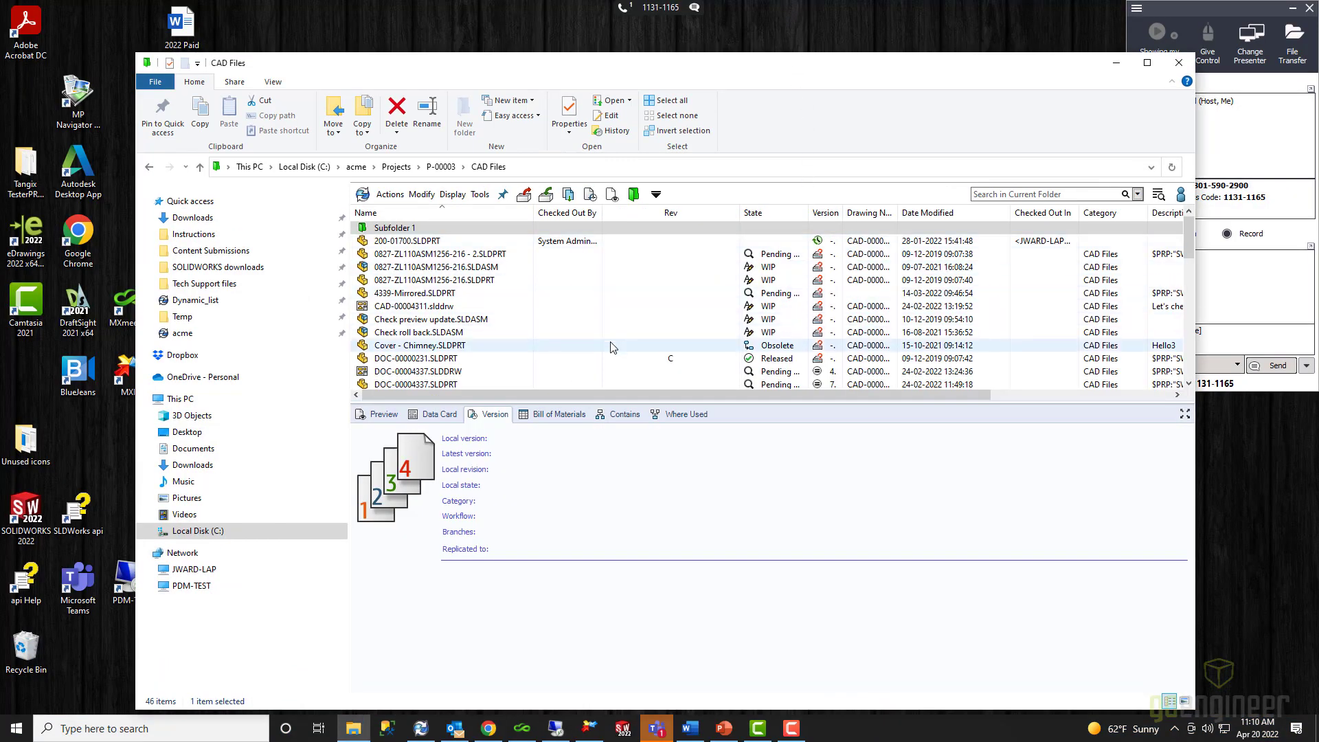
click(430, 319)
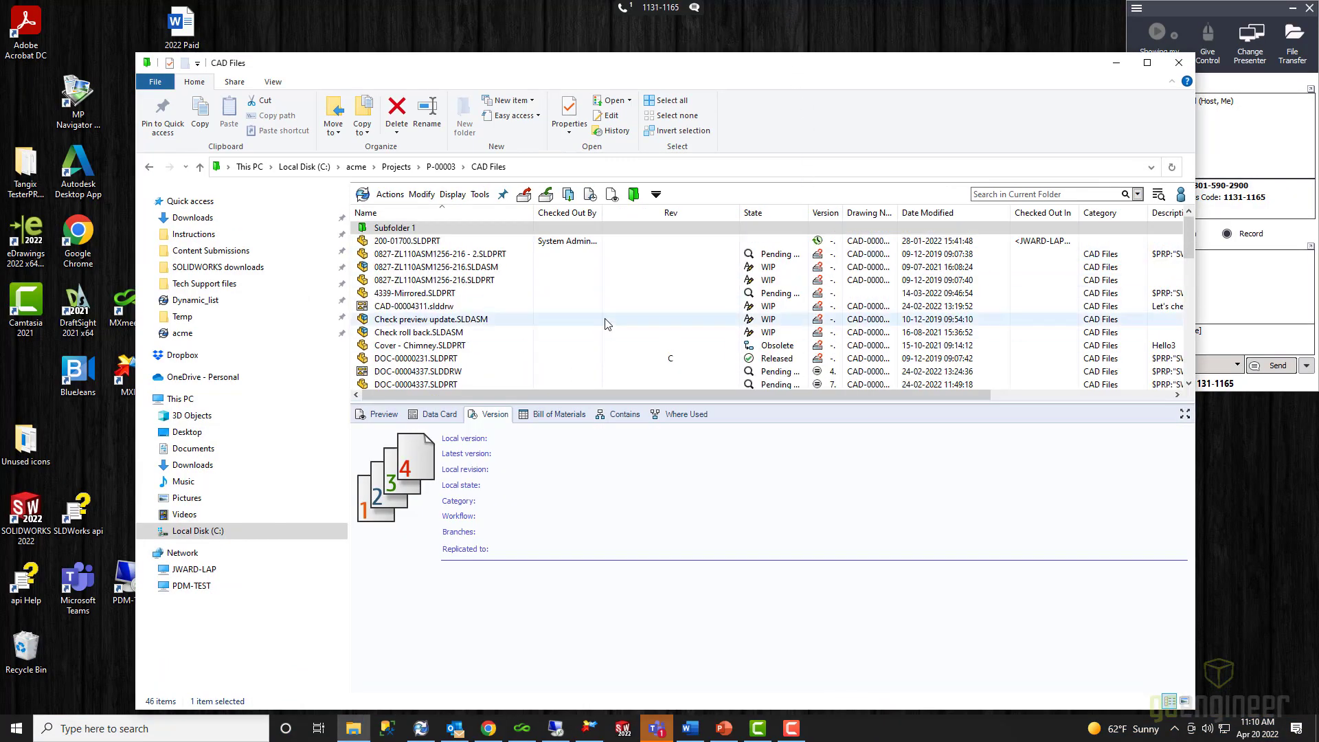
scroll(down, 3)
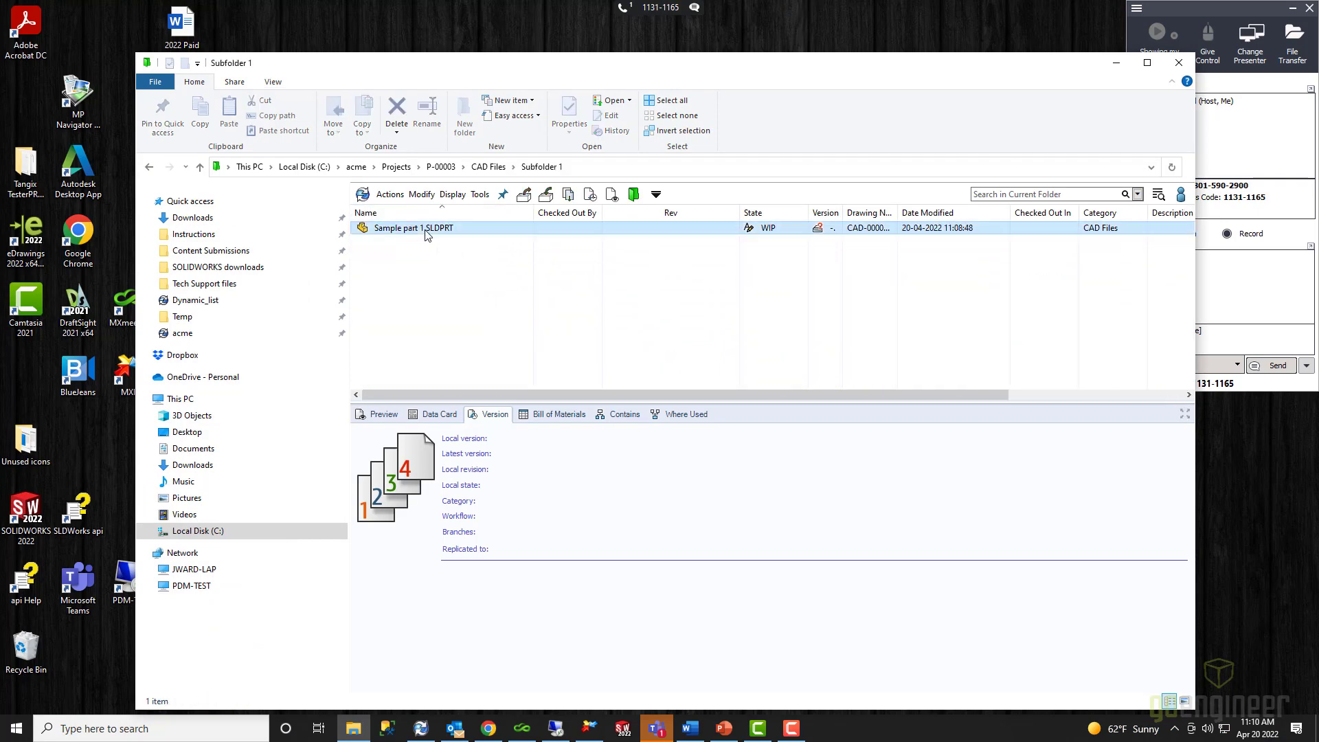
click(413, 226)
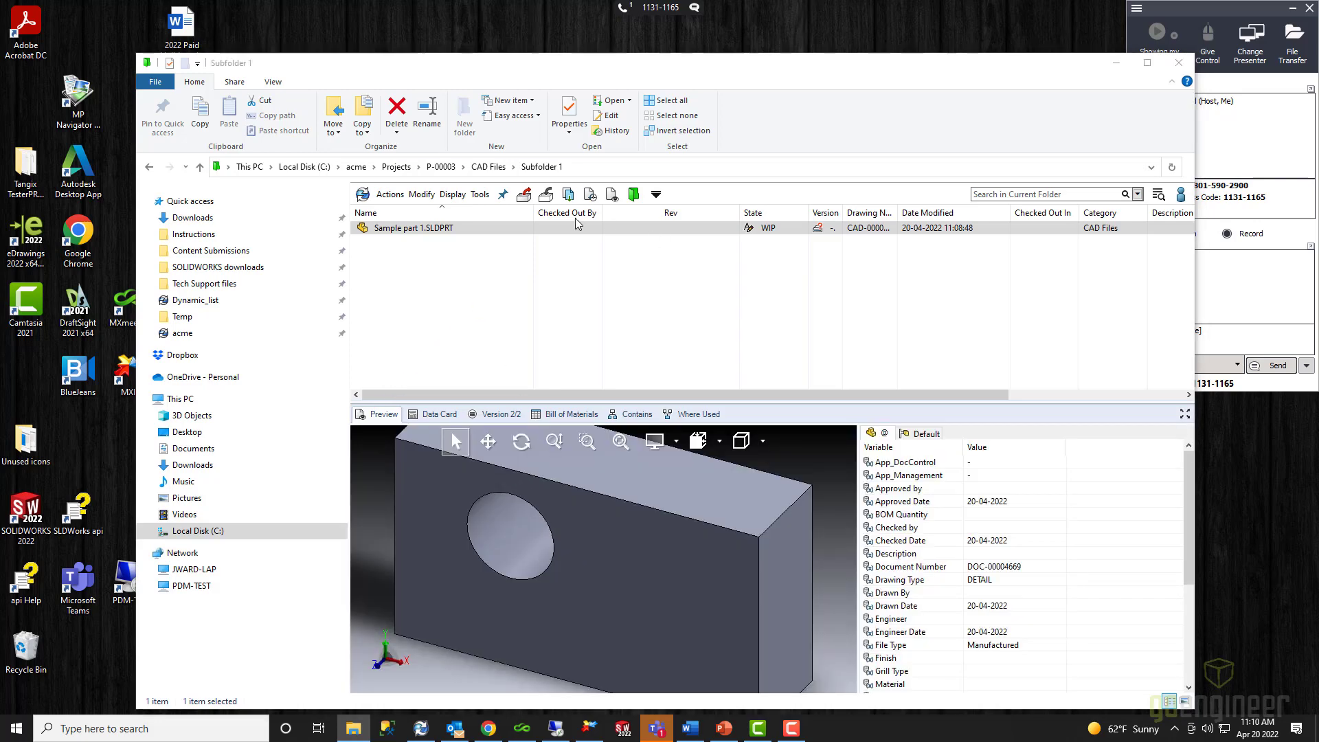
click(488, 166)
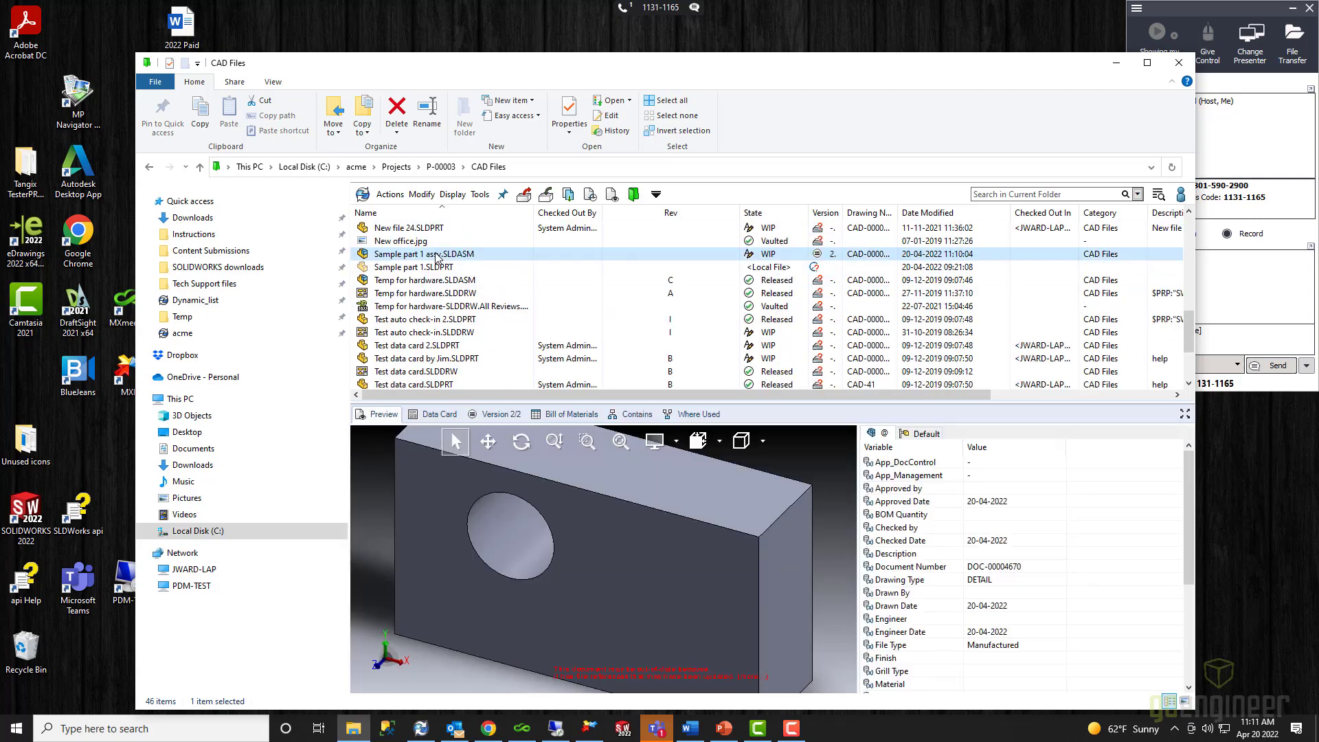
mouse_move(545, 537)
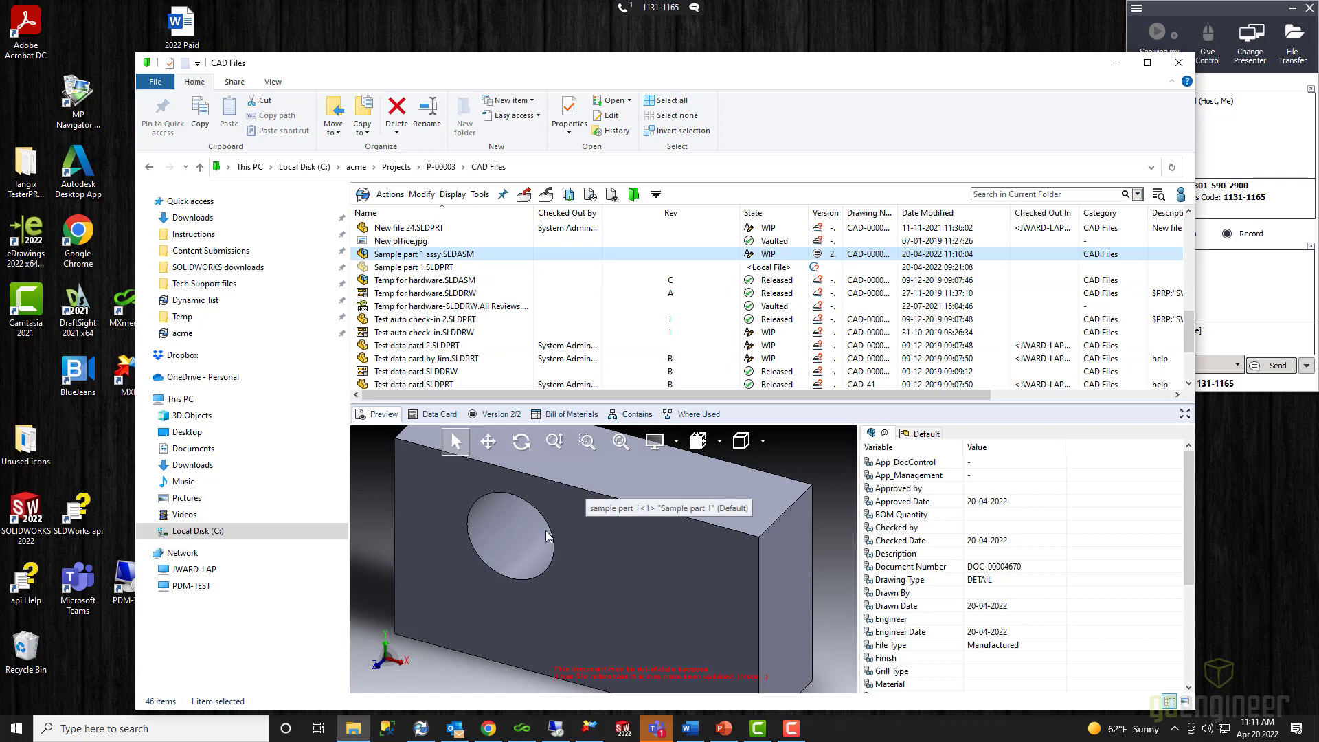
click(400, 242)
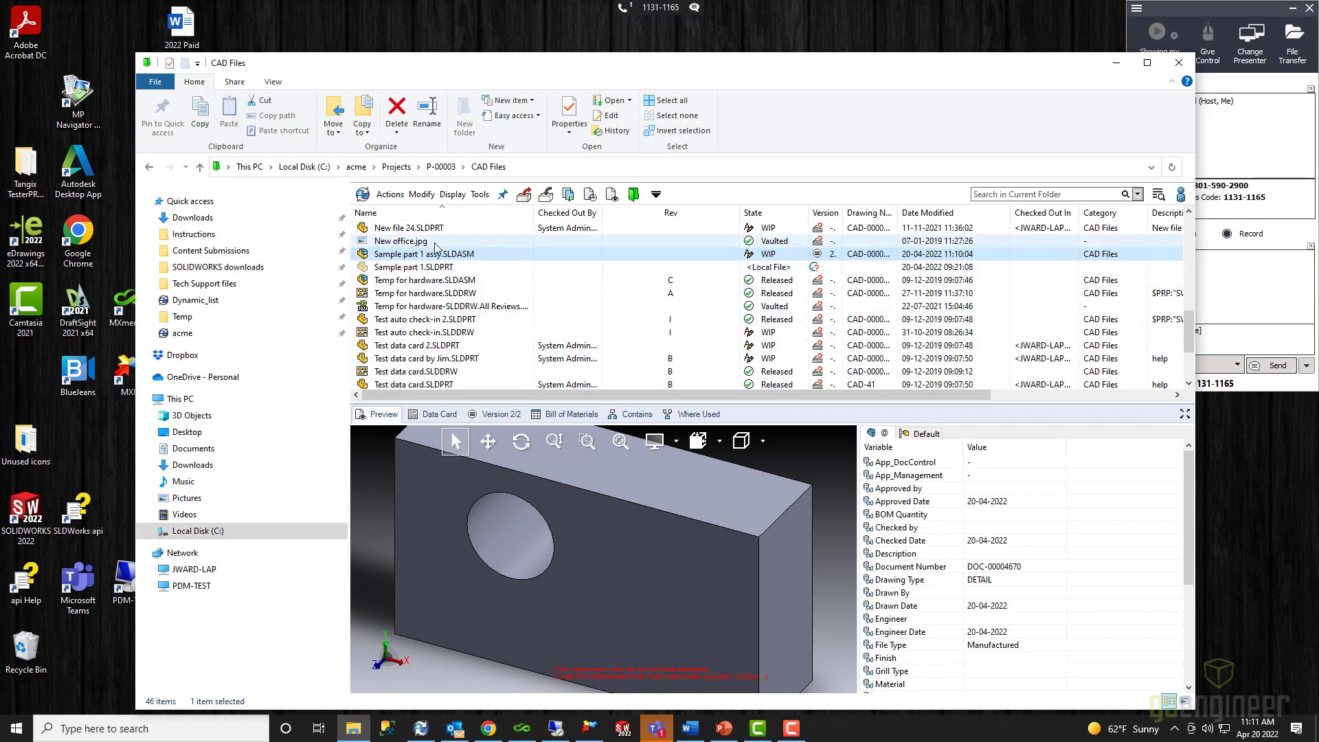
- Open Sample part 1 assy.SLDASM from the vault context menu, loading the block without its hole
right_click(425, 253)
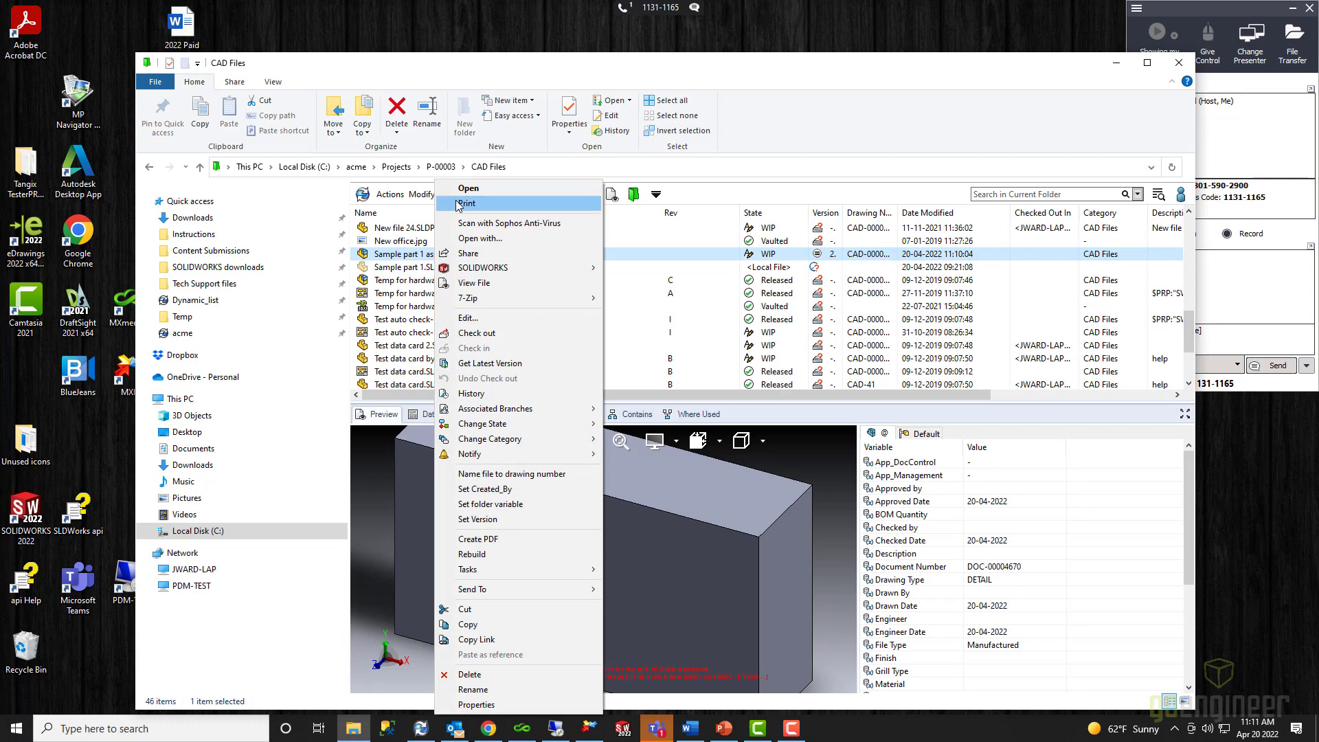
click(467, 188)
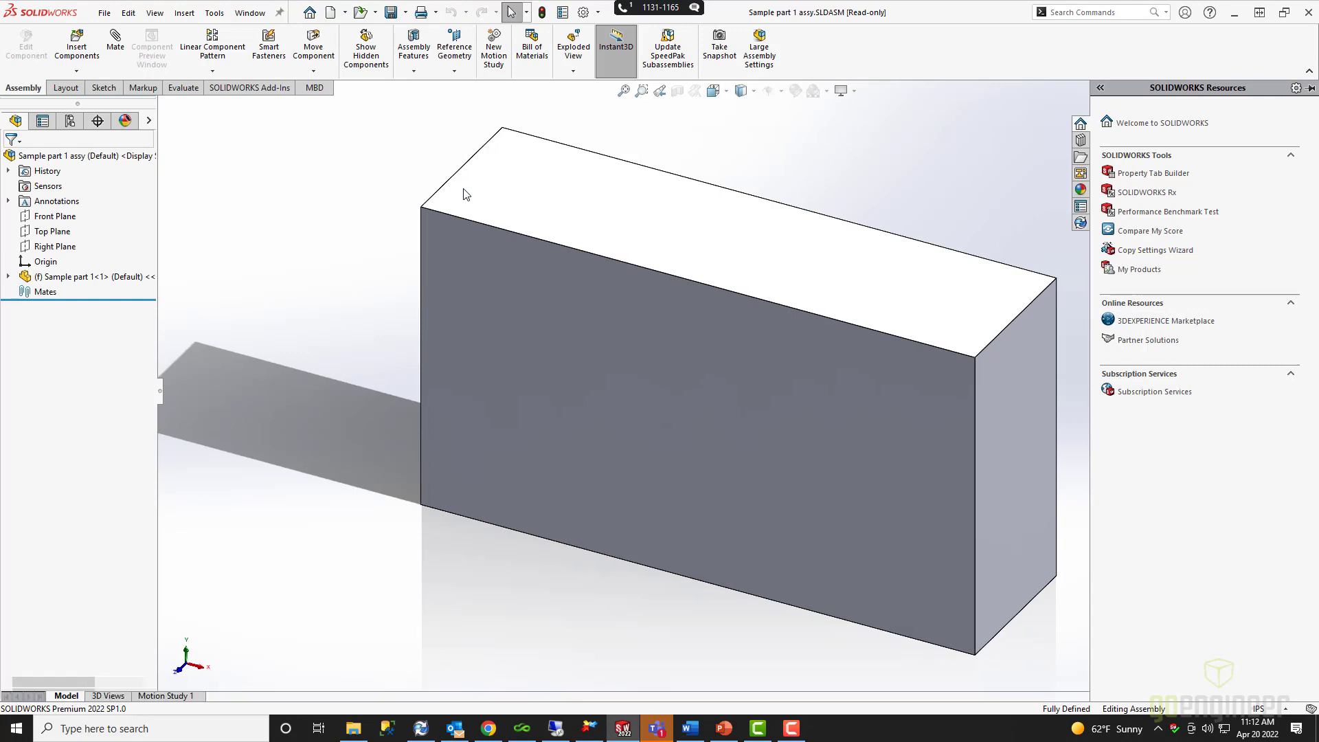
mouse_move(466, 194)
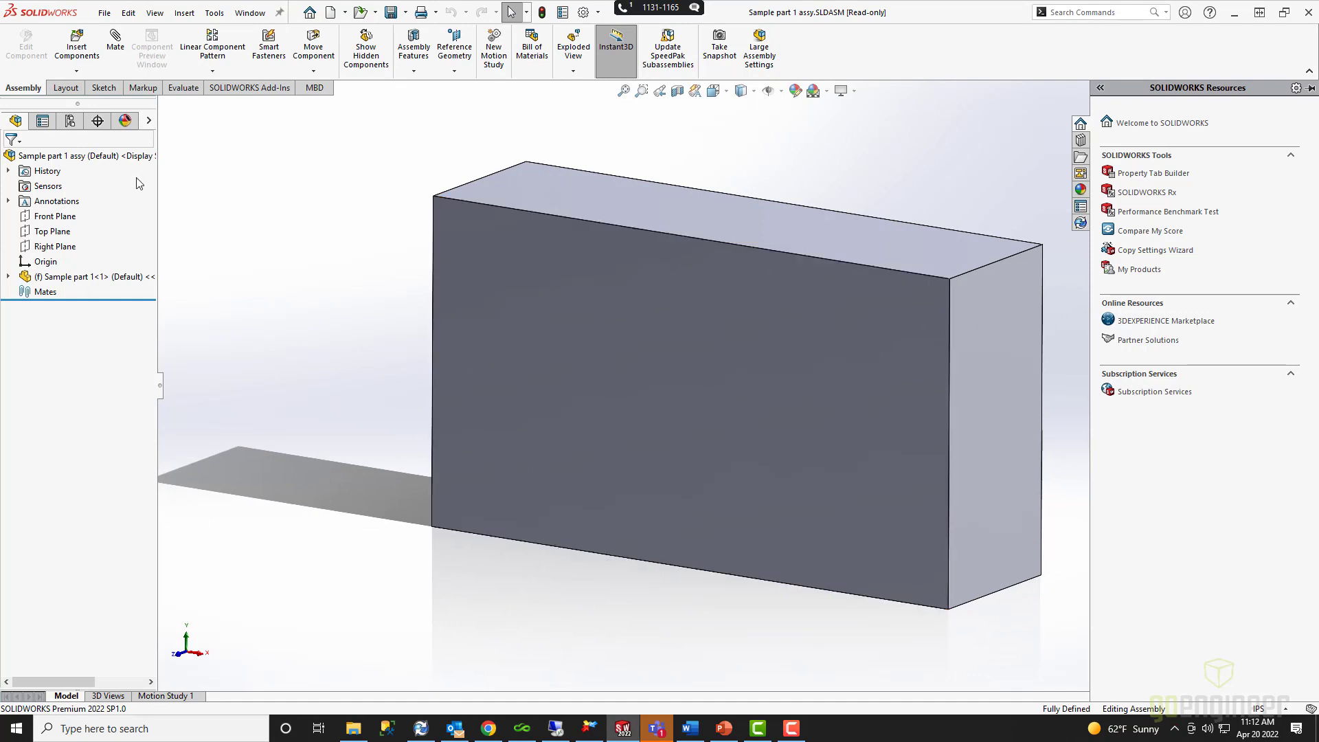
- Show Find References, listing Sample part 1.SLDPRT loaded from C:\acme\Projects\P-00003\CAD Files
click(103, 12)
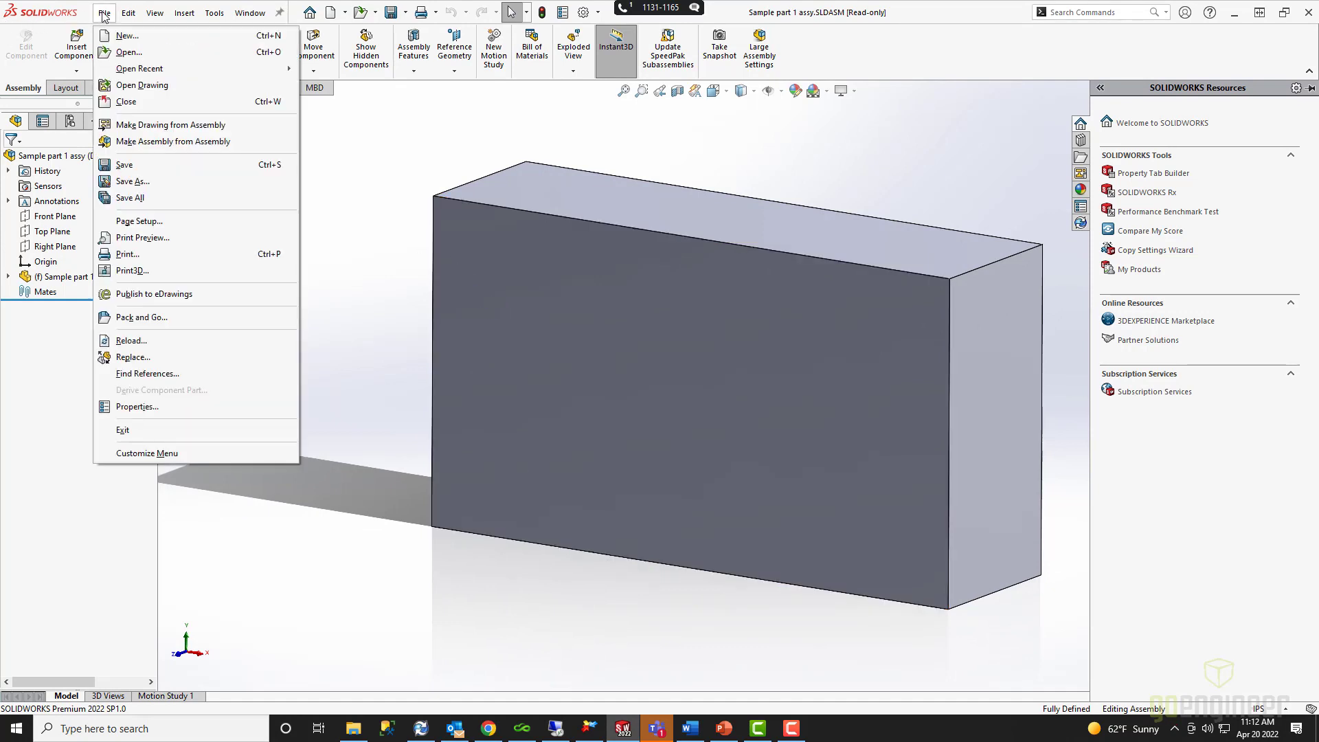
mouse_move(132, 181)
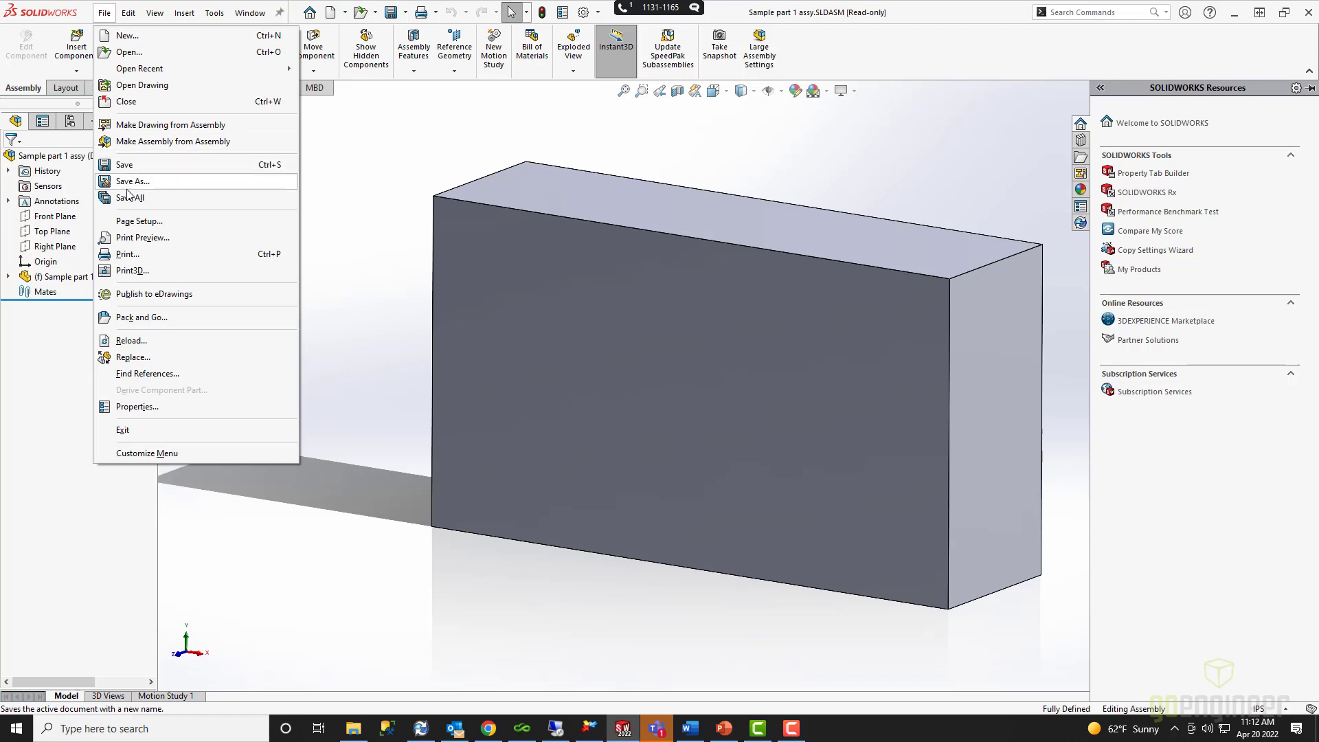
click(147, 374)
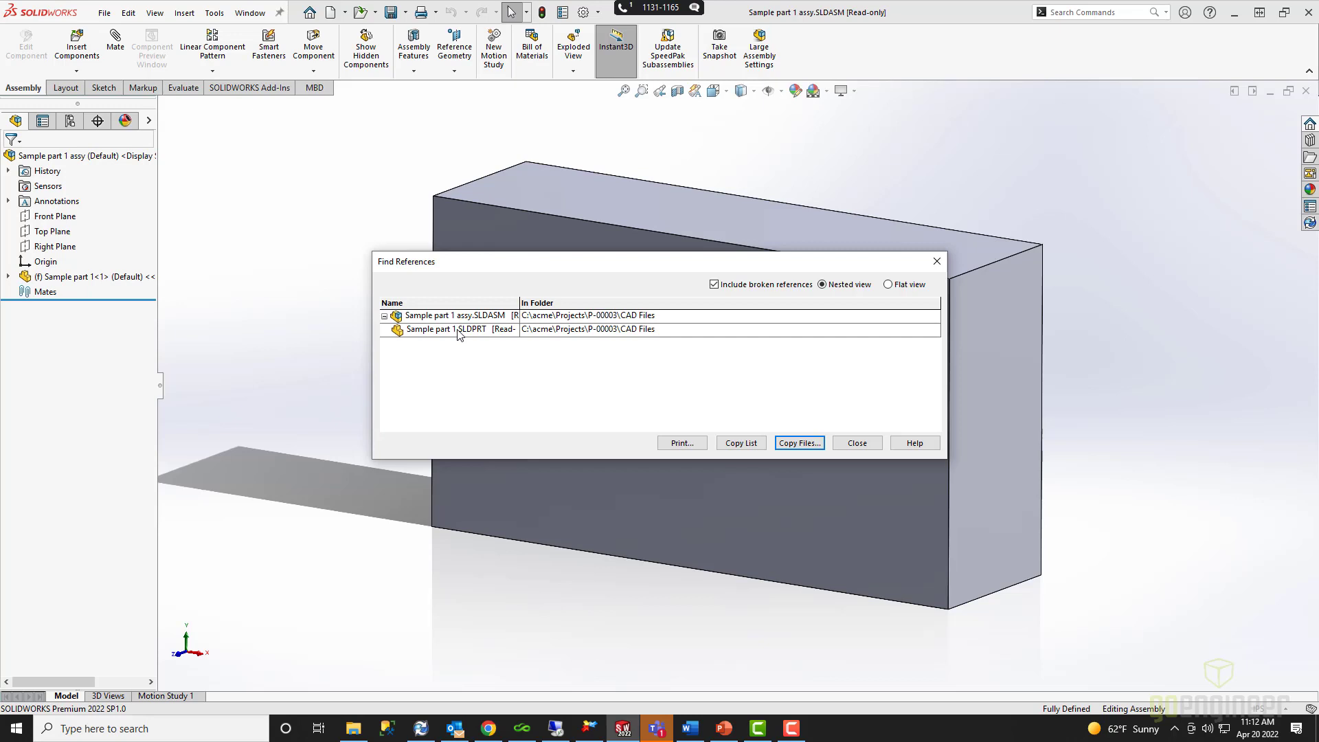
mouse_move(416, 334)
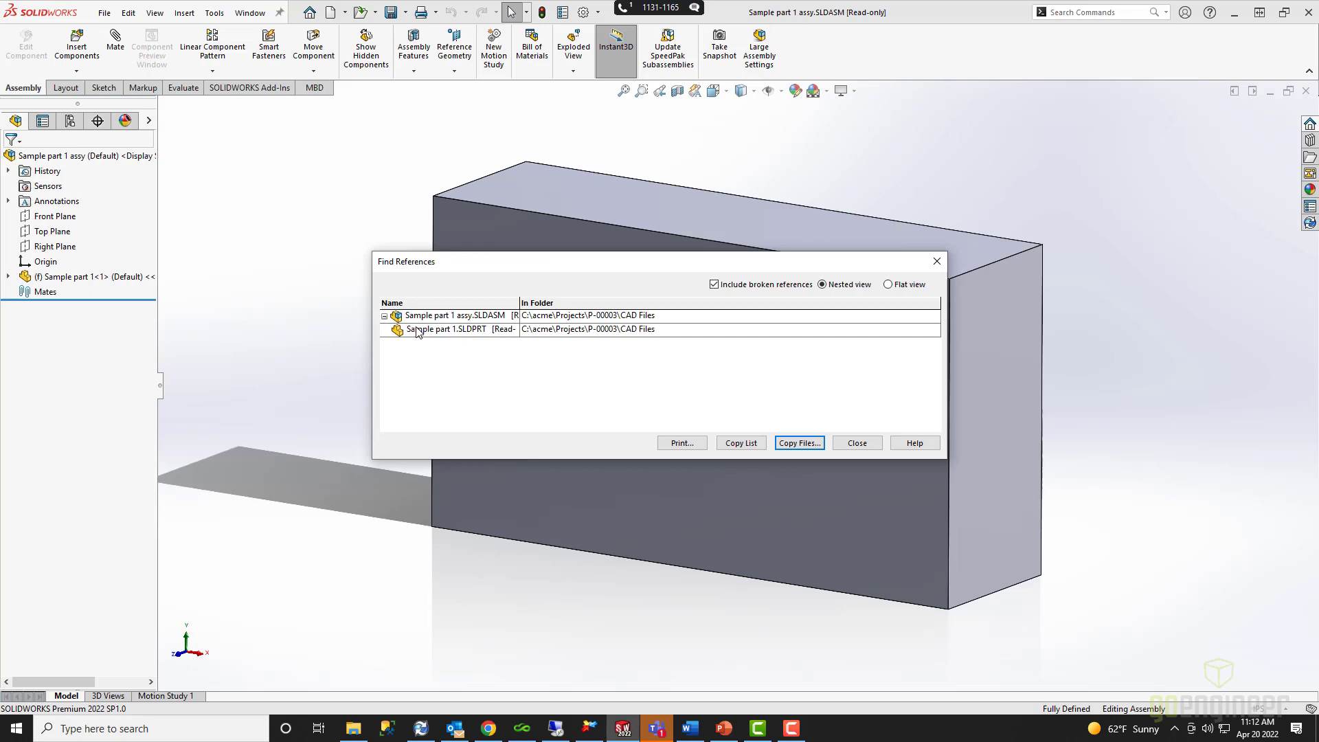
mouse_move(468, 329)
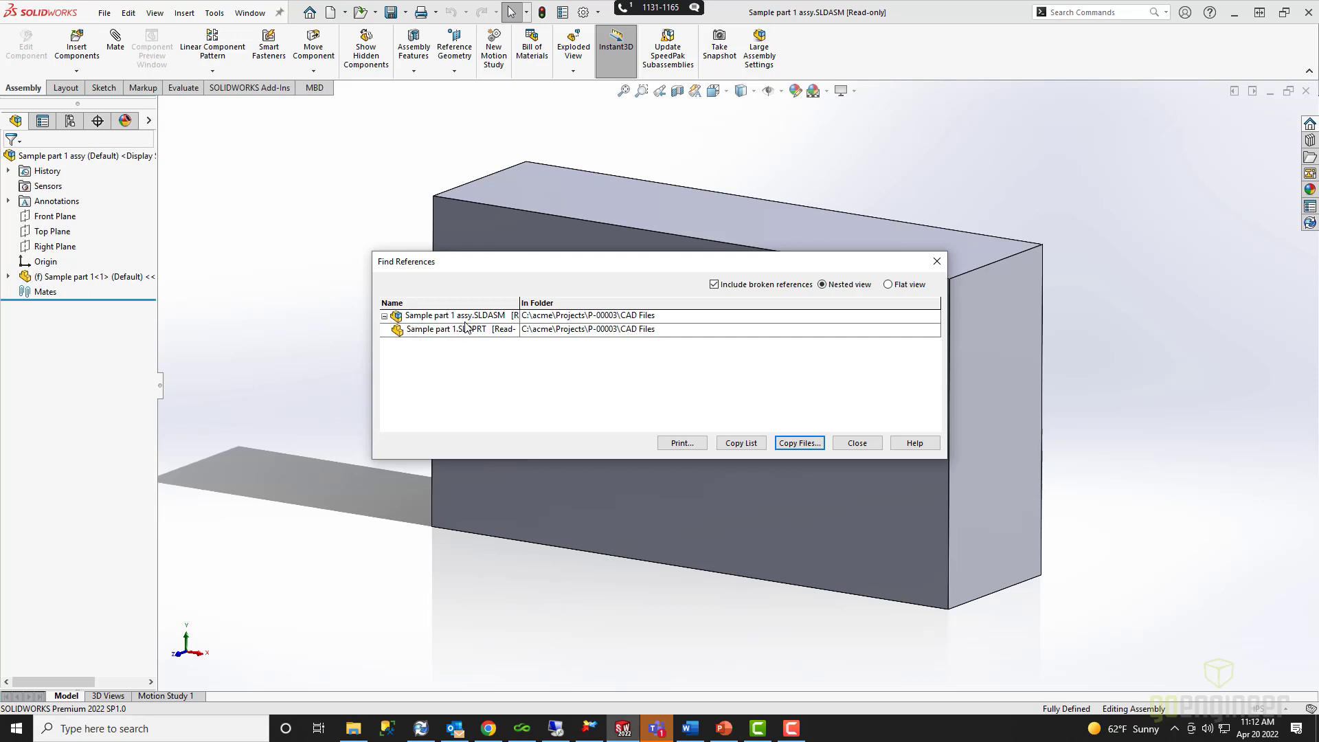
mouse_move(480, 329)
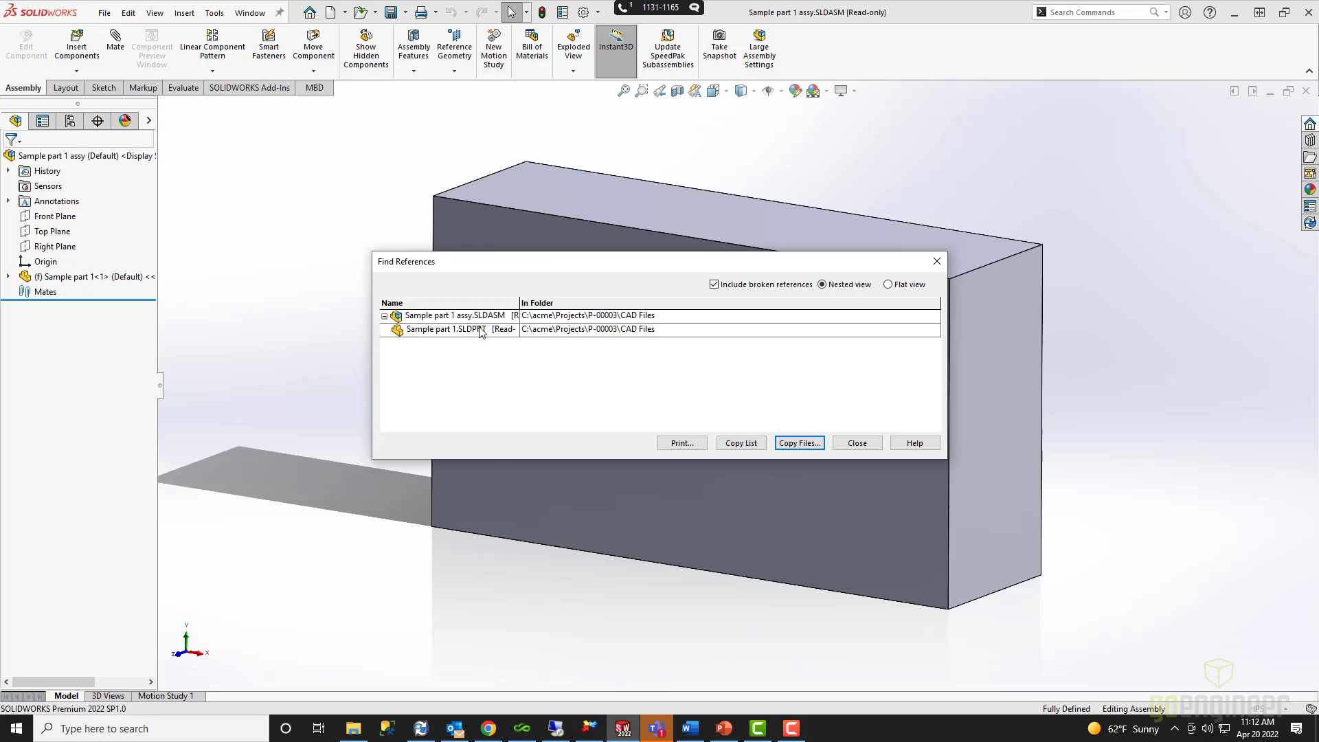
mouse_move(501, 353)
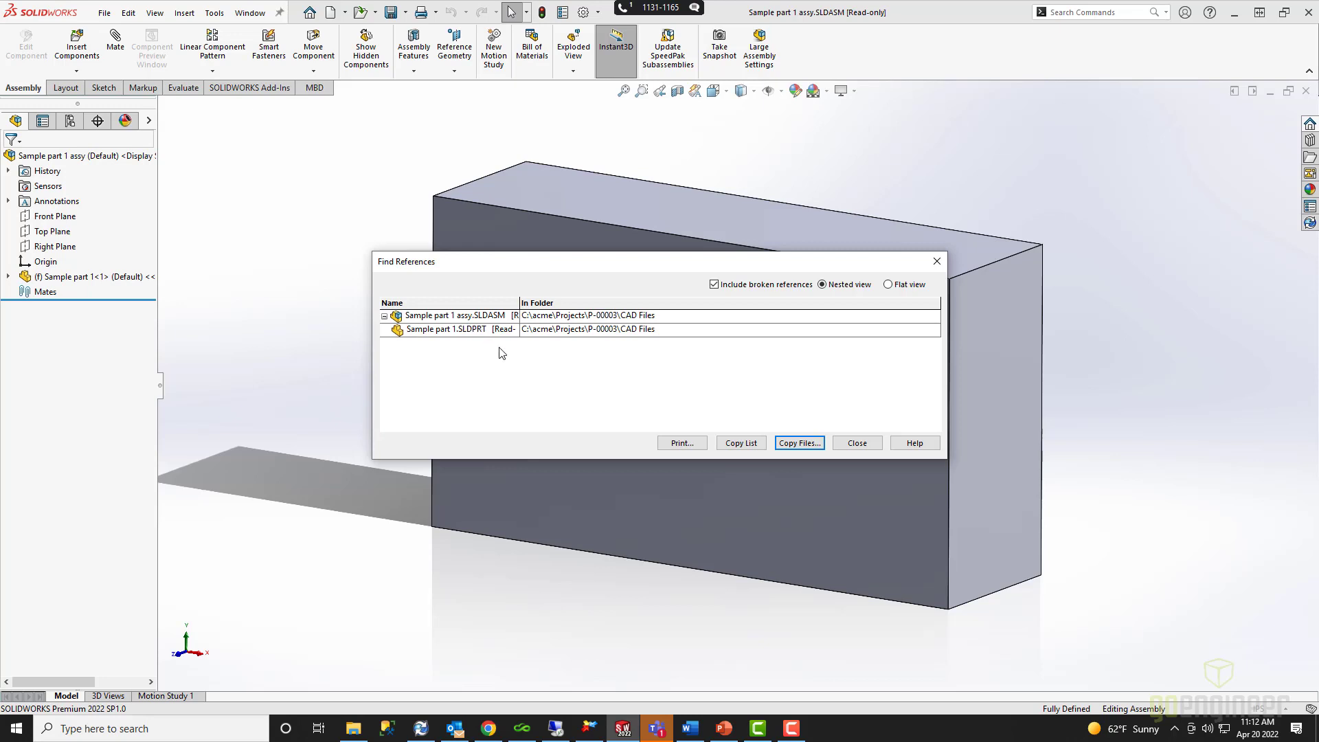
mouse_move(495, 332)
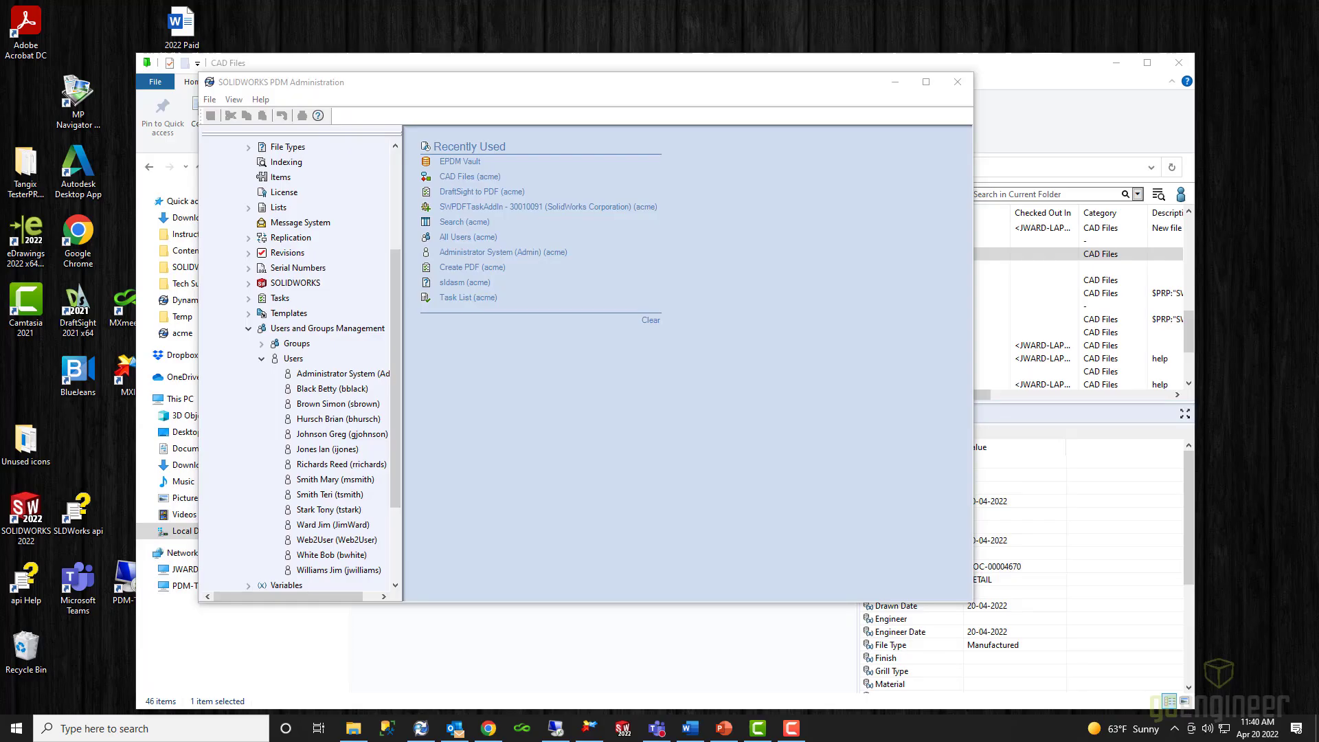
mouse_move(853, 544)
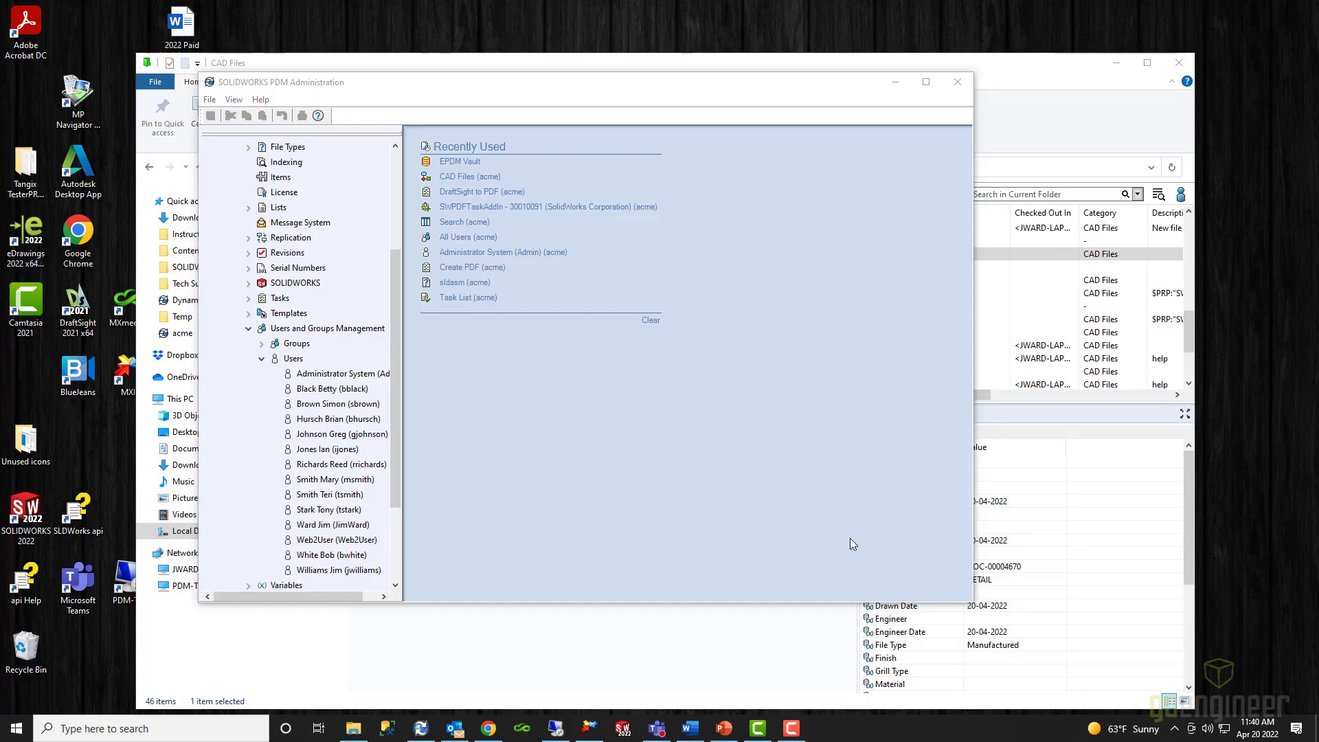
mouse_move(572, 528)
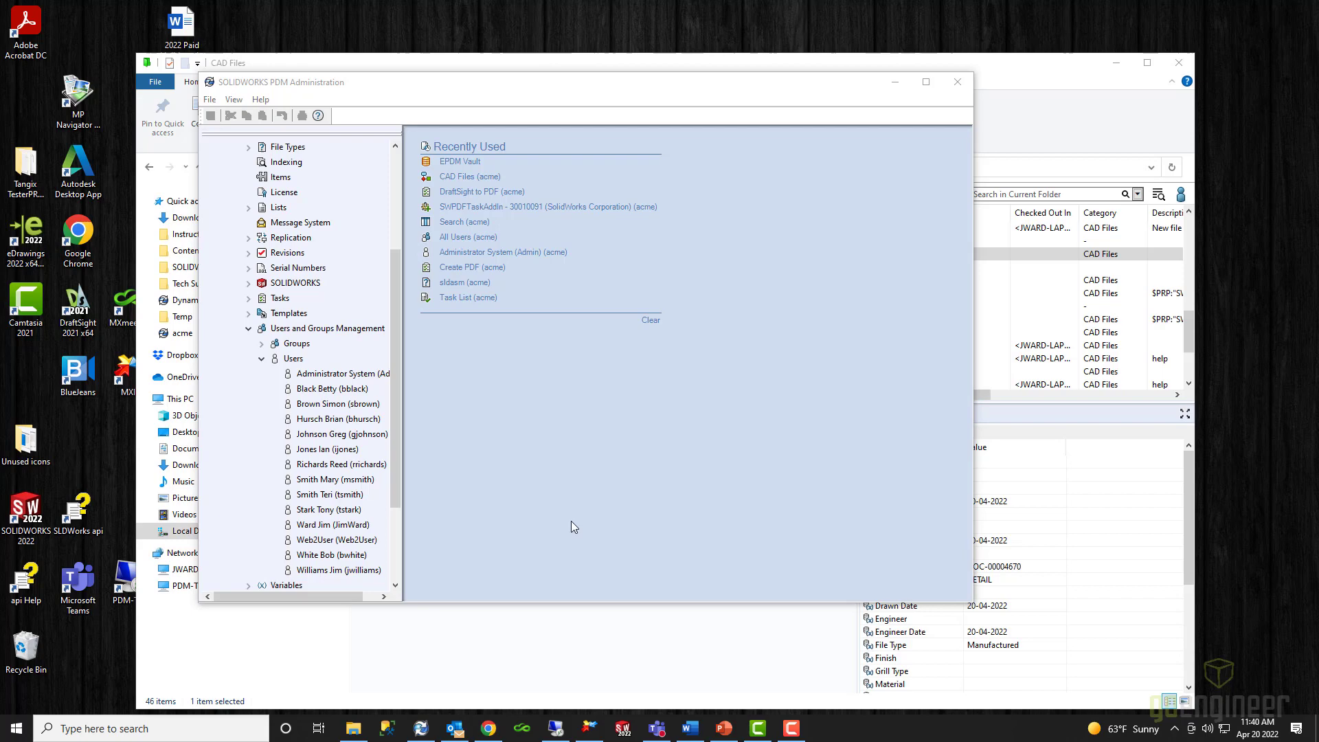
mouse_move(539, 527)
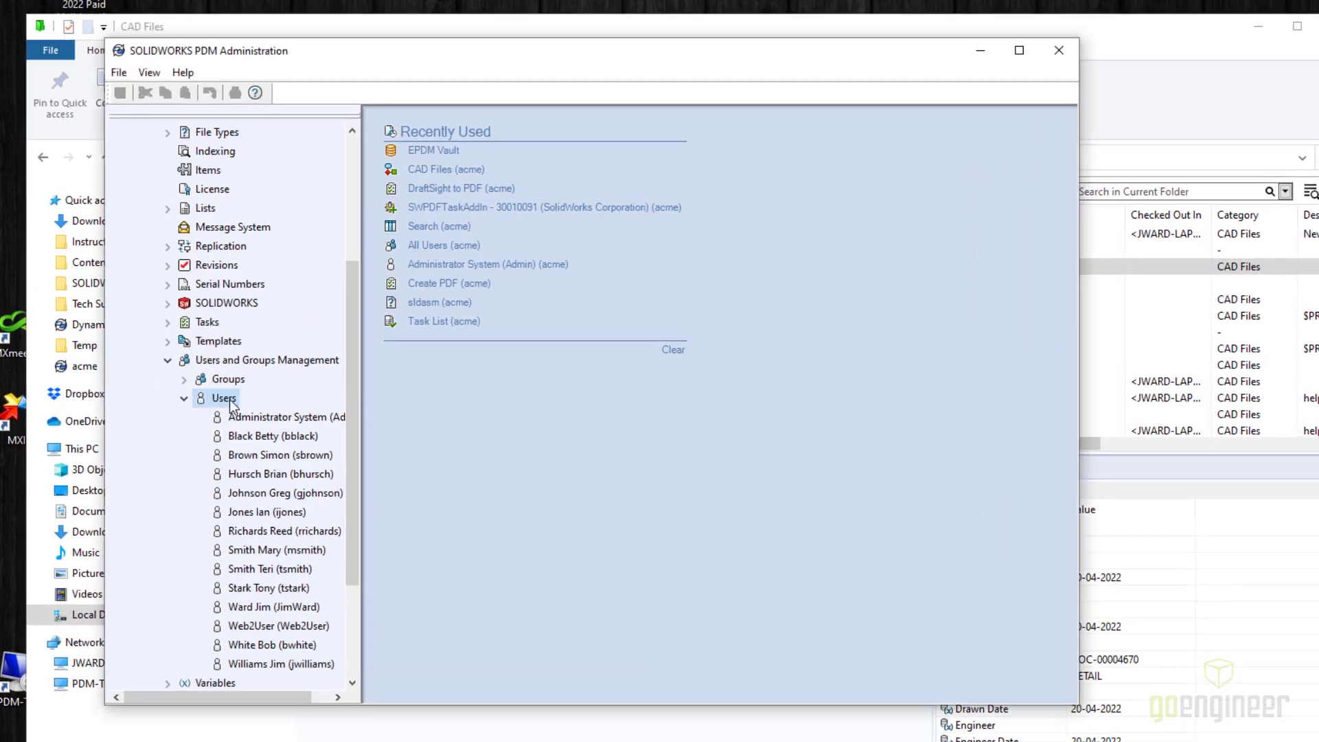
- Open the Settings dialog for the vault's Users node
right_click(224, 399)
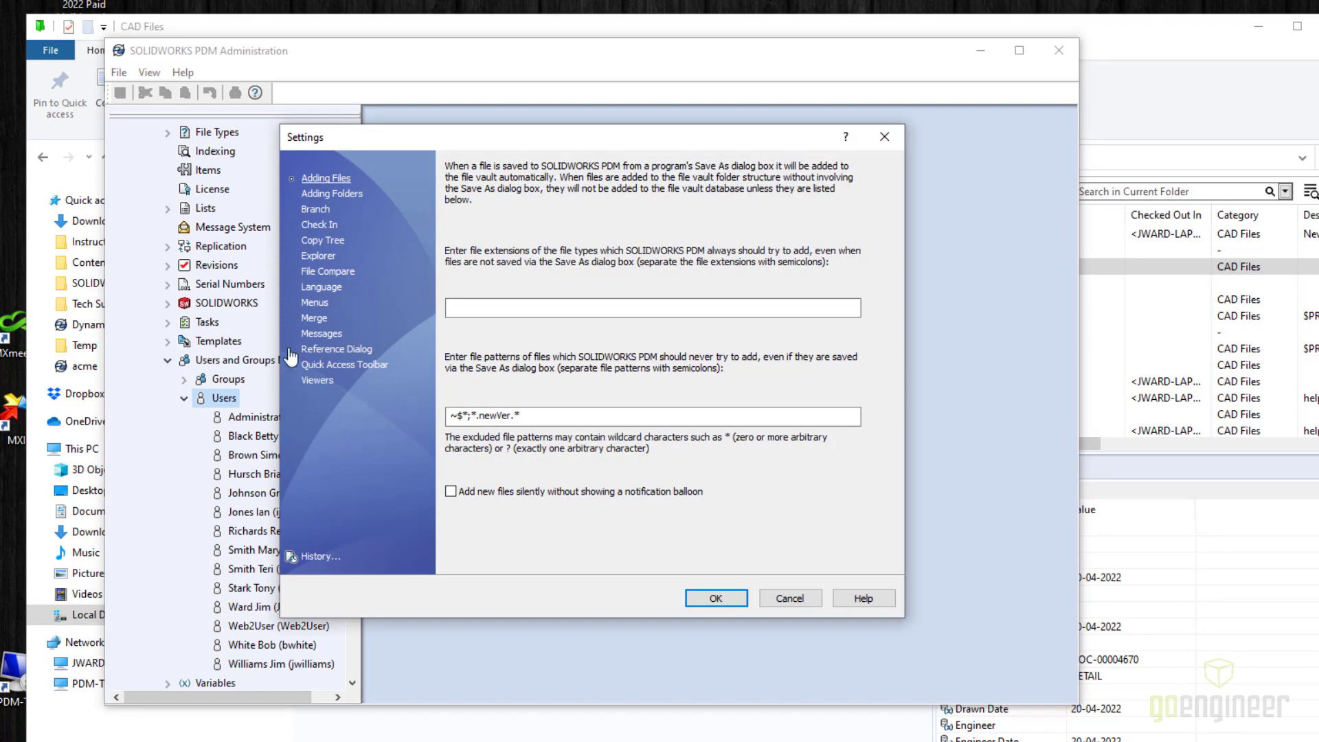
- On the Explorer page, cycle 'Automatically delete local read-only files' back to its original state and confirm with OK
click(317, 256)
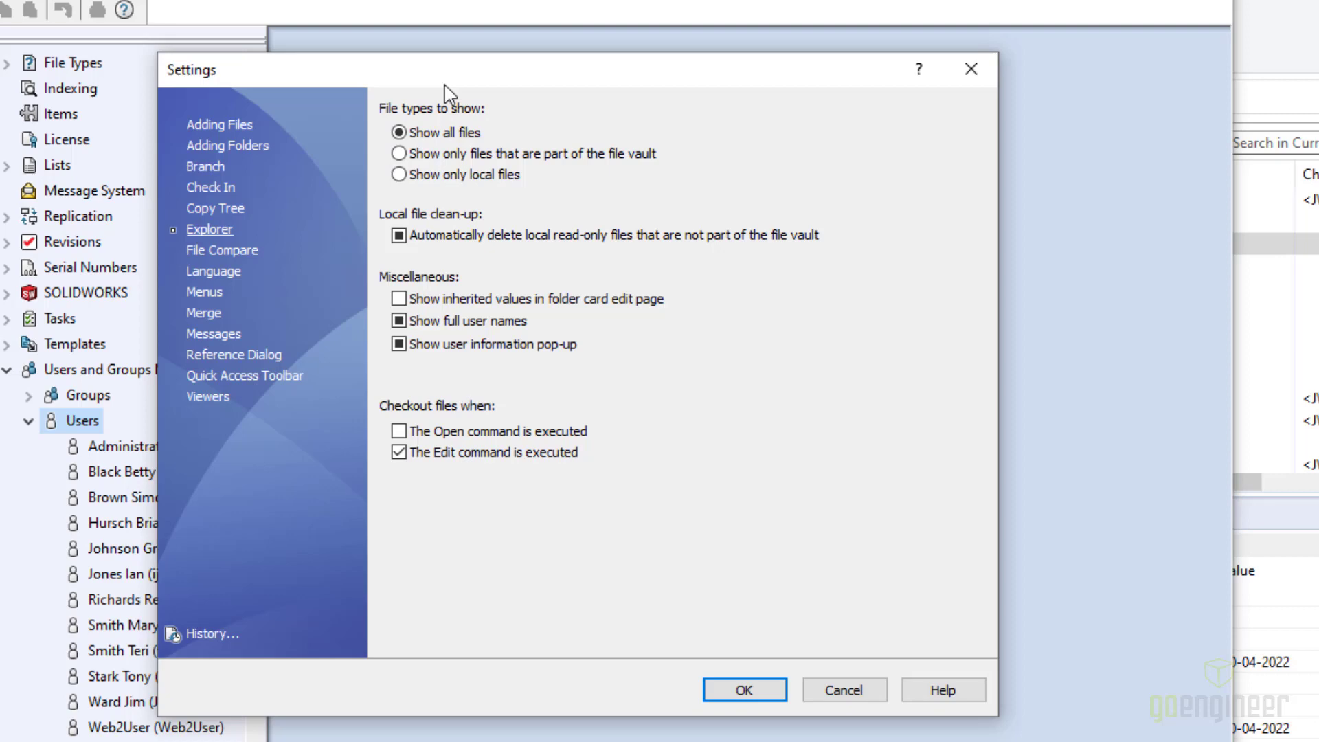
click(399, 132)
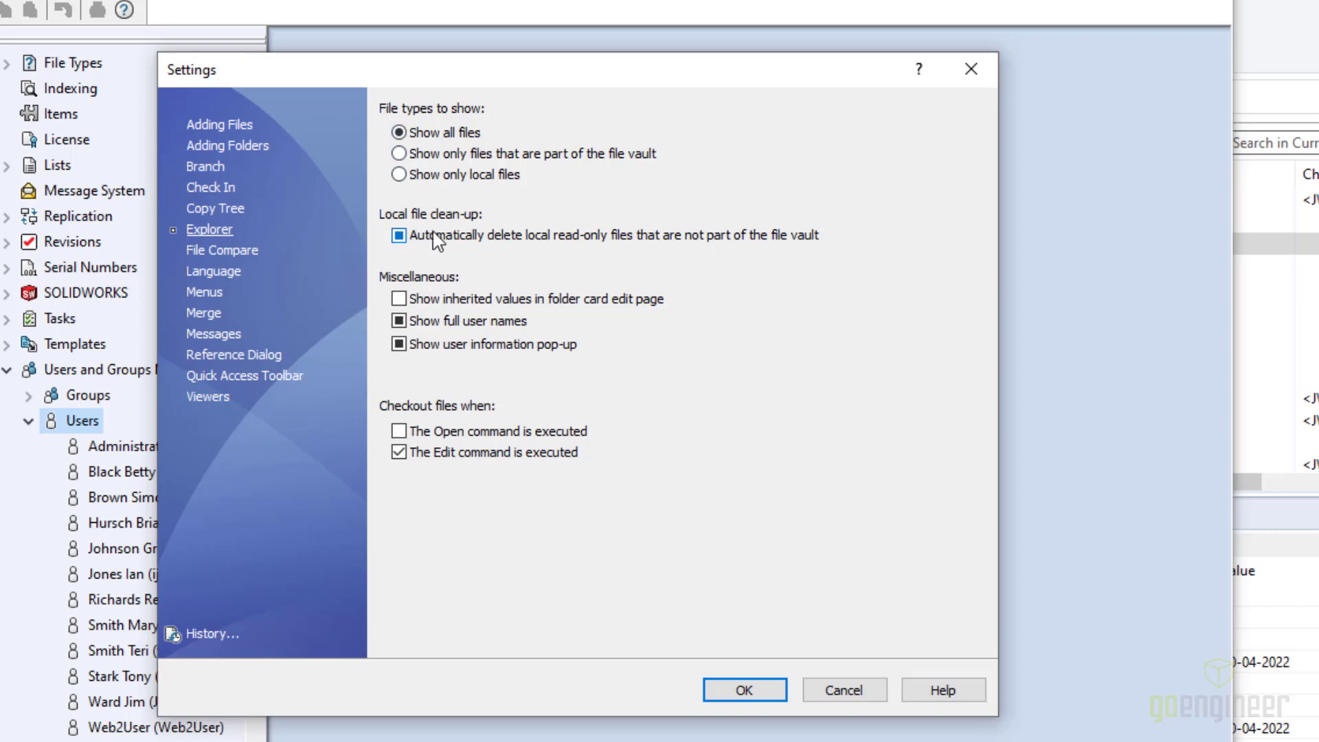
mouse_move(432, 239)
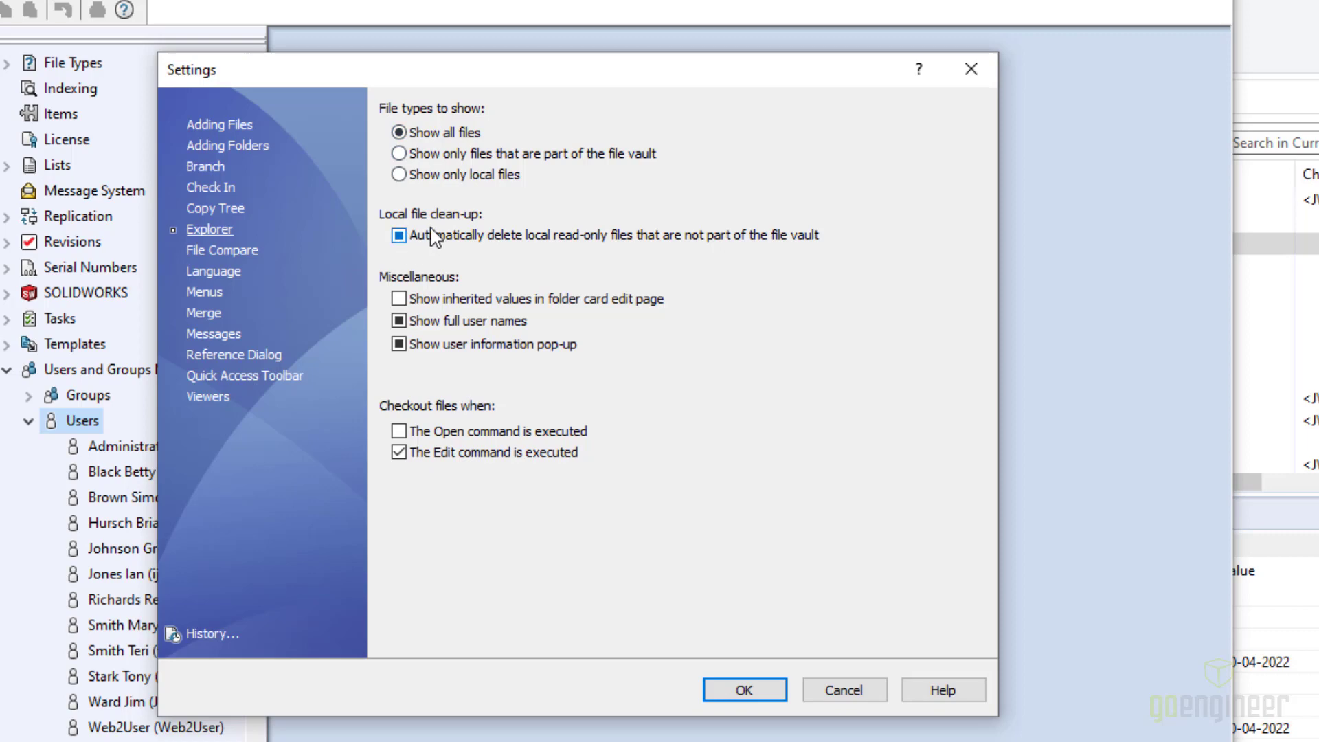
click(399, 235)
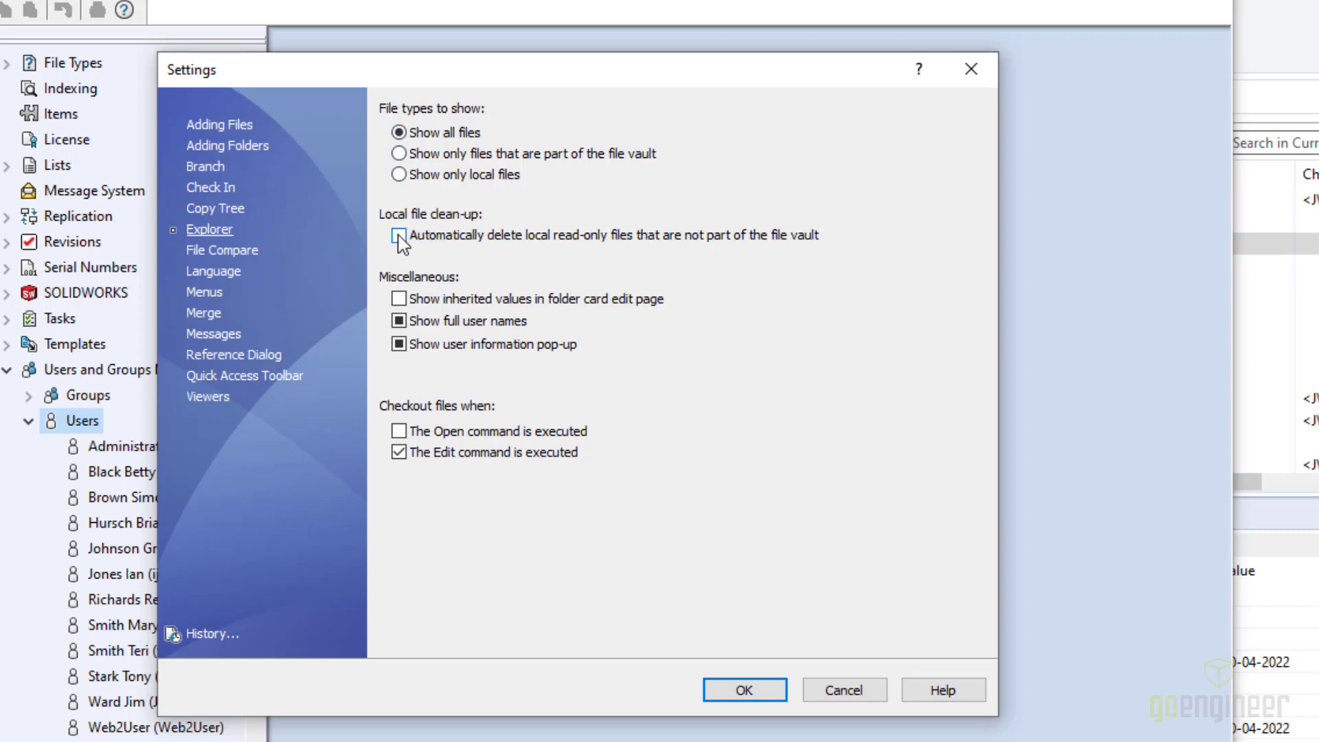
click(399, 235)
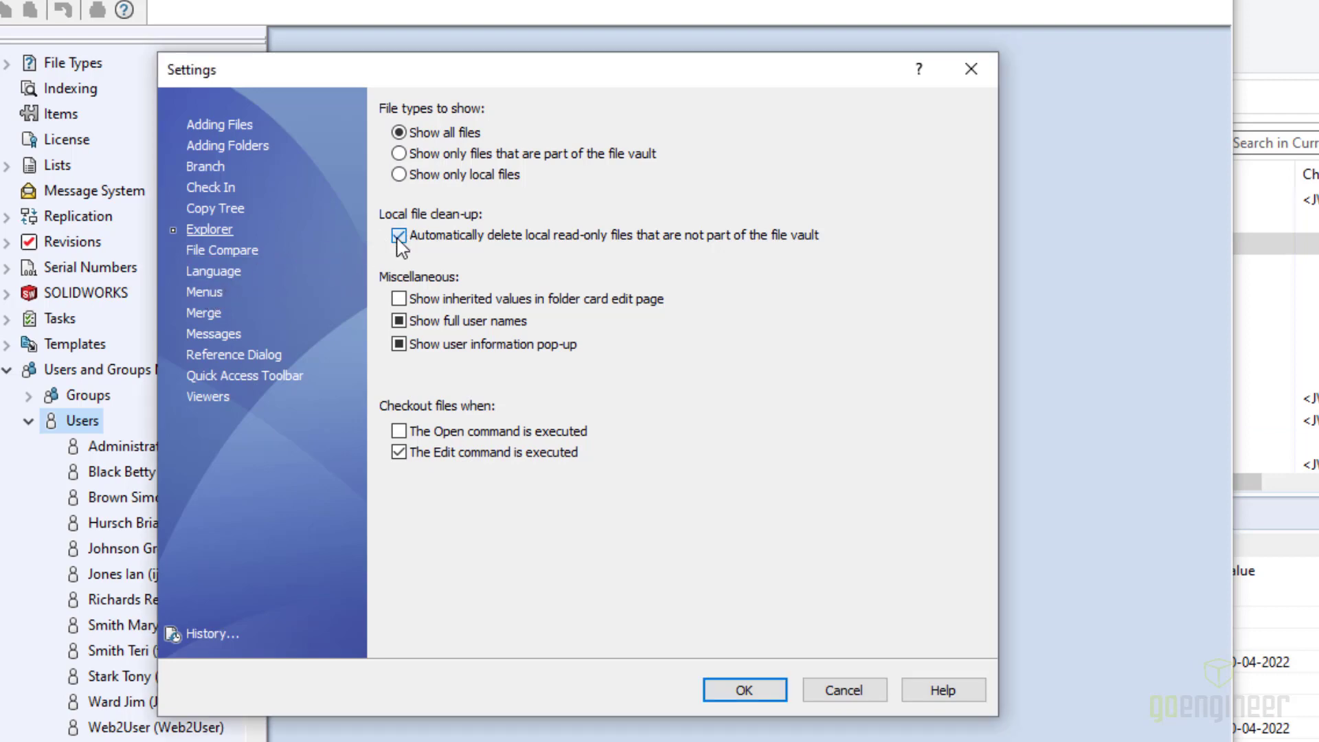
click(398, 235)
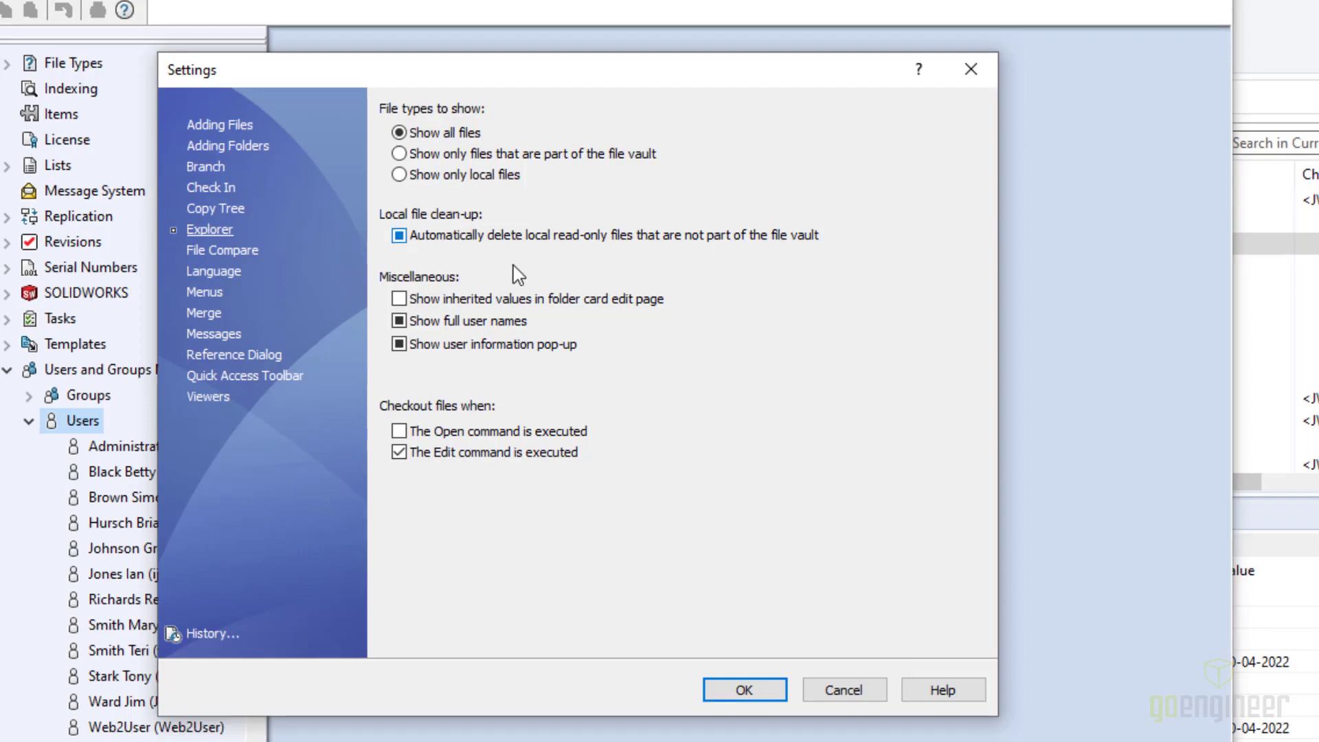
click(743, 689)
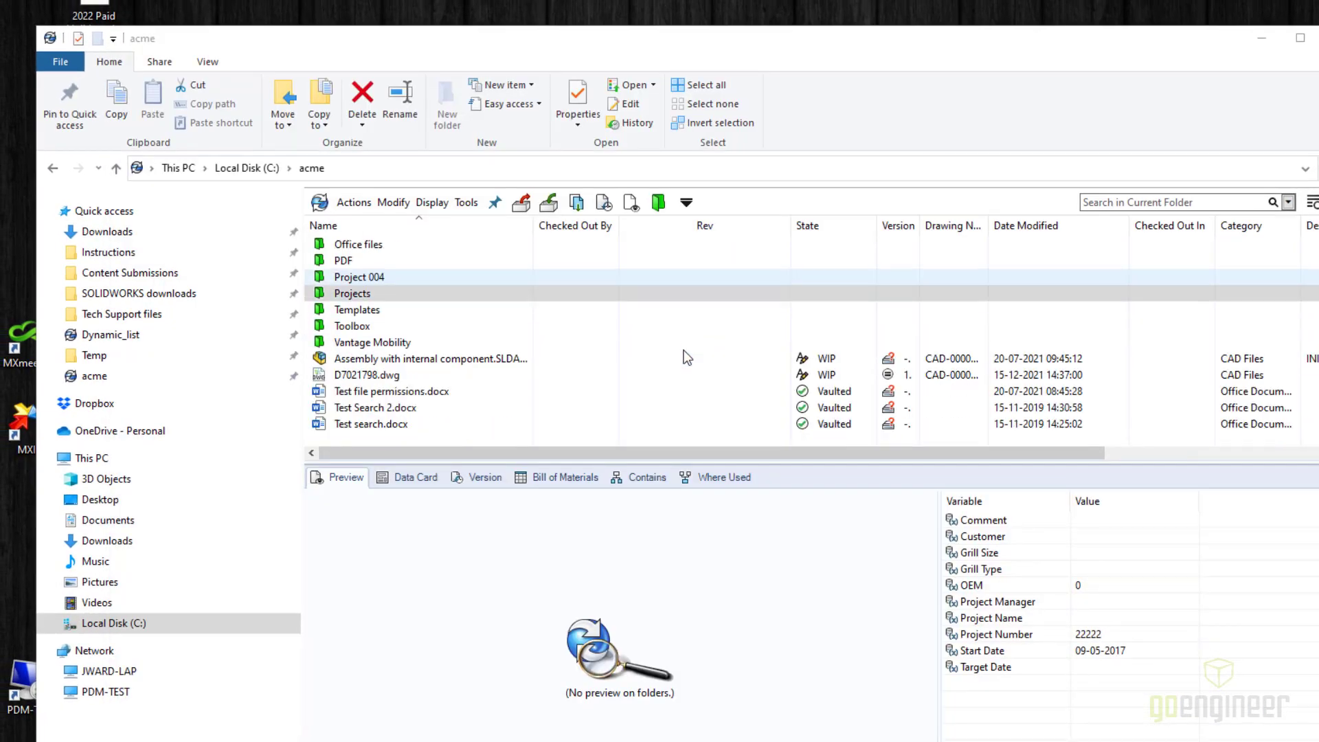
- Run Search Local Files on the acme folder, listing A936.bak, Assembly.ASMDOT and Sample part 1.SLDPRT
click(373, 342)
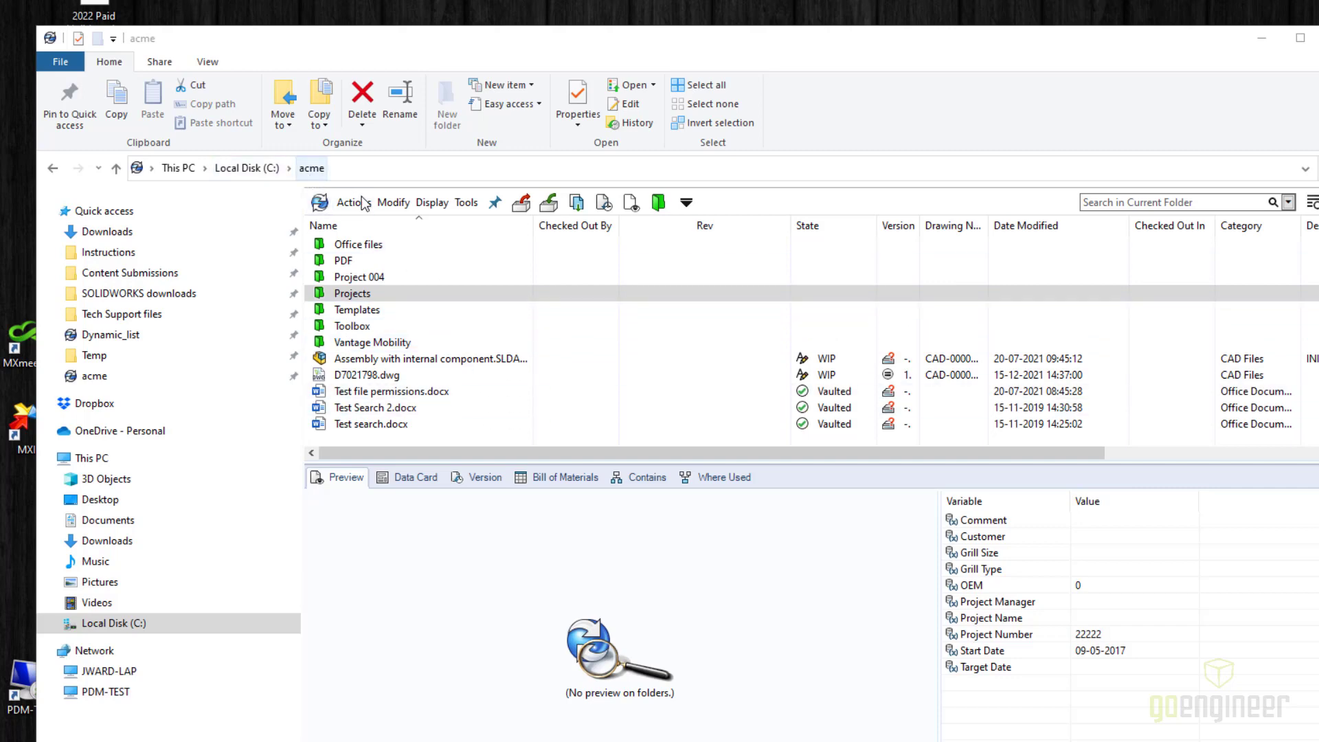
click(375, 407)
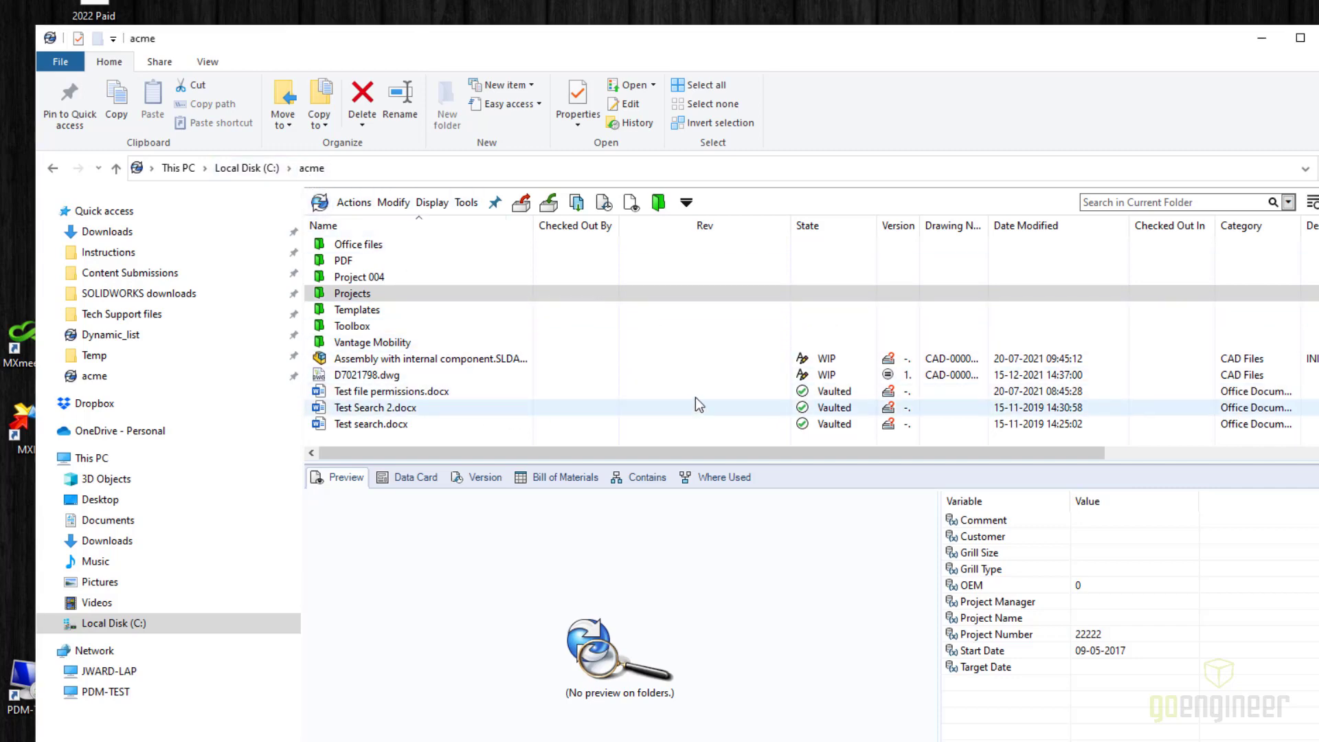
right_click(700, 404)
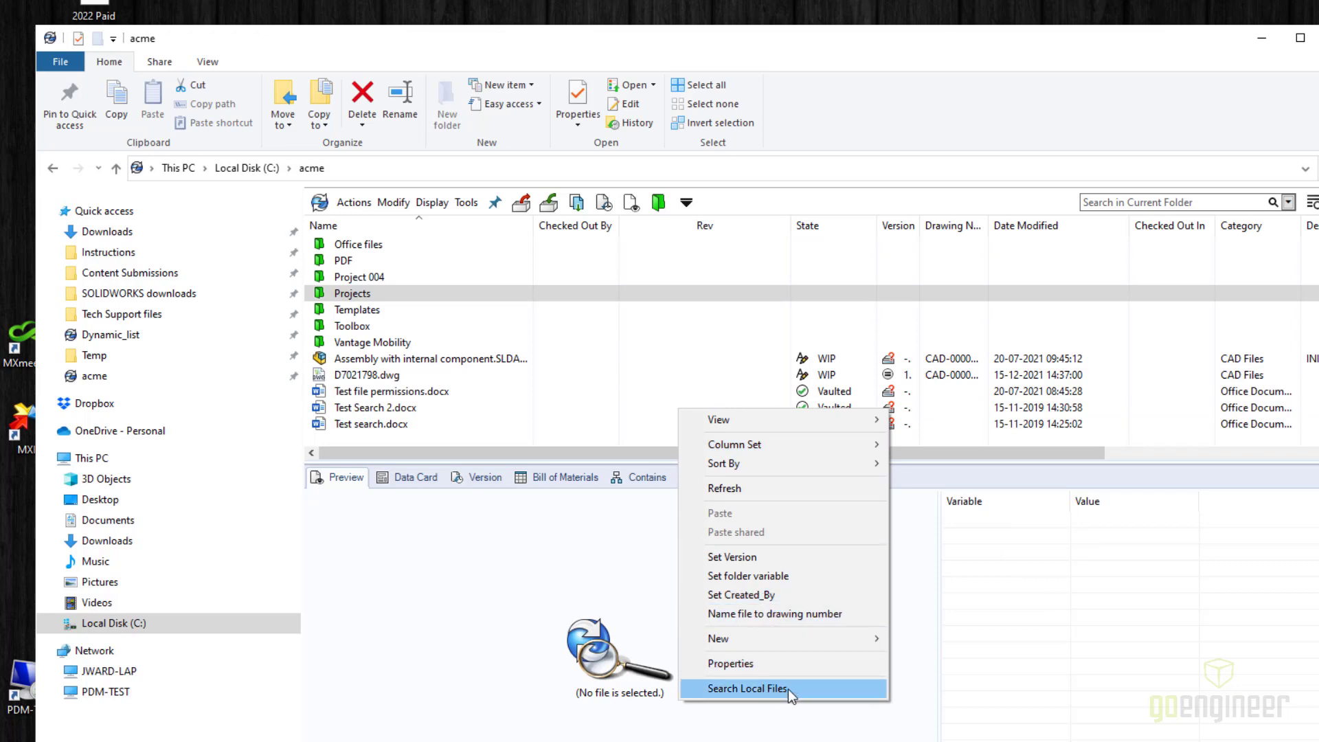
click(748, 688)
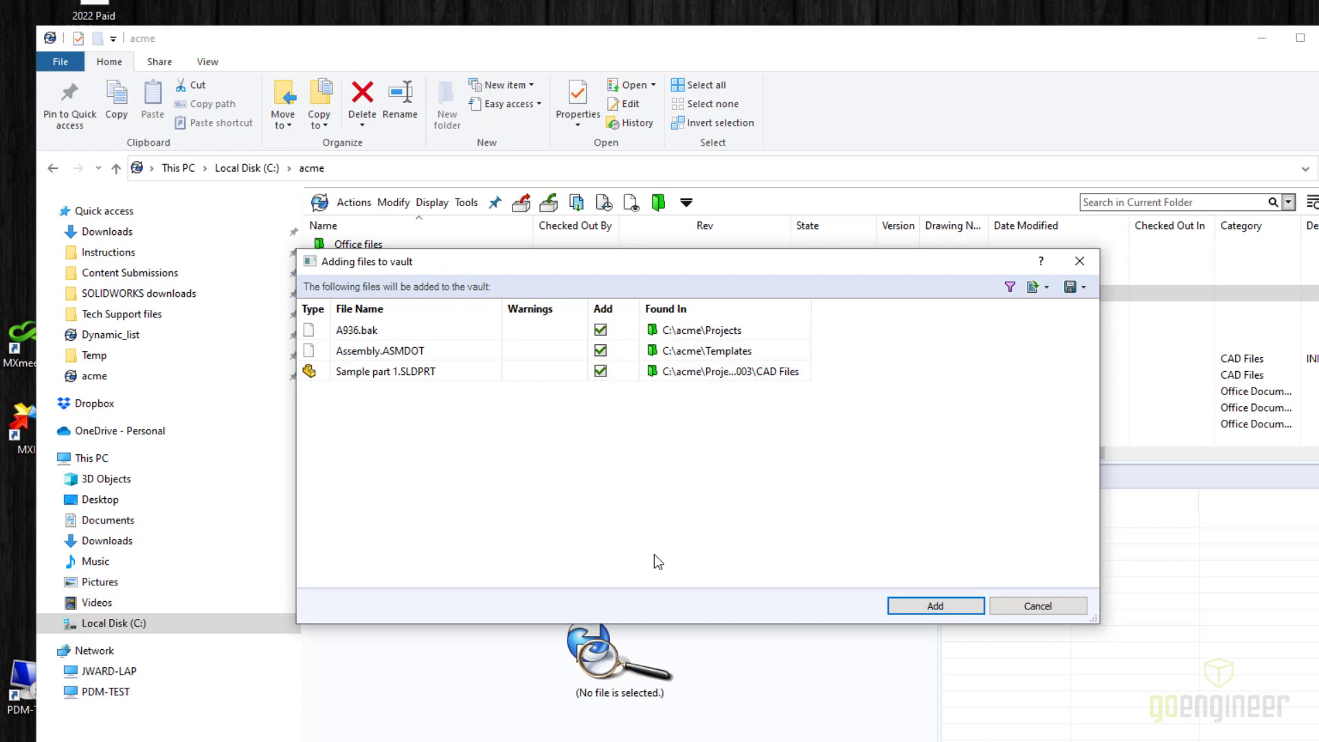
mouse_move(523, 526)
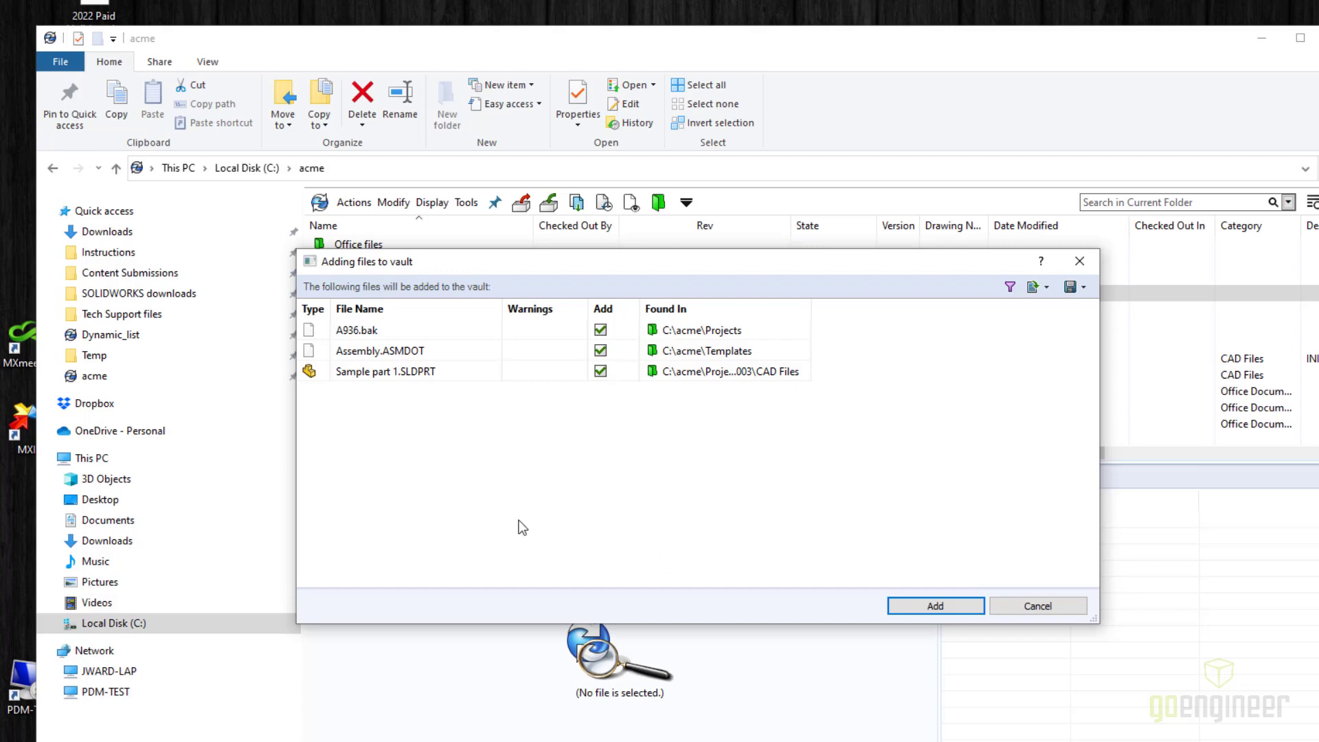
- Review the three files in the Adding files to vault dialog and export the list to Excel
click(388, 371)
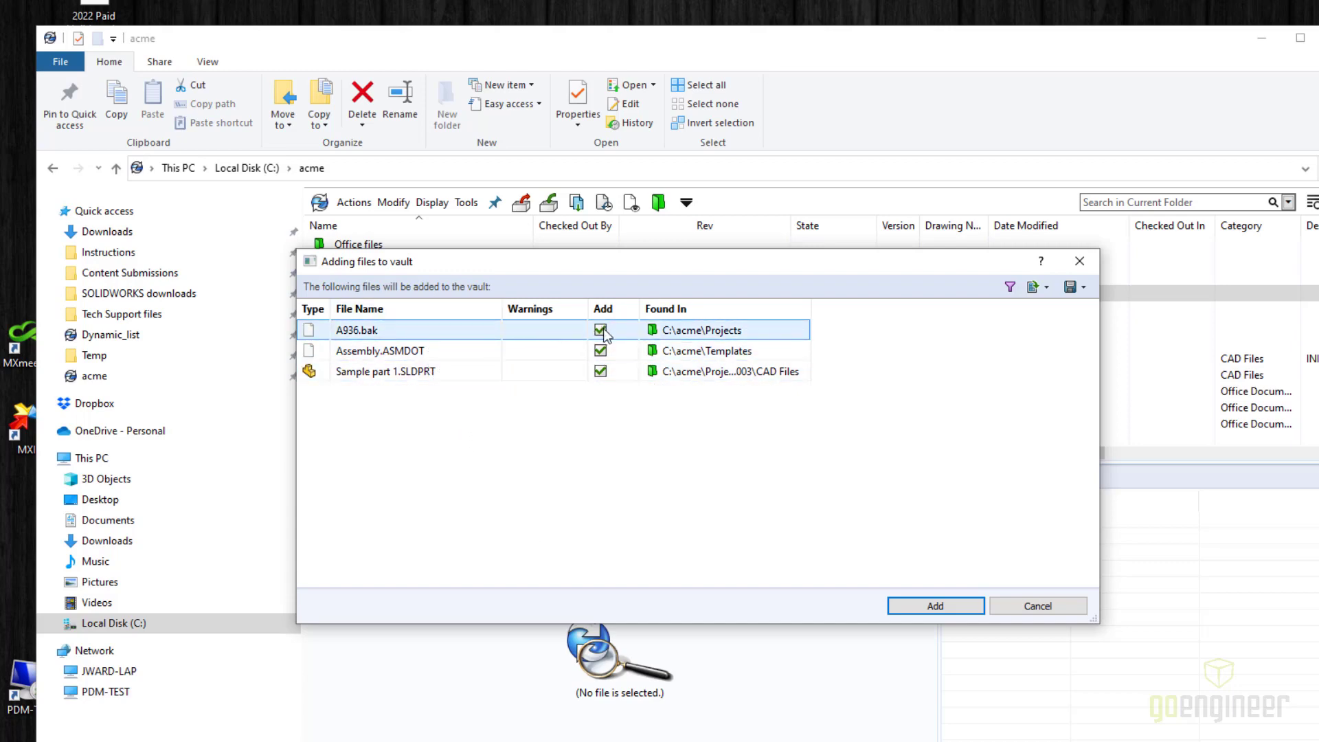
click(385, 371)
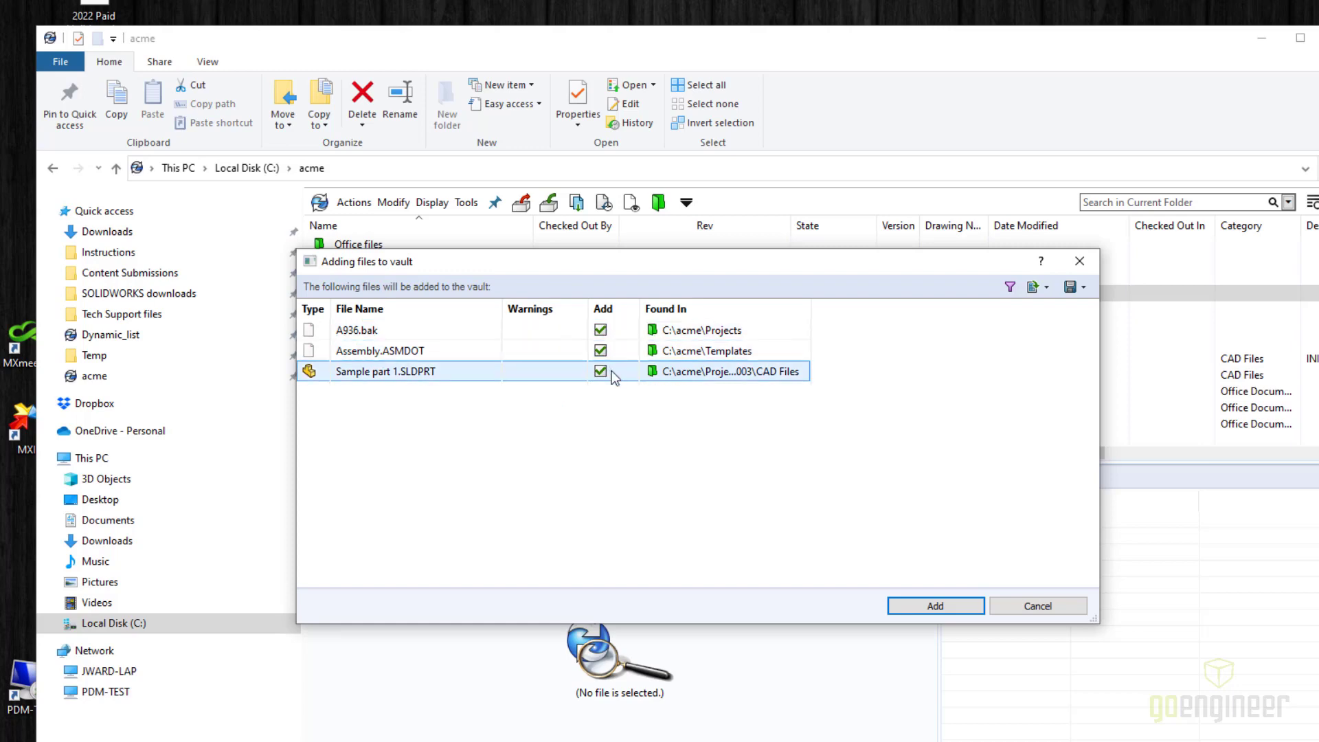
mouse_move(609, 381)
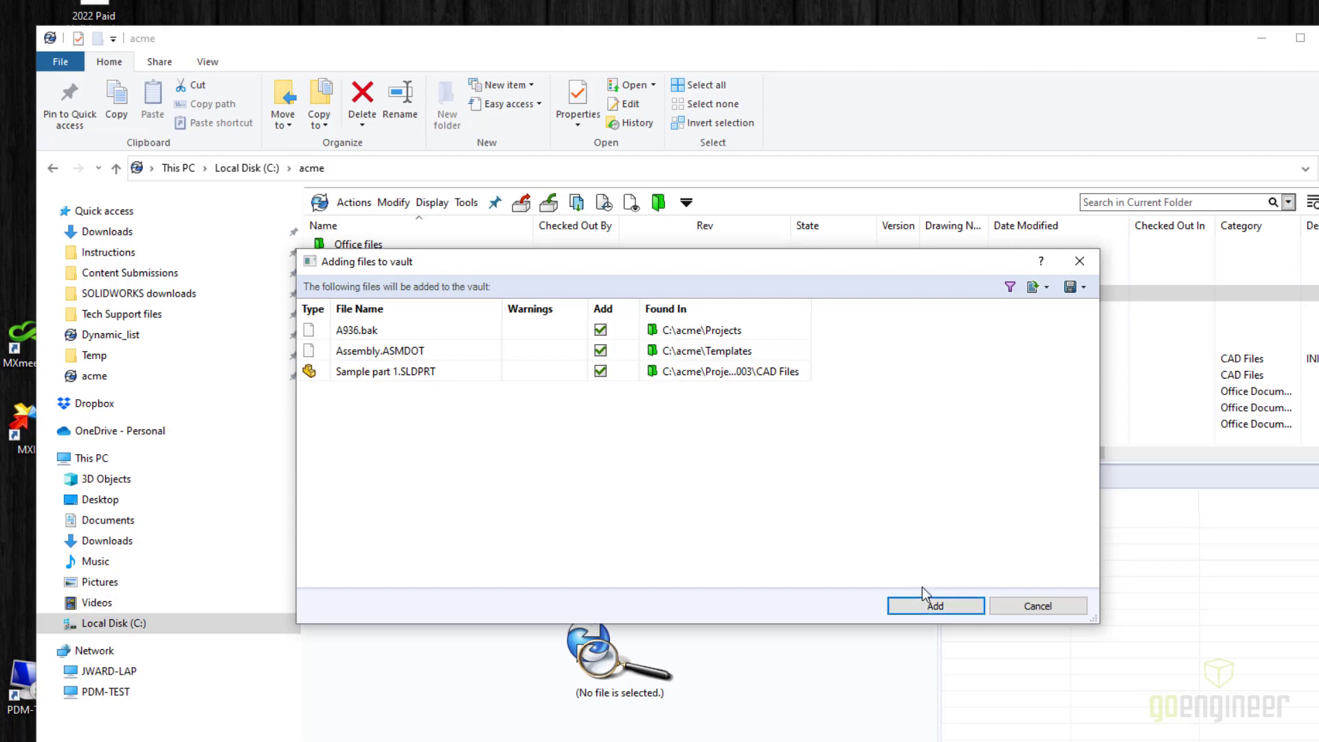
click(395, 330)
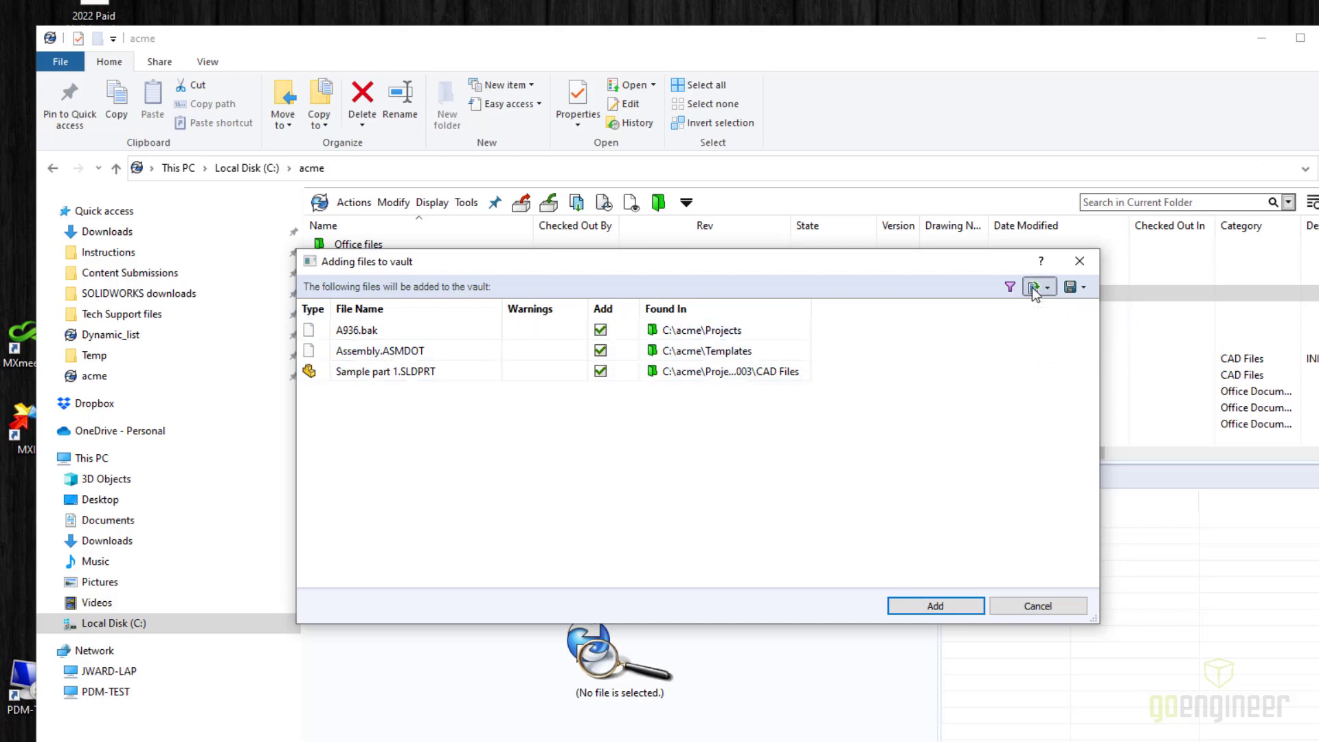
mouse_move(1058, 312)
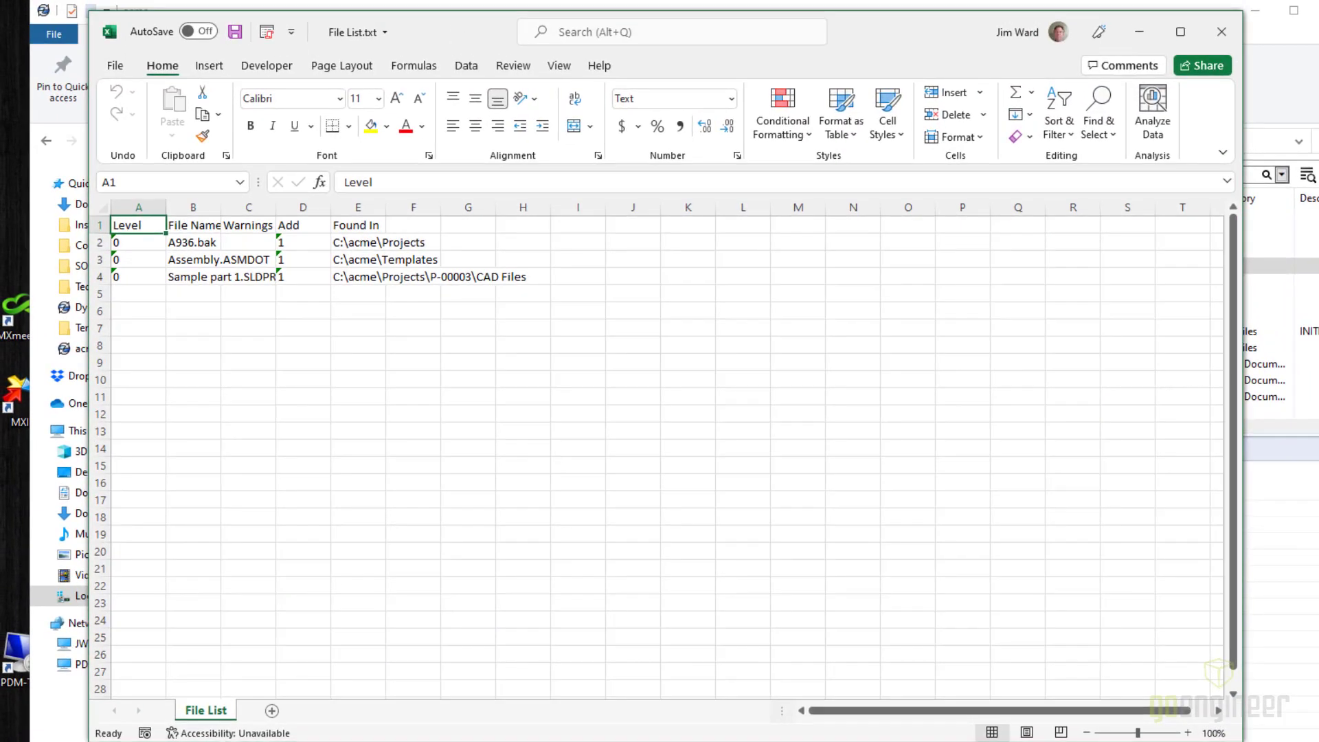
mouse_move(269, 286)
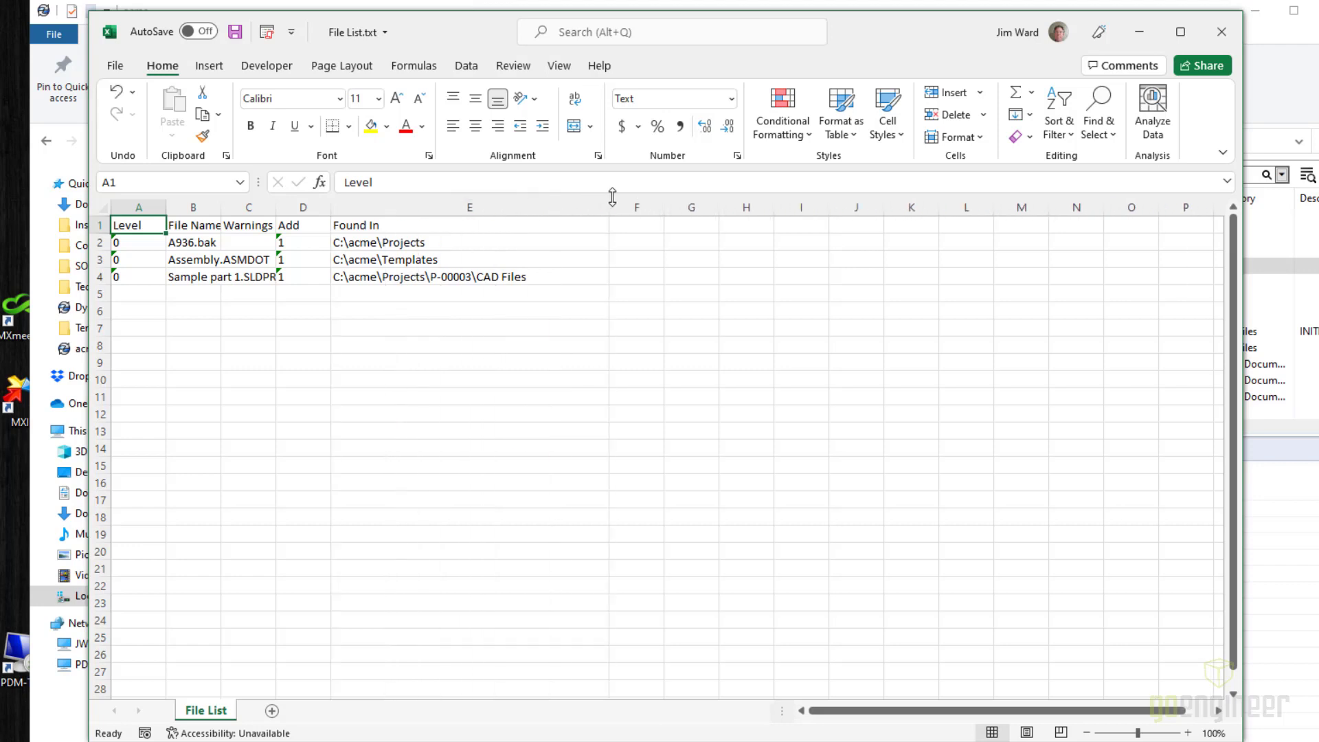
mouse_move(369, 232)
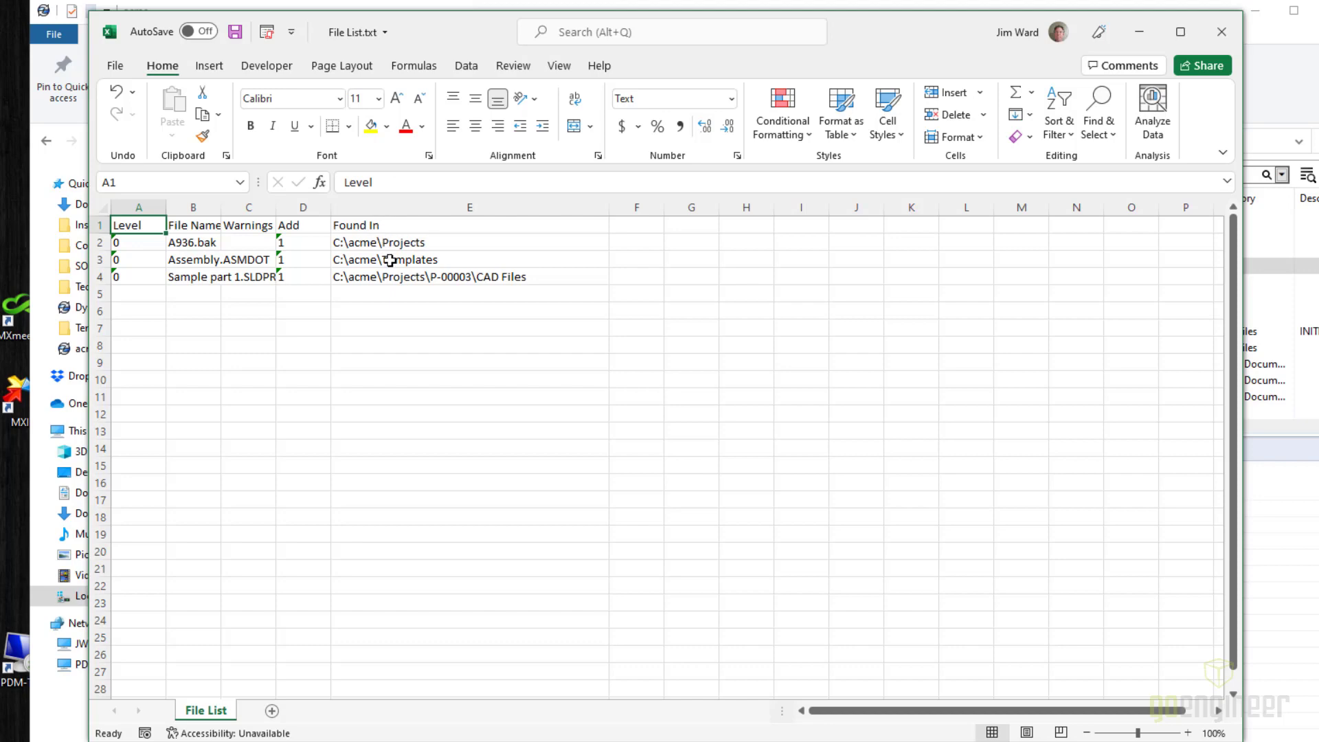
mouse_move(394, 289)
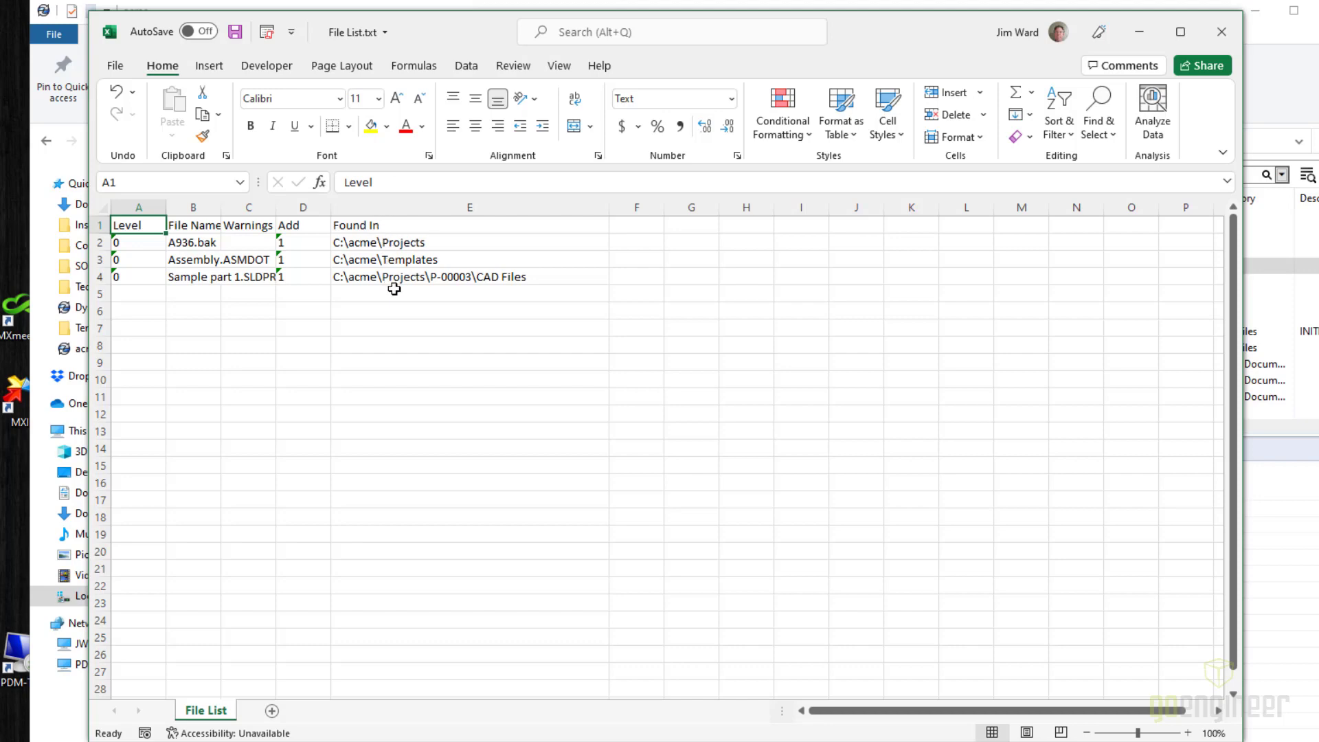
mouse_move(361, 260)
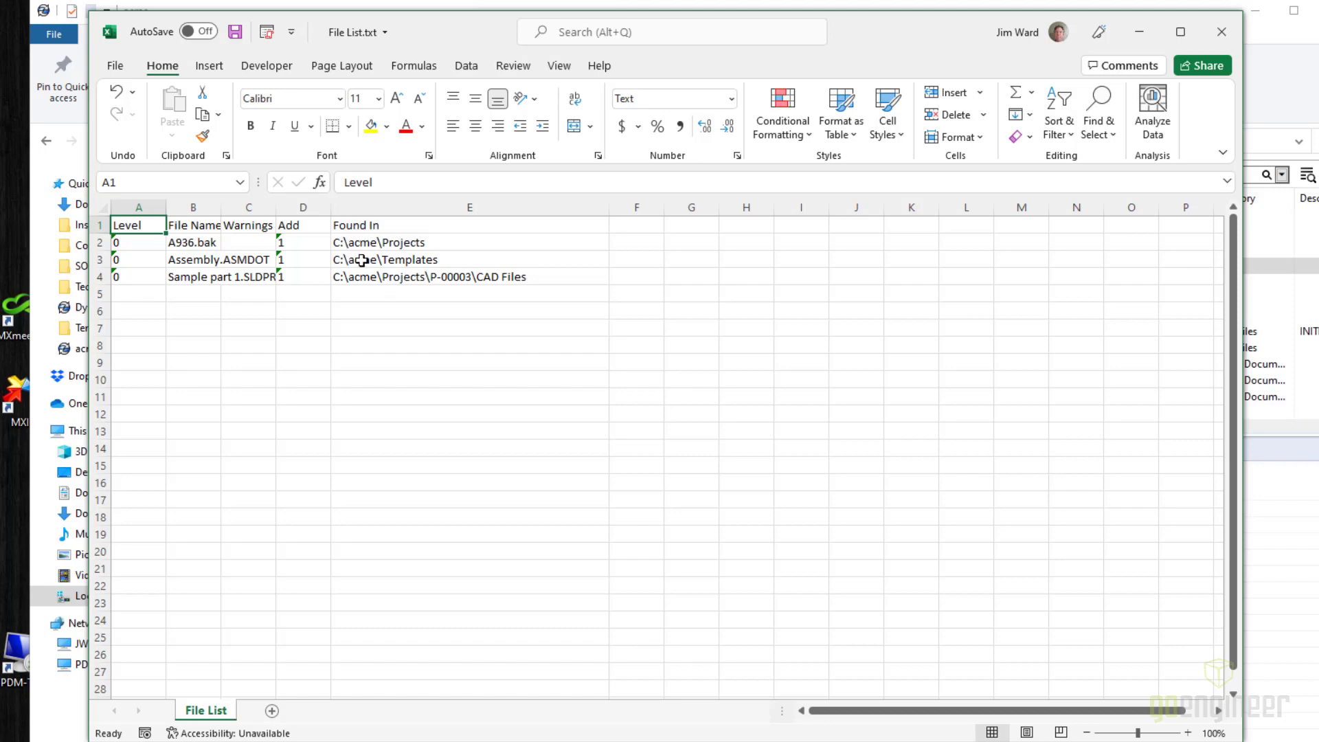
mouse_move(361, 259)
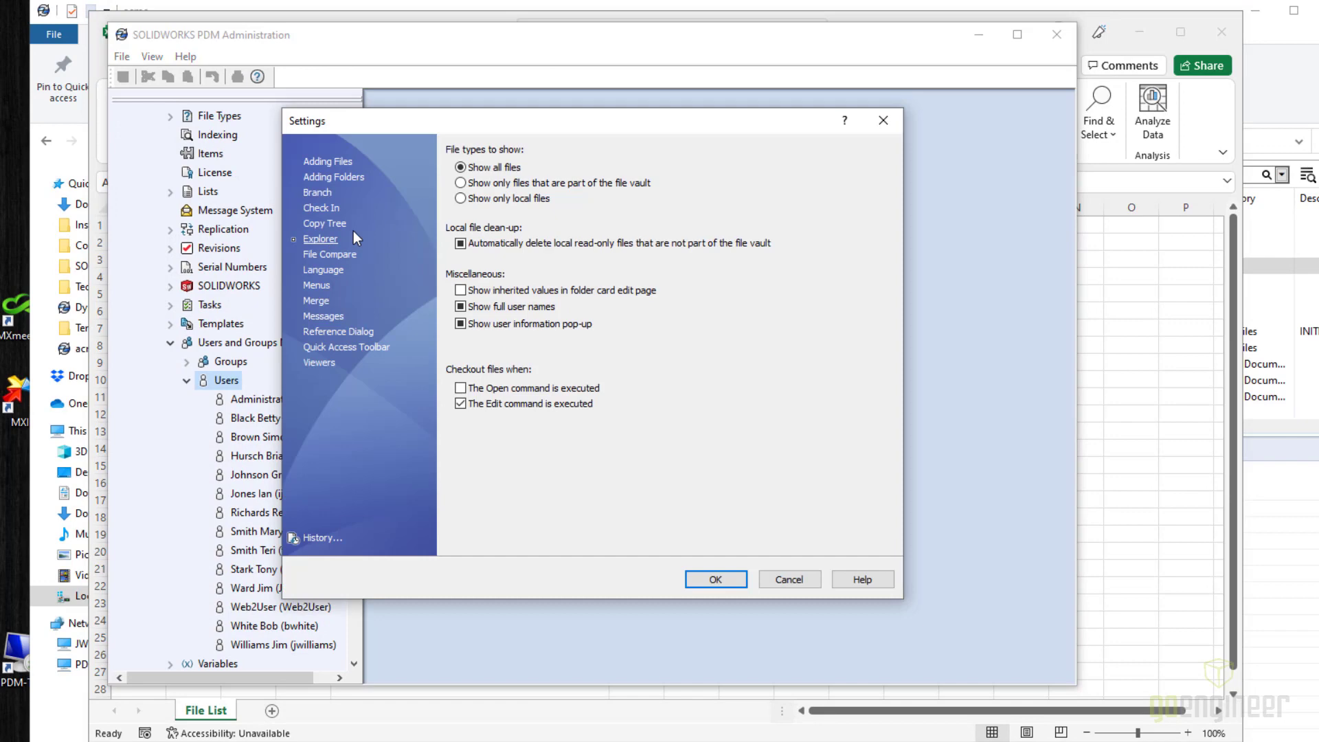
click(460, 243)
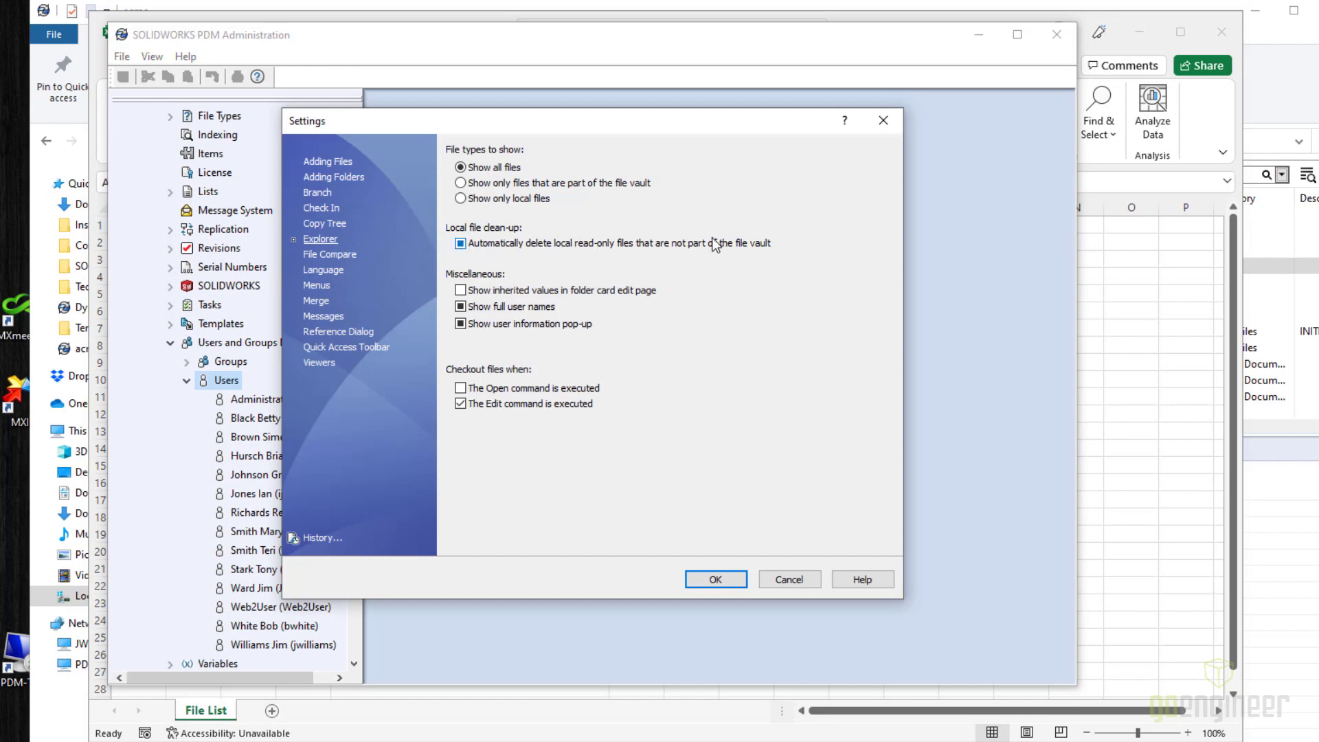
click(461, 243)
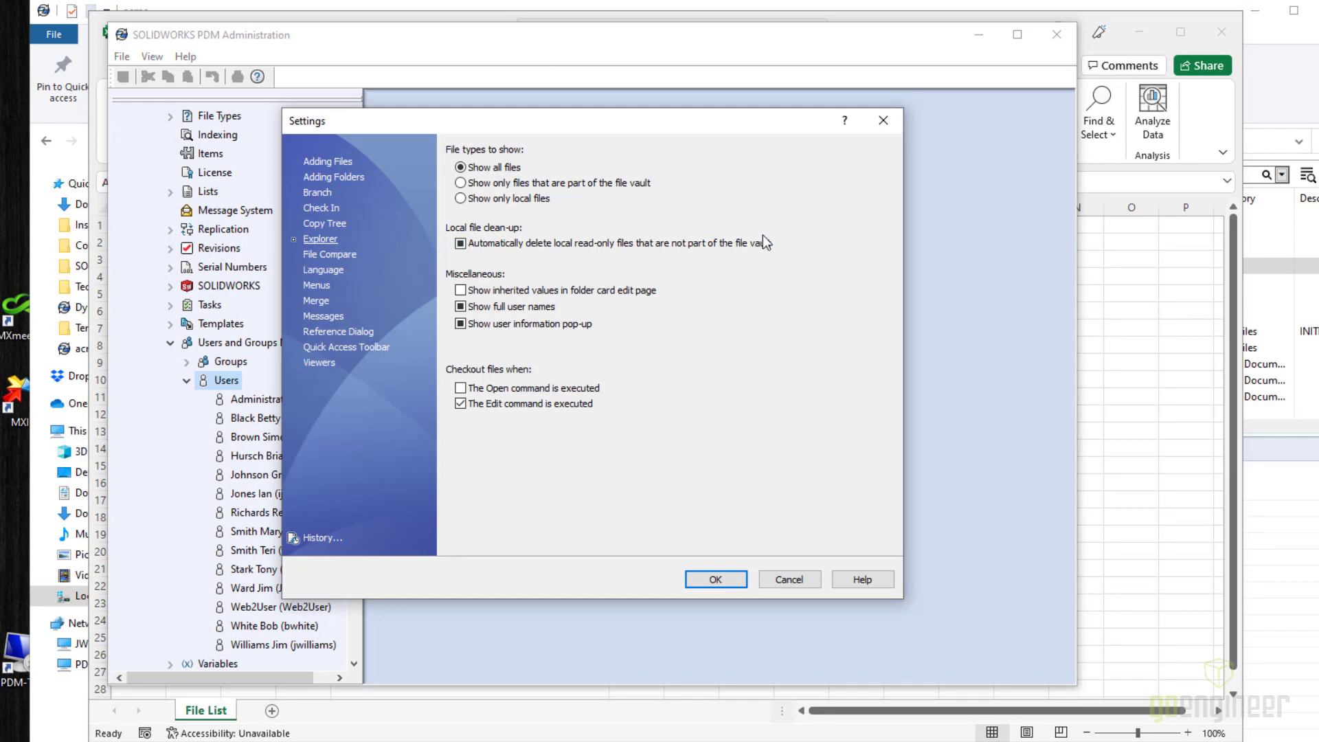
click(460, 243)
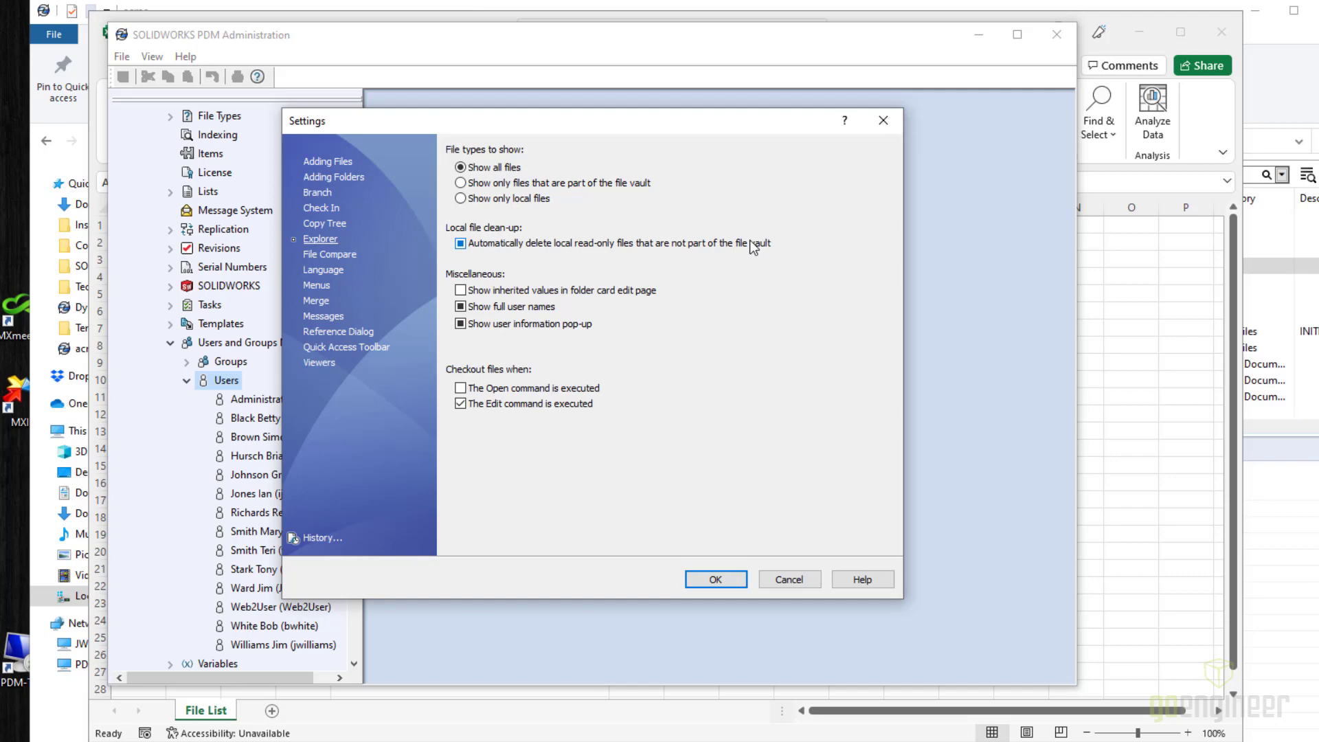
mouse_move(749, 249)
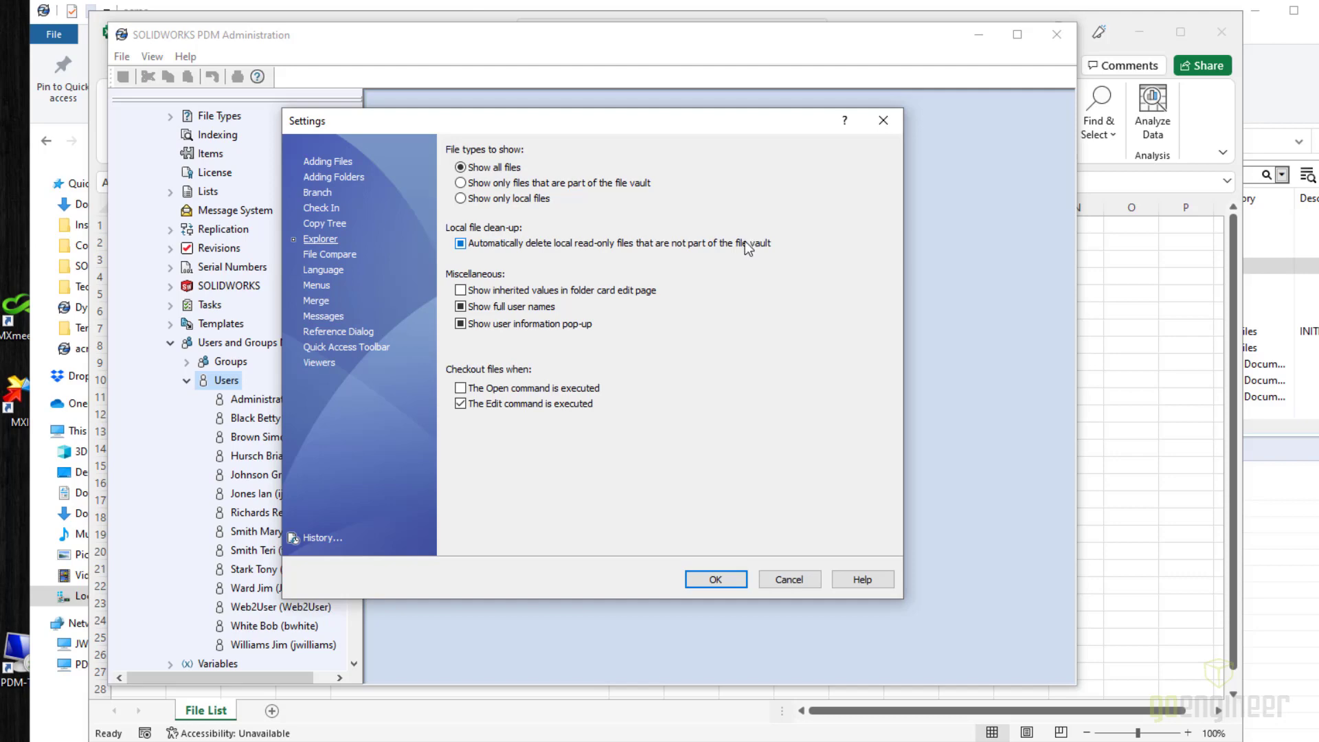